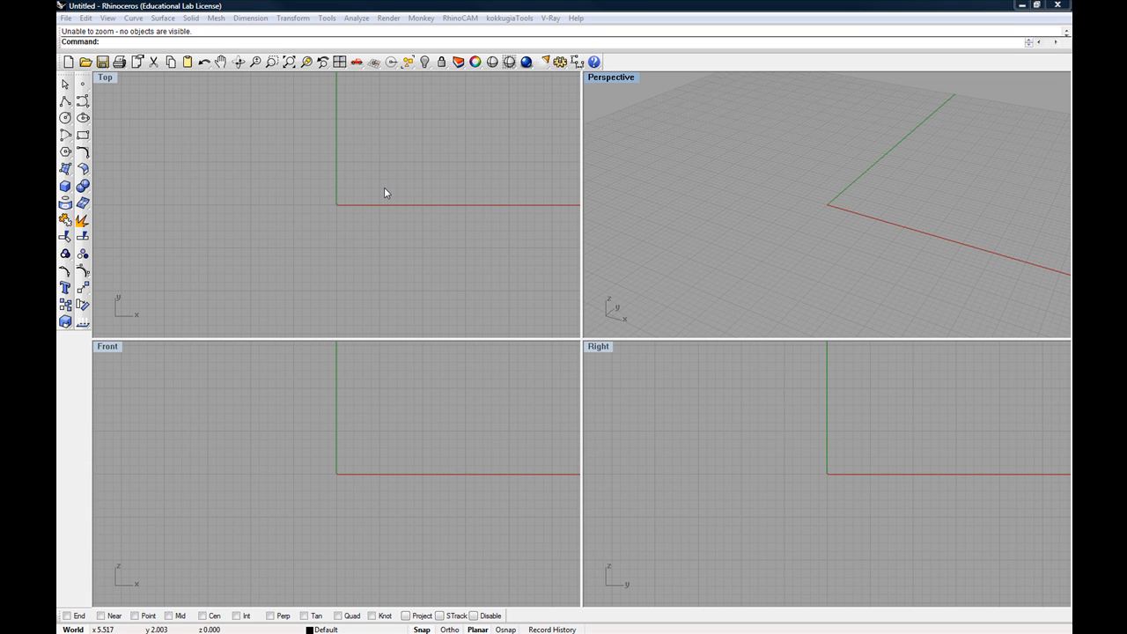
{"action": "mouse_move", "coordinate": [339, 197]}
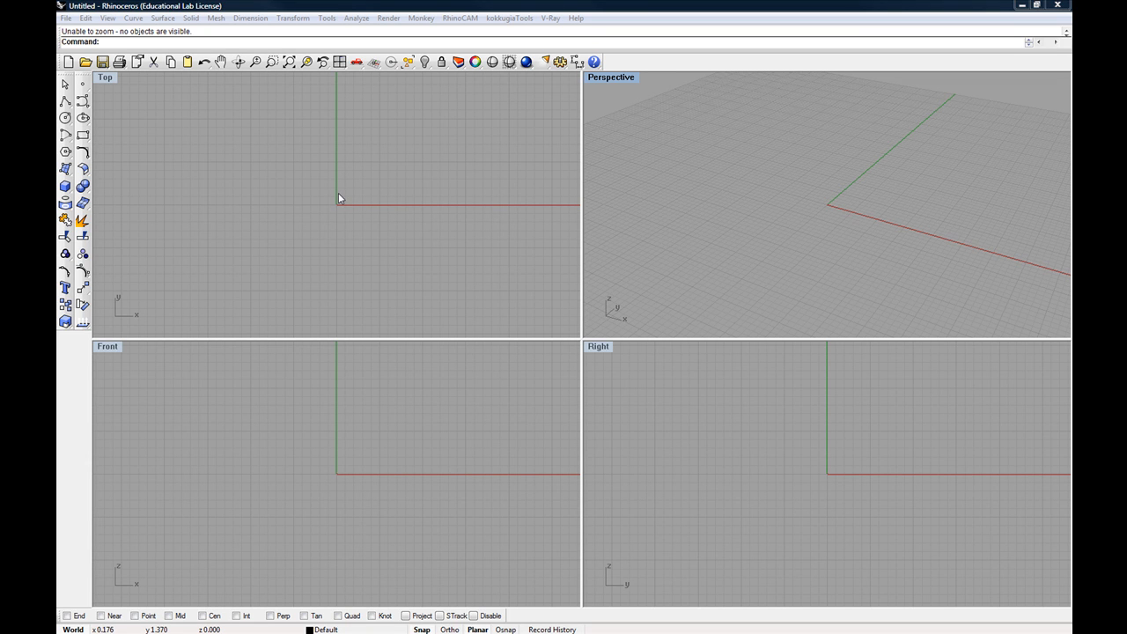
{"action": "mouse_move", "coordinate": [345, 206]}
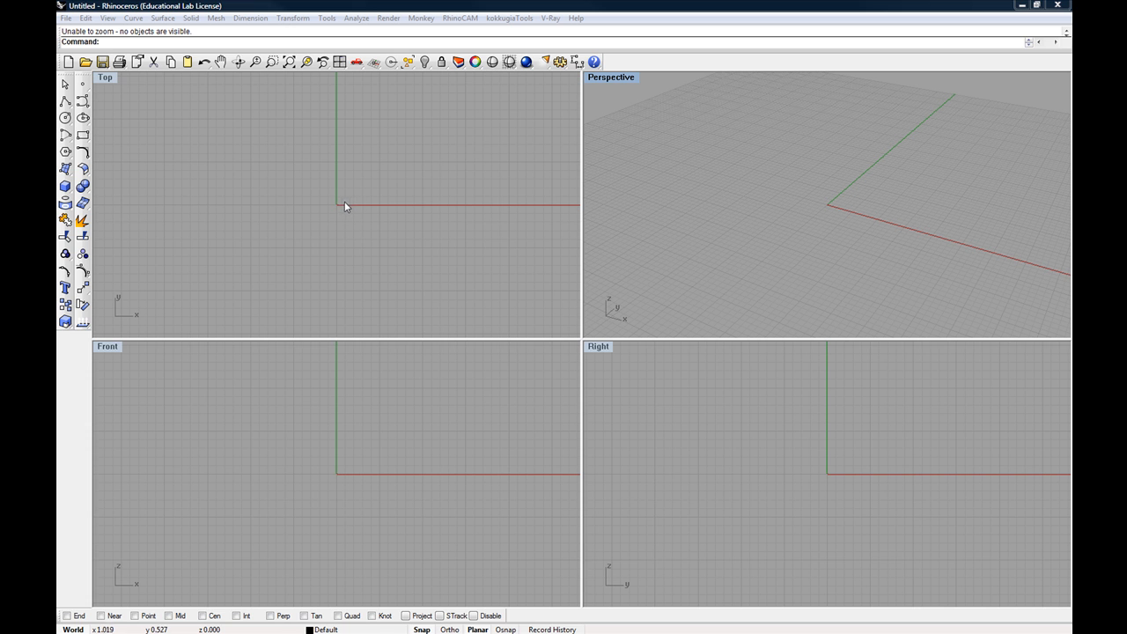
{"action": "mouse_move", "coordinate": [319, 200]}
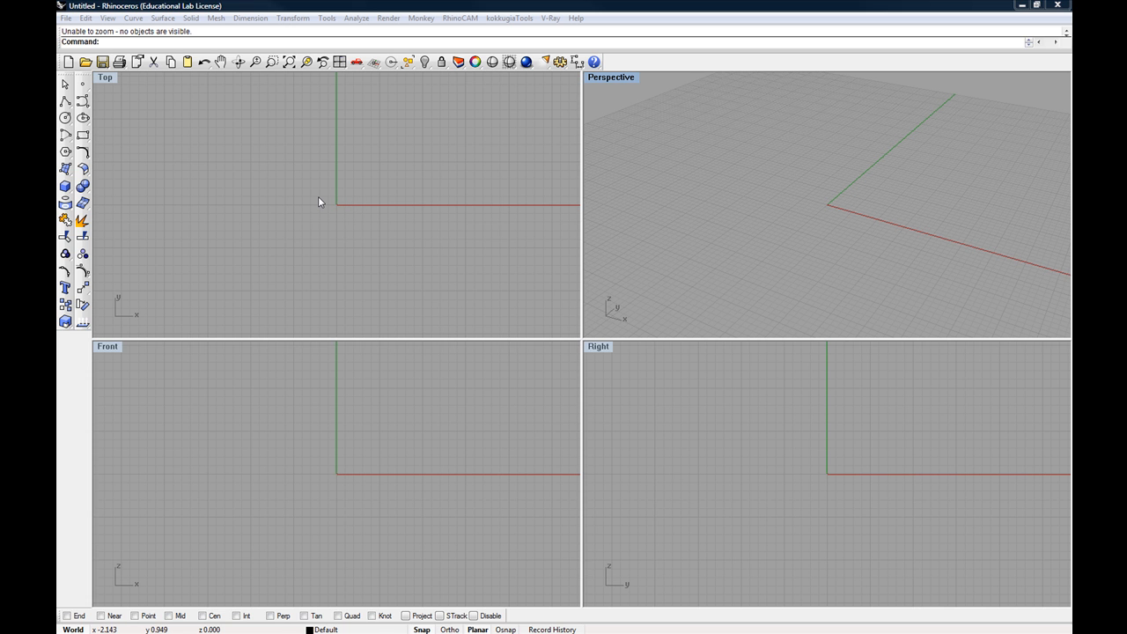
{"action": "mouse_move", "coordinate": [261, 185]}
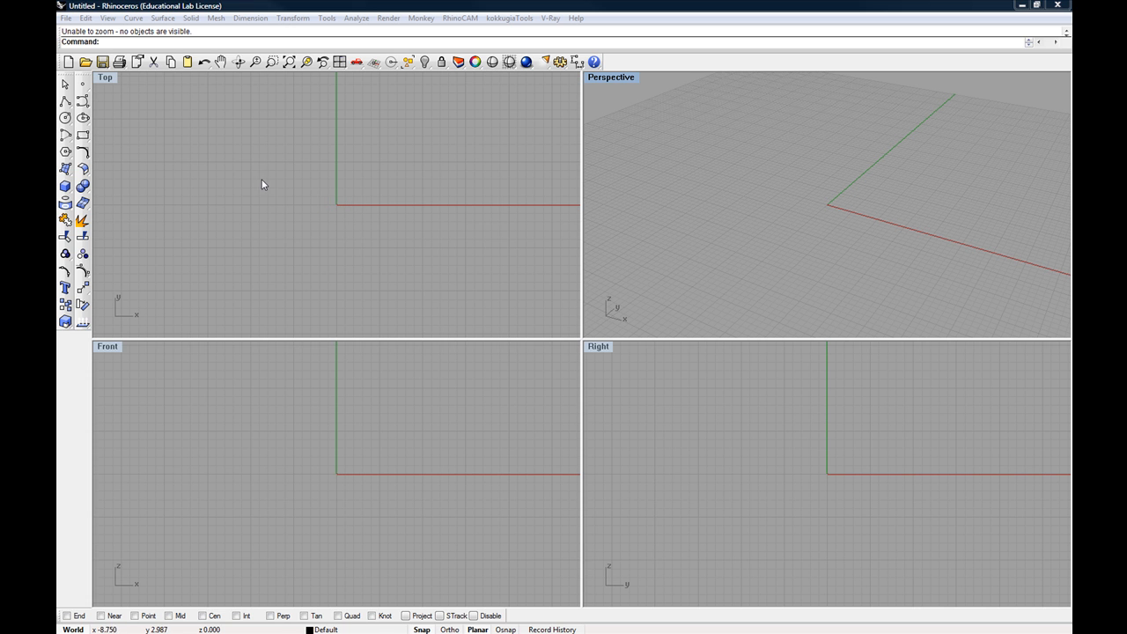
{"action": "mouse_move", "coordinate": [144, 105]}
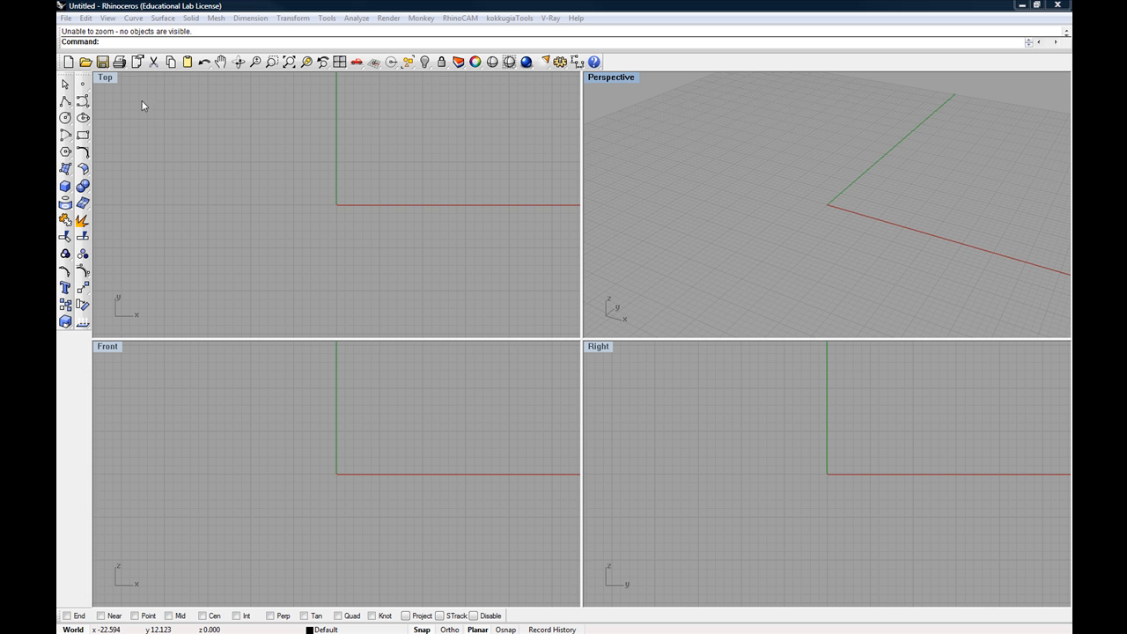
{"action": "mouse_move", "coordinate": [116, 95]}
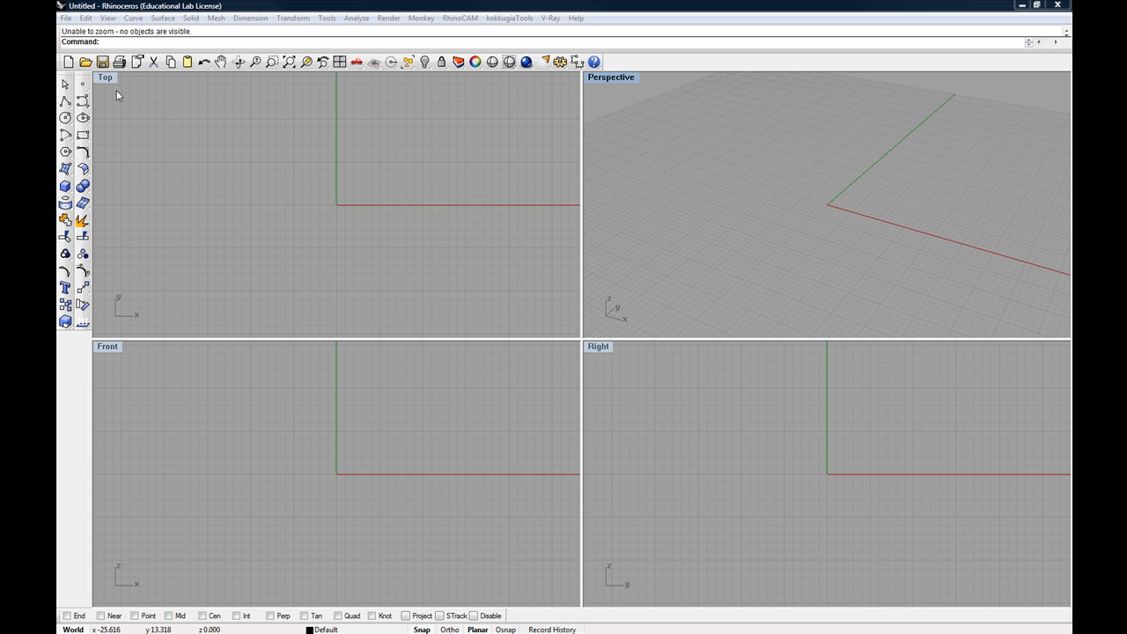
{"action": "mouse_move", "coordinate": [109, 83]}
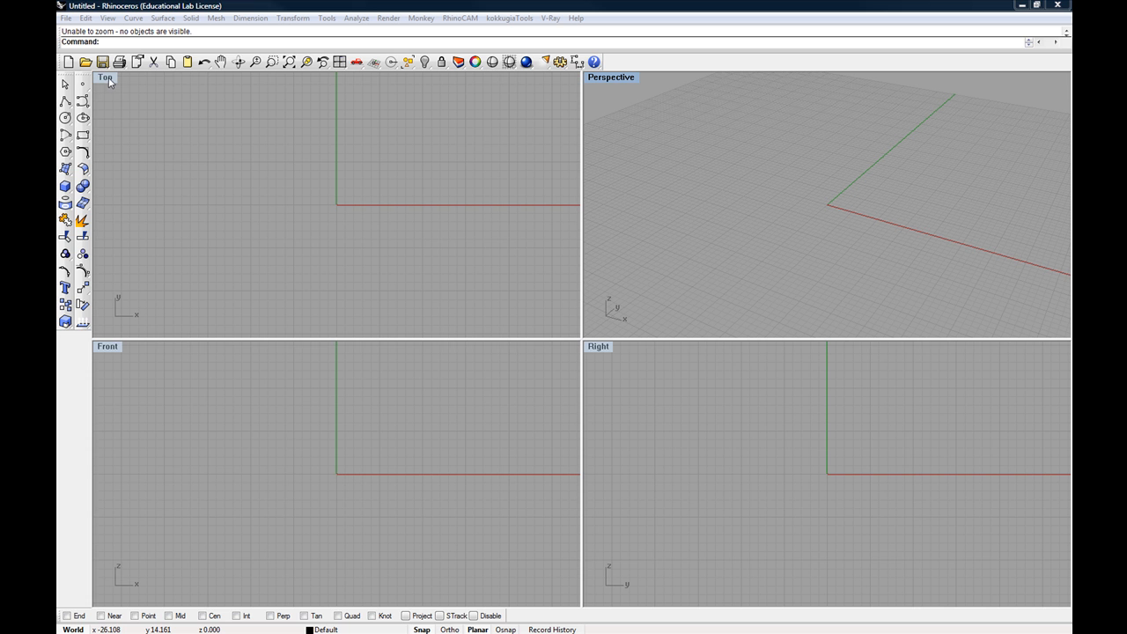
{"action": "mouse_move", "coordinate": [146, 102]}
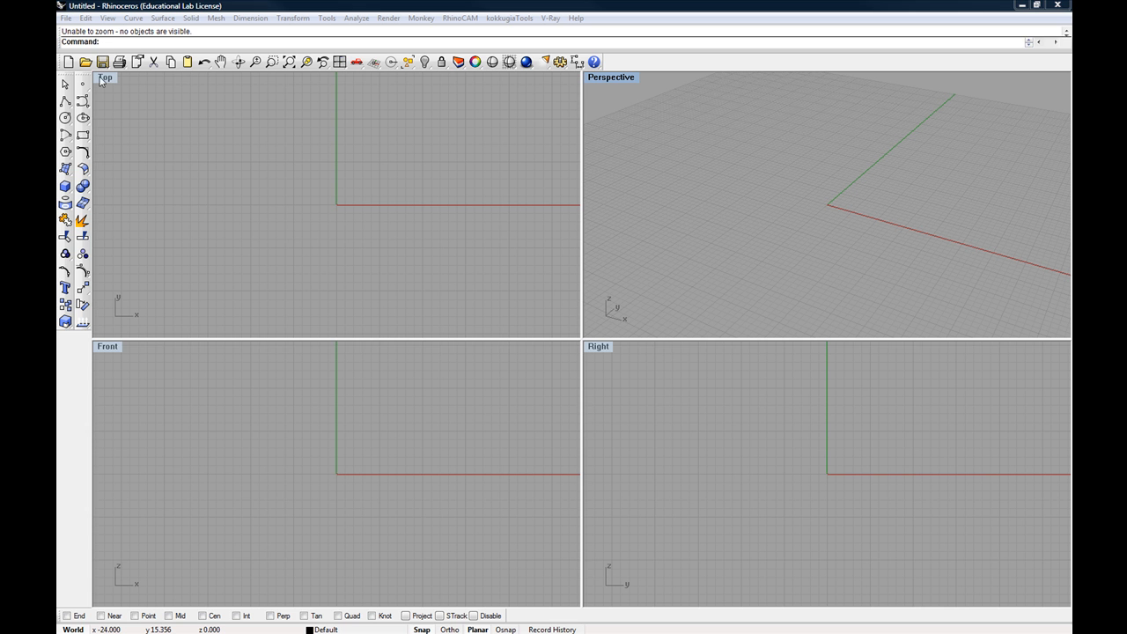
- Maximize the Top view and sketch a trial polyline, typing 1 as one segment's length
{"action": "double_click", "coordinate": [103, 78]}
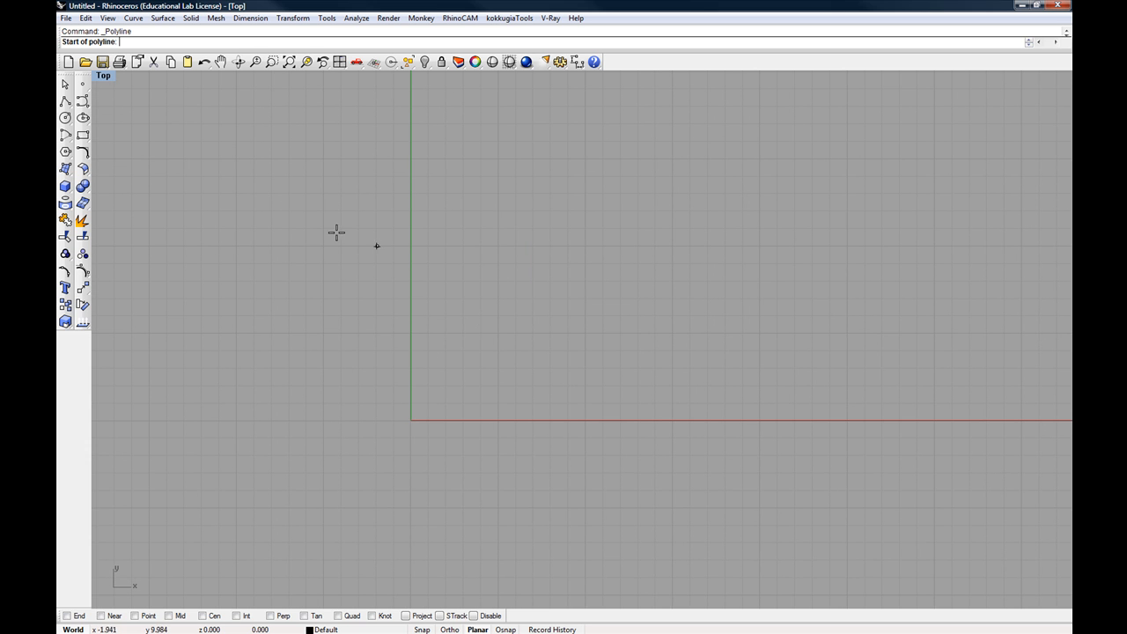
{"action": "mouse_move", "coordinate": [488, 303]}
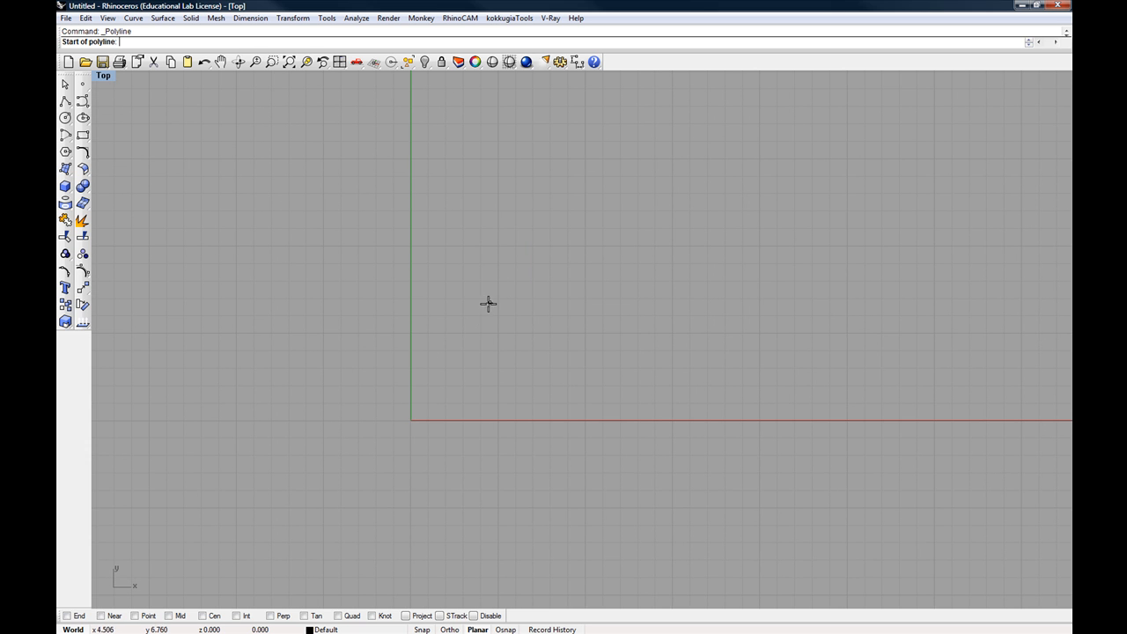
{"action": "left_click", "coordinate": [487, 303]}
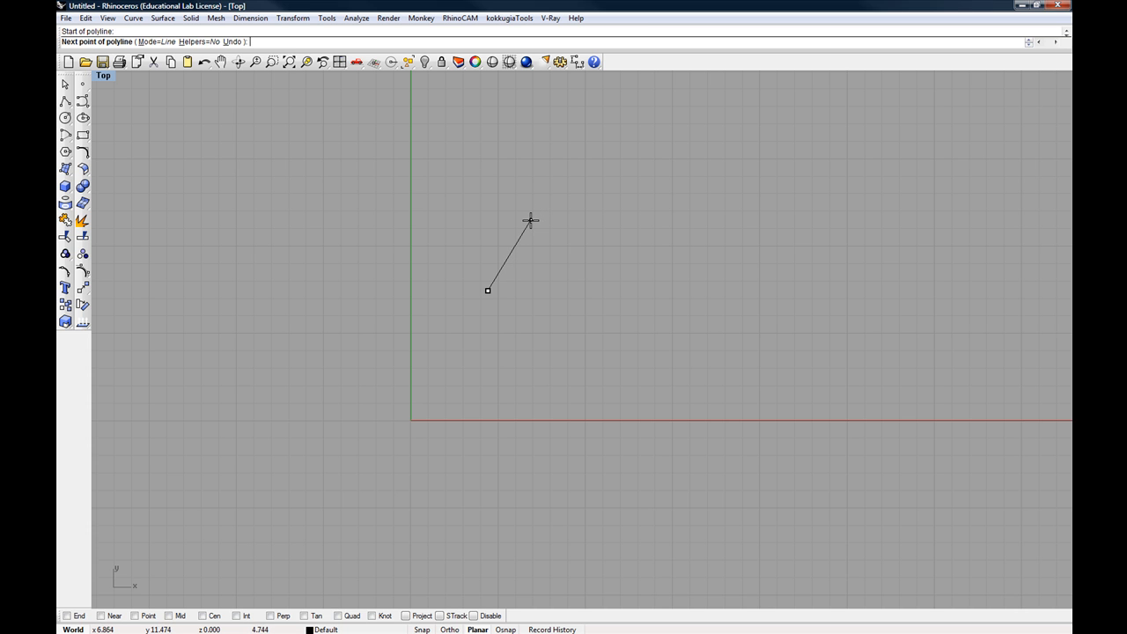
{"action": "mouse_move", "coordinate": [543, 218]}
{"action": "type", "text": "10"}
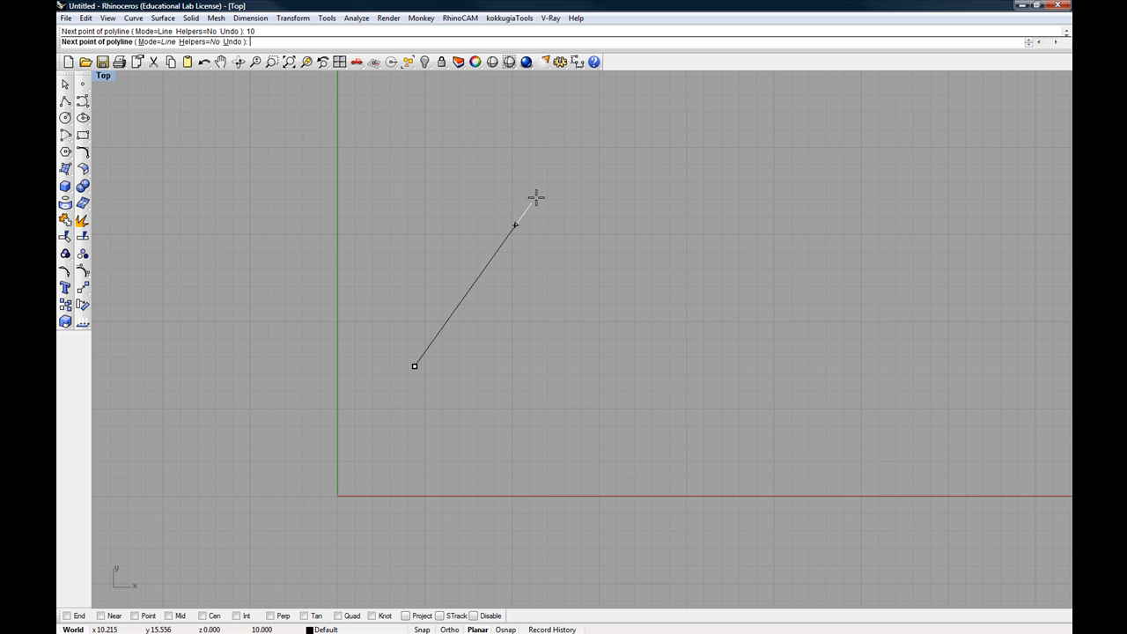
{"action": "mouse_move", "coordinate": [616, 116]}
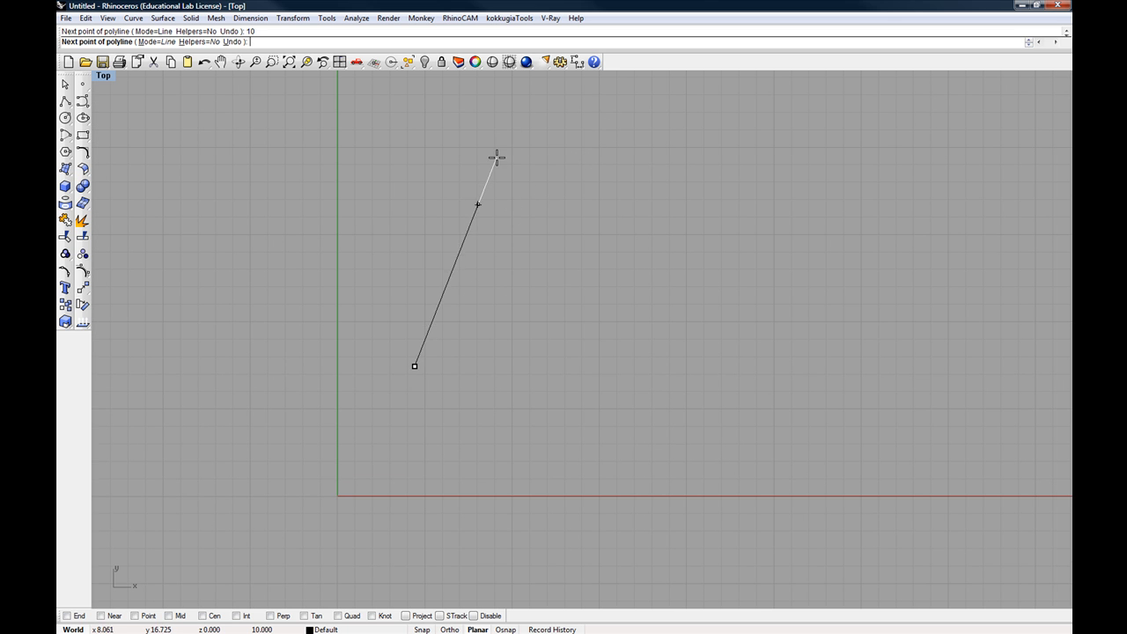
{"action": "mouse_move", "coordinate": [528, 175]}
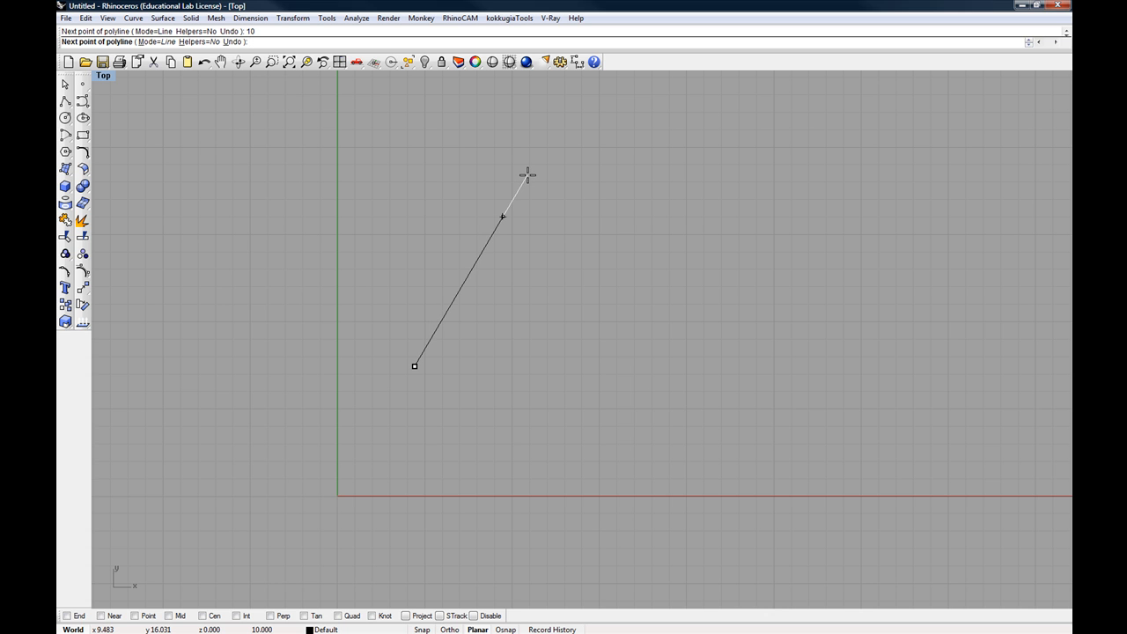
{"action": "mouse_move", "coordinate": [504, 162]}
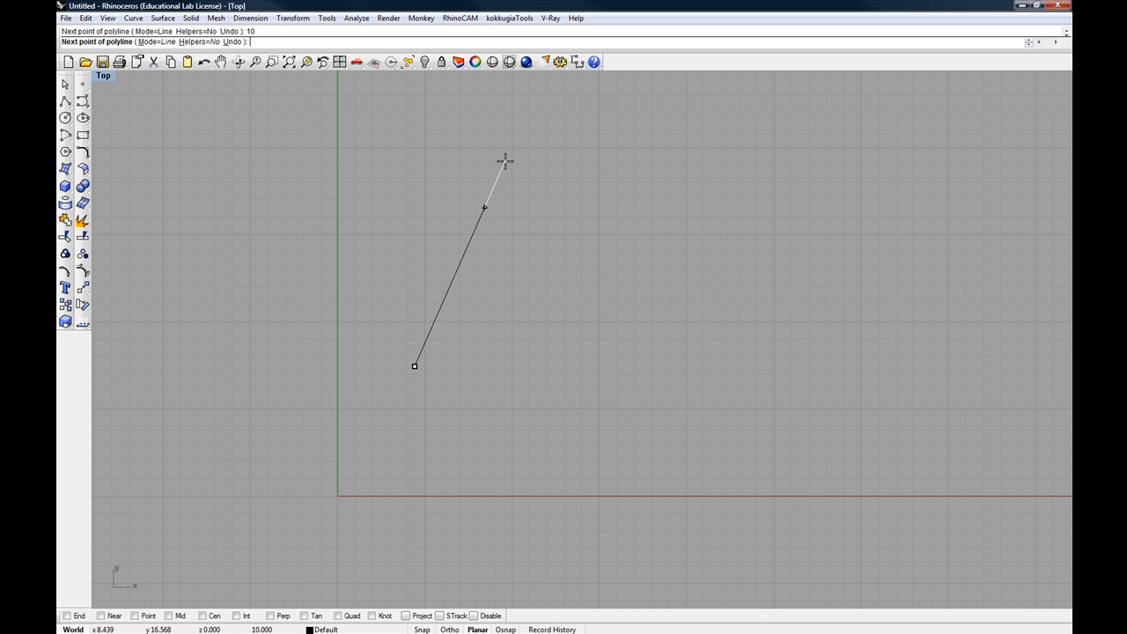
{"action": "mouse_move", "coordinate": [479, 159]}
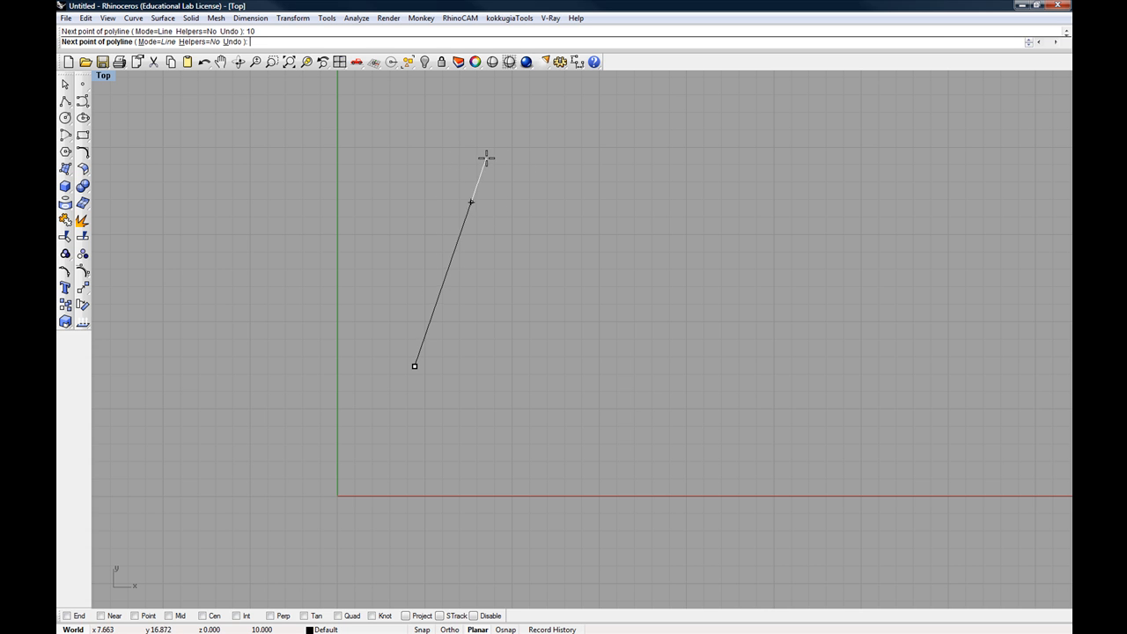
{"action": "left_click", "coordinate": [471, 203]}
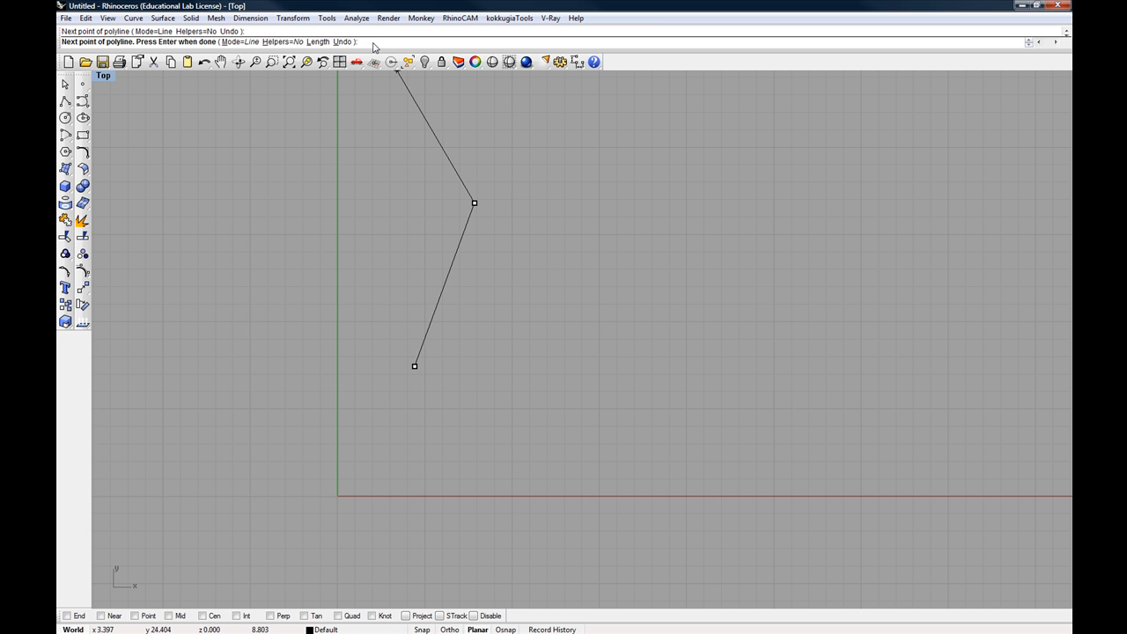
{"action": "type", "text": "1"}
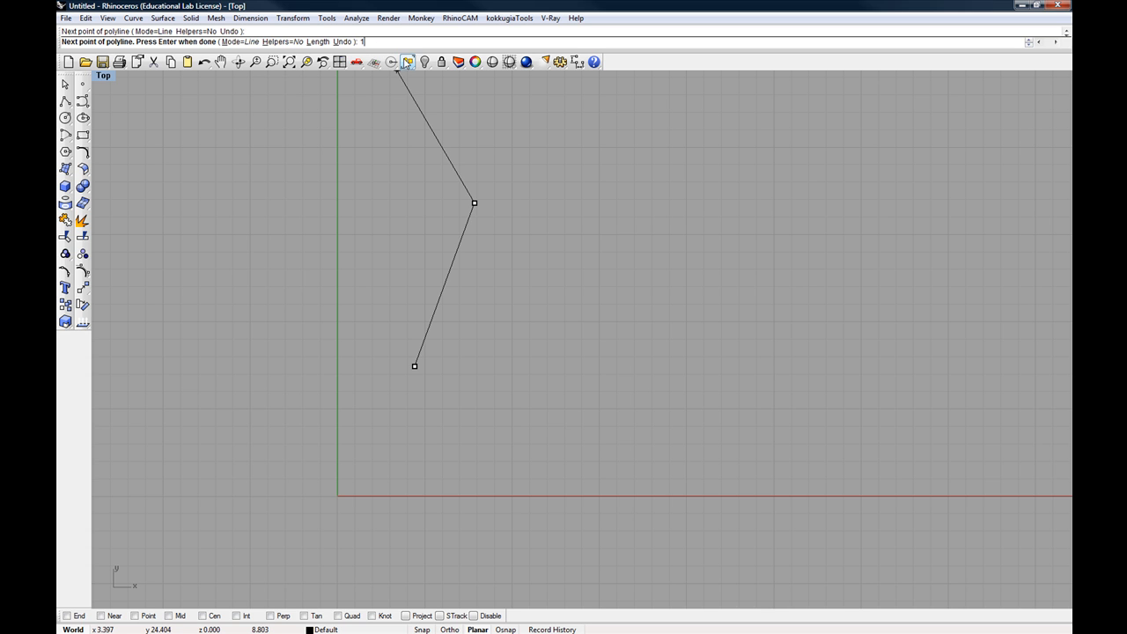
{"action": "left_click", "coordinate": [637, 74]}
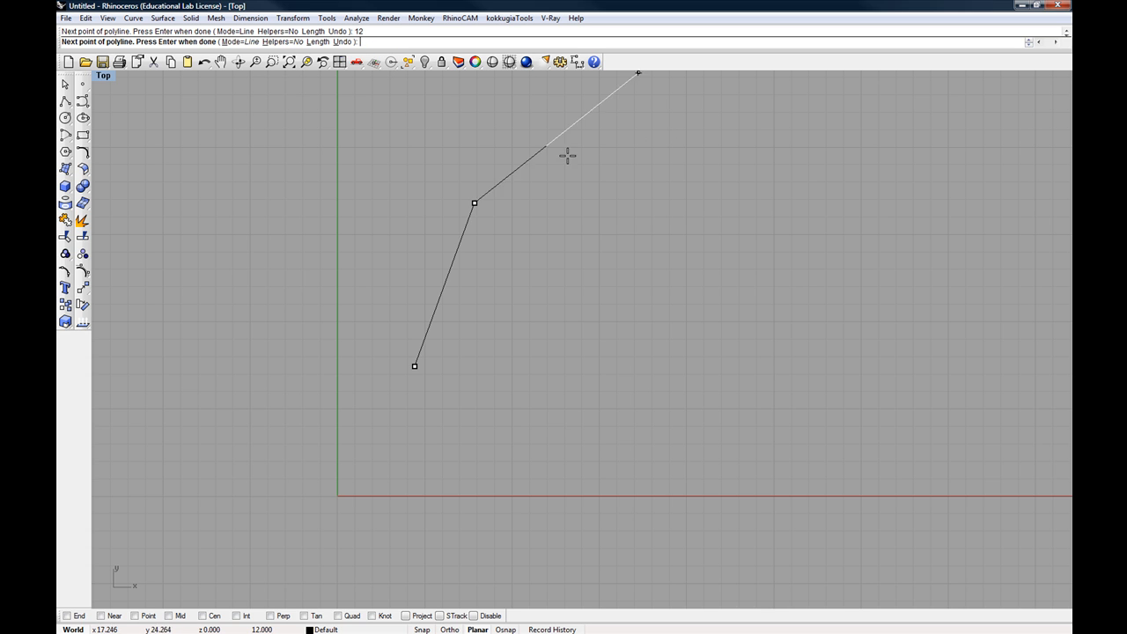
{"action": "left_click", "coordinate": [683, 192]}
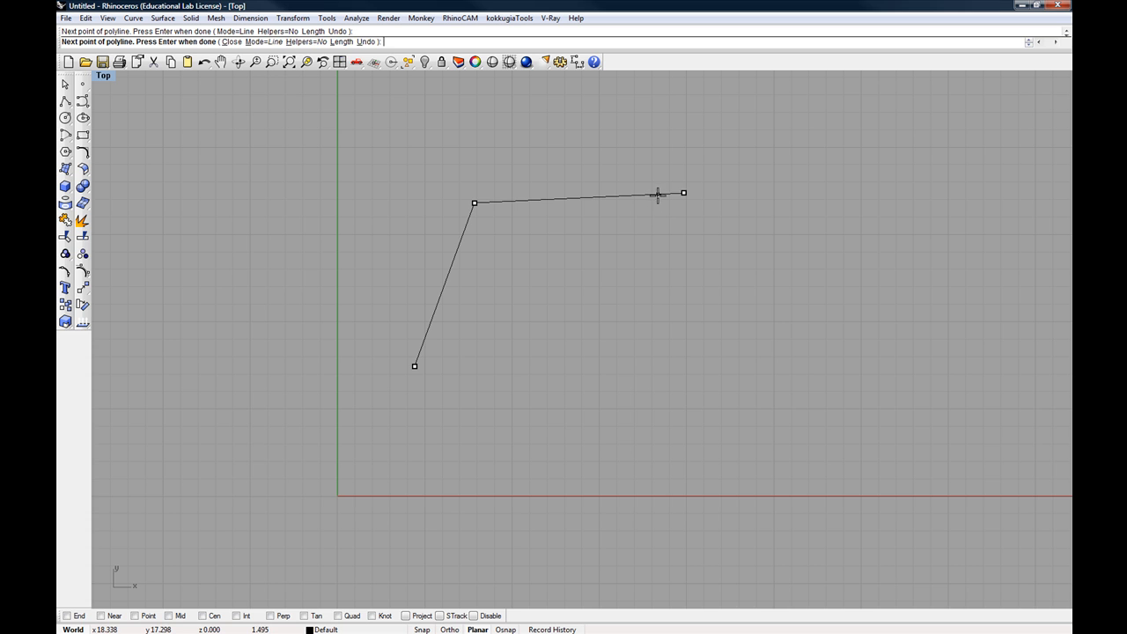
{"action": "left_click", "coordinate": [683, 192]}
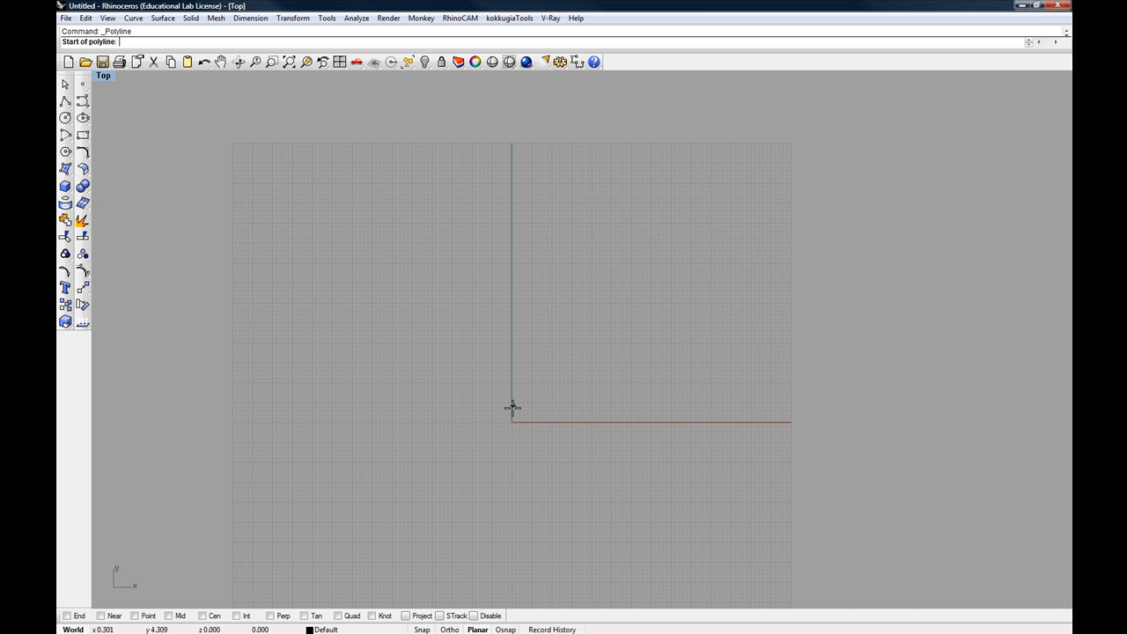
{"action": "mouse_move", "coordinate": [771, 425]}
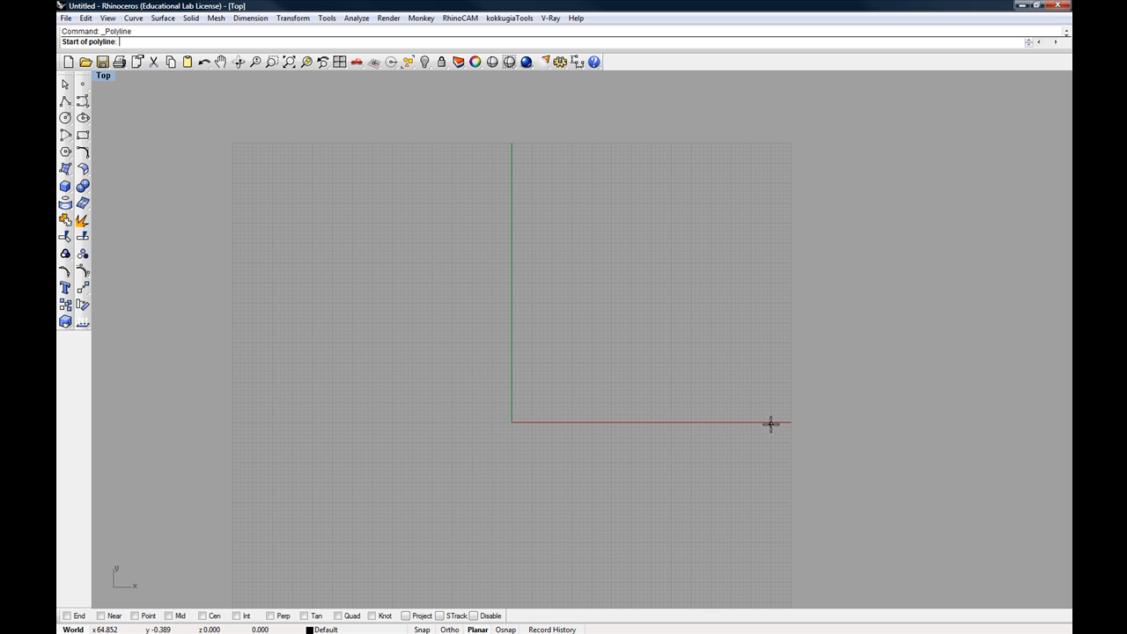
{"action": "mouse_move", "coordinate": [138, 595]}
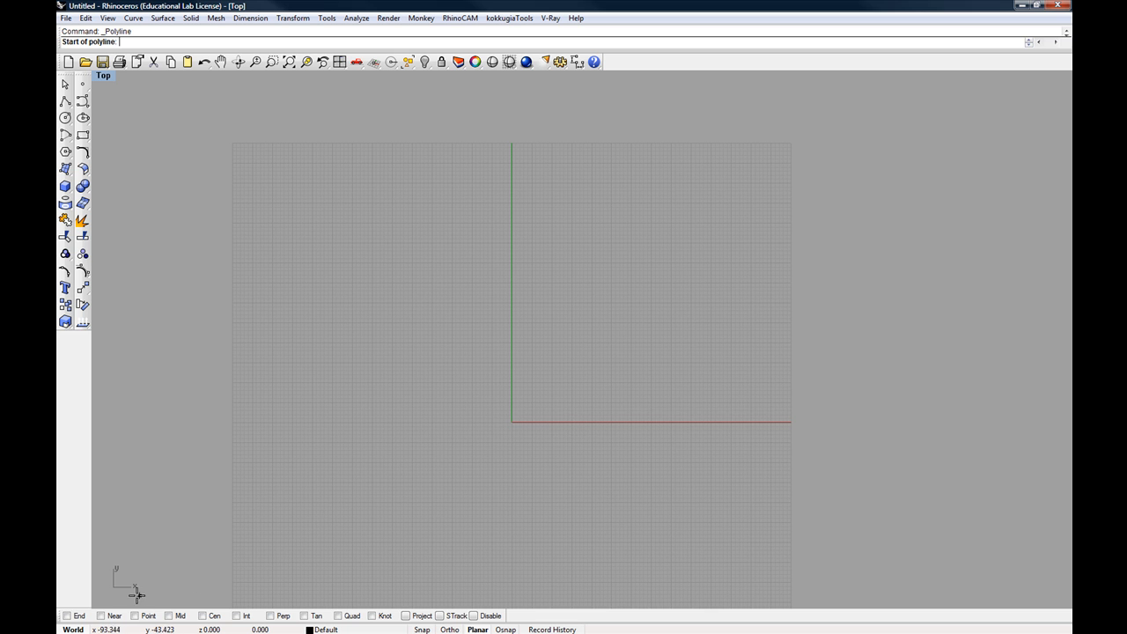
{"action": "mouse_move", "coordinate": [133, 588]}
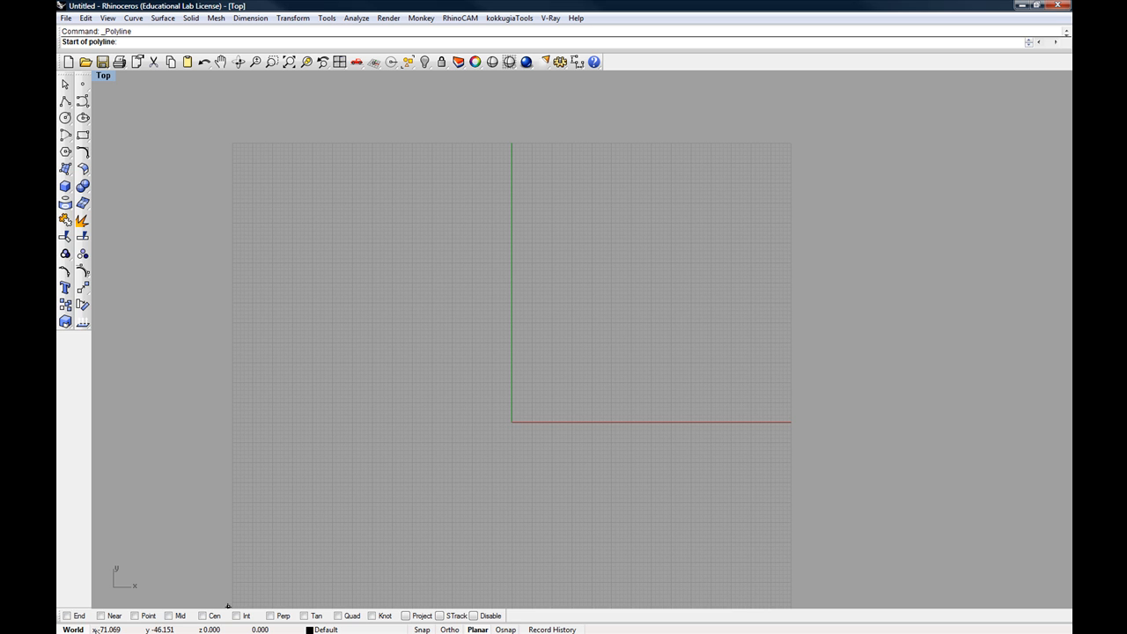
{"action": "mouse_move", "coordinate": [606, 382]}
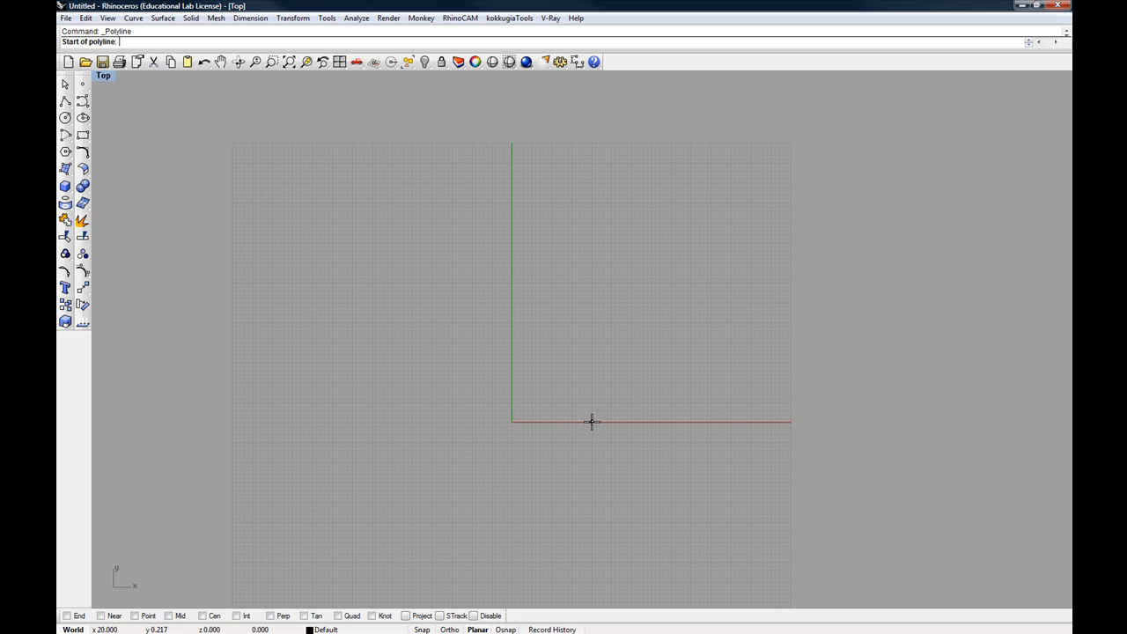
{"action": "mouse_move", "coordinate": [660, 421]}
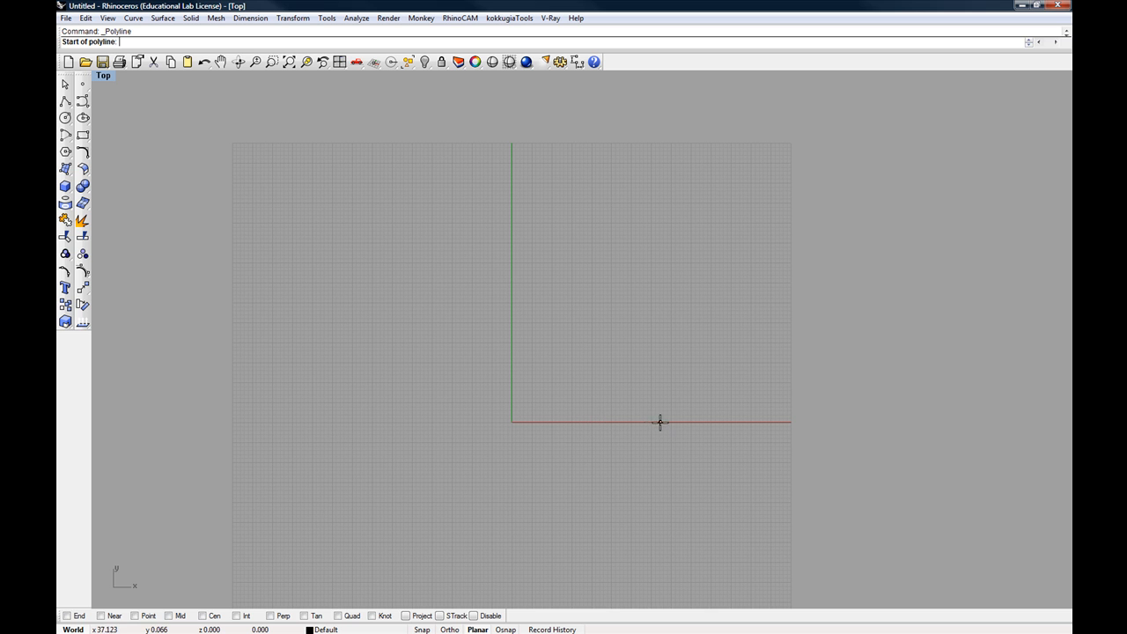
{"action": "mouse_move", "coordinate": [620, 421]}
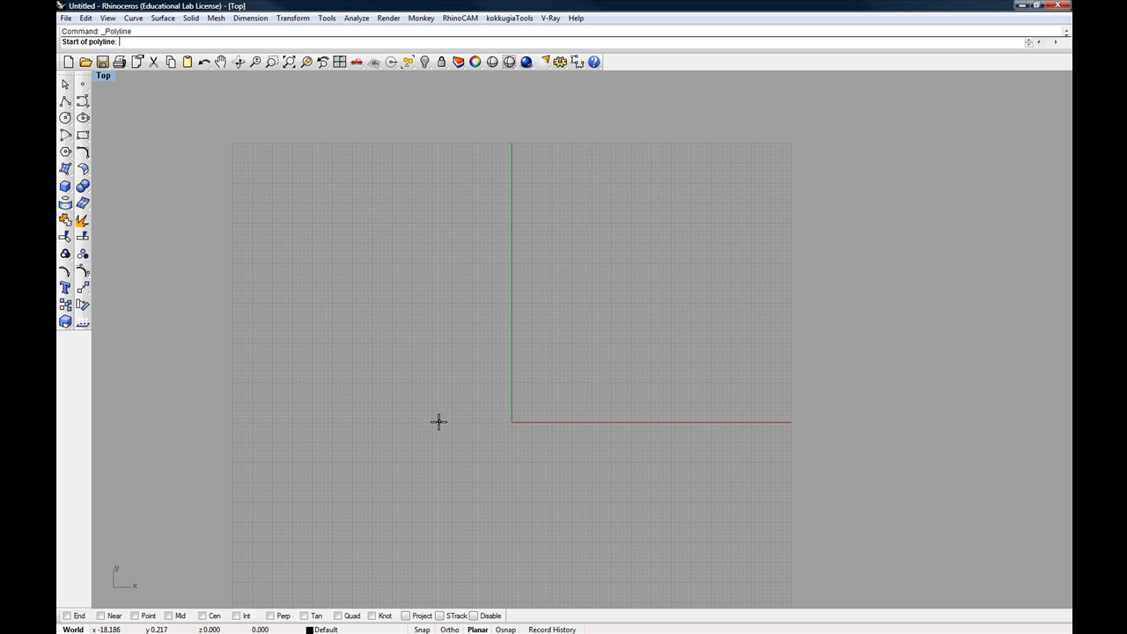
{"action": "mouse_move", "coordinate": [338, 423]}
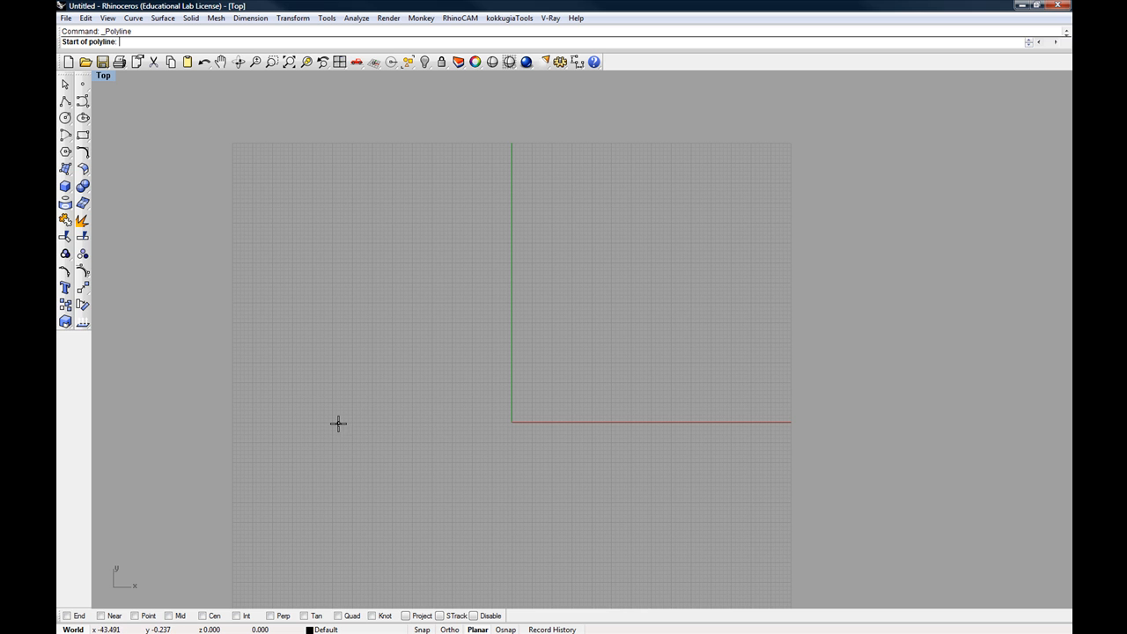
{"action": "mouse_move", "coordinate": [395, 417]}
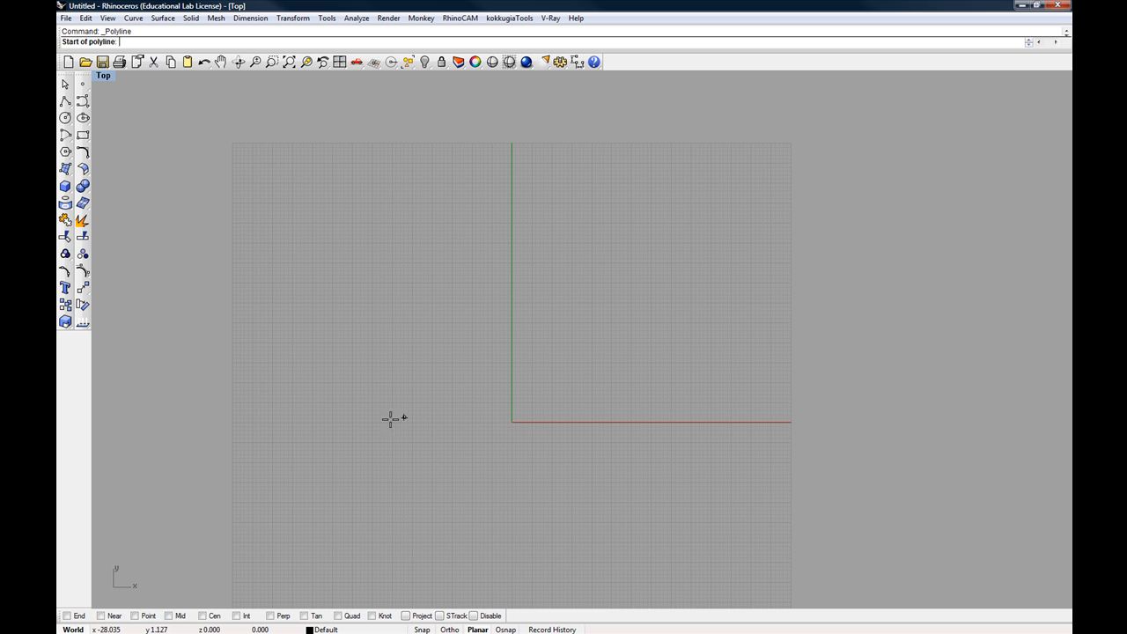
{"action": "mouse_move", "coordinate": [510, 267]}
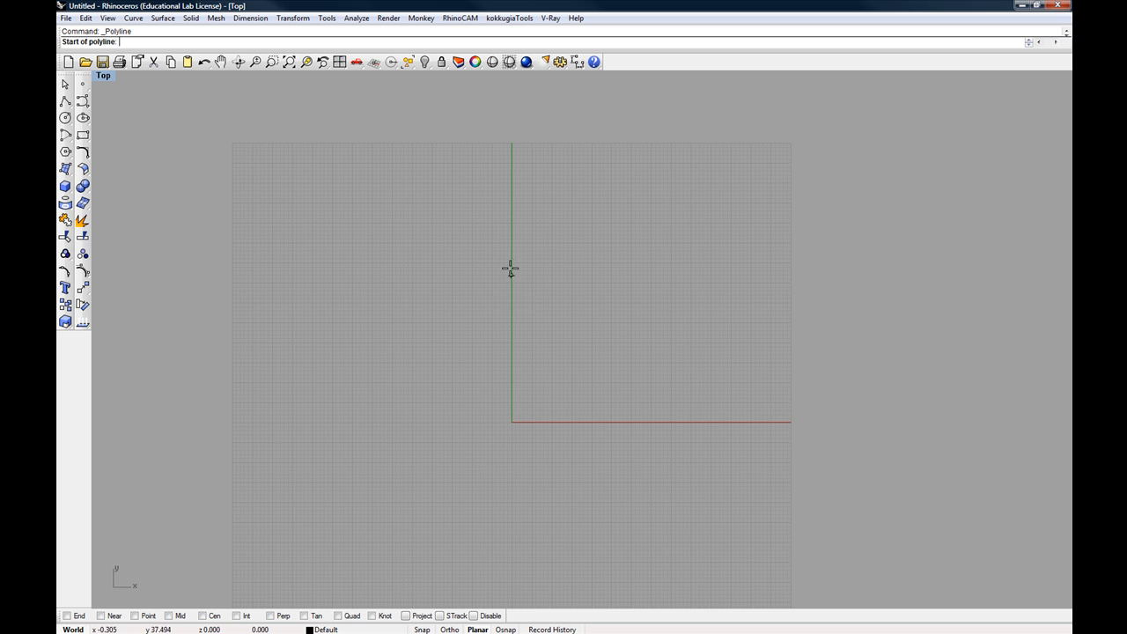
{"action": "mouse_move", "coordinate": [507, 329]}
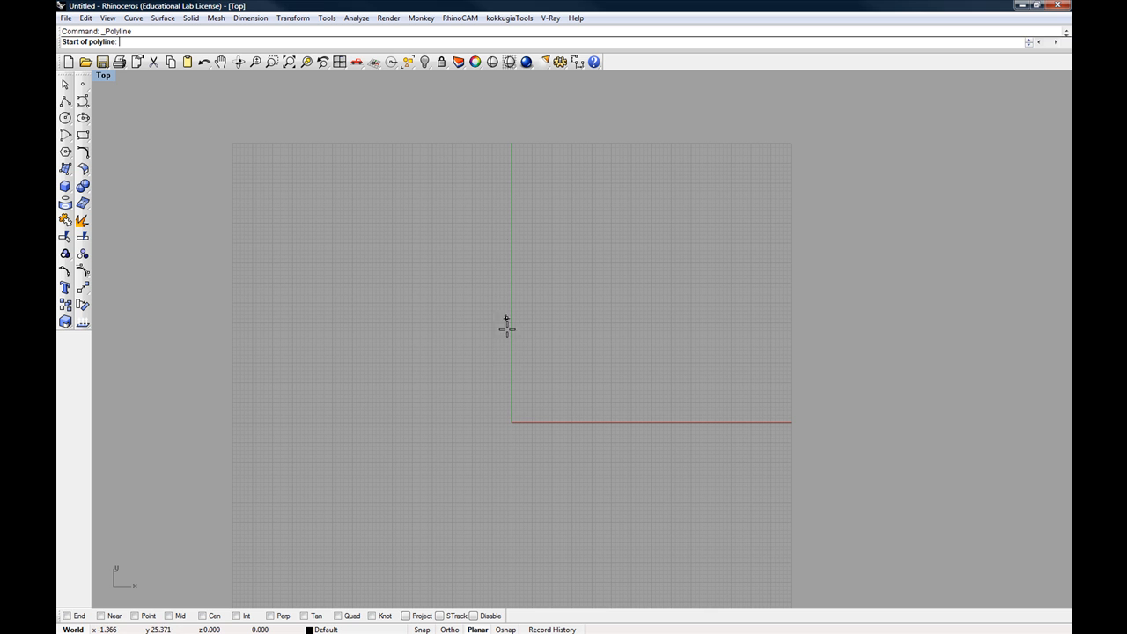
{"action": "mouse_move", "coordinate": [525, 436]}
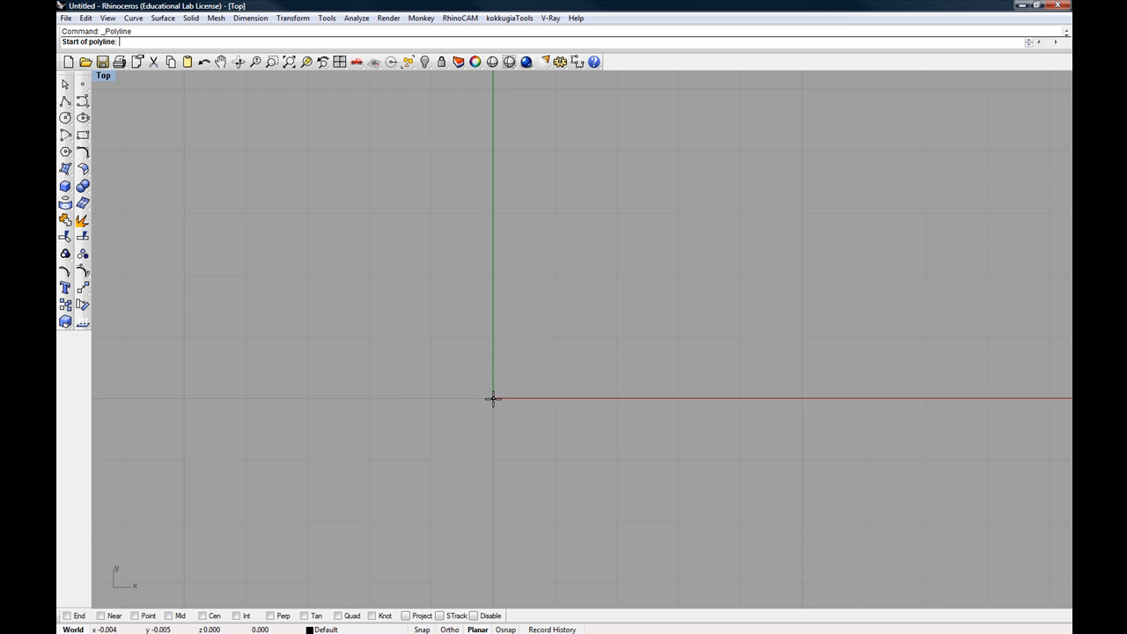
{"action": "mouse_move", "coordinate": [505, 412]}
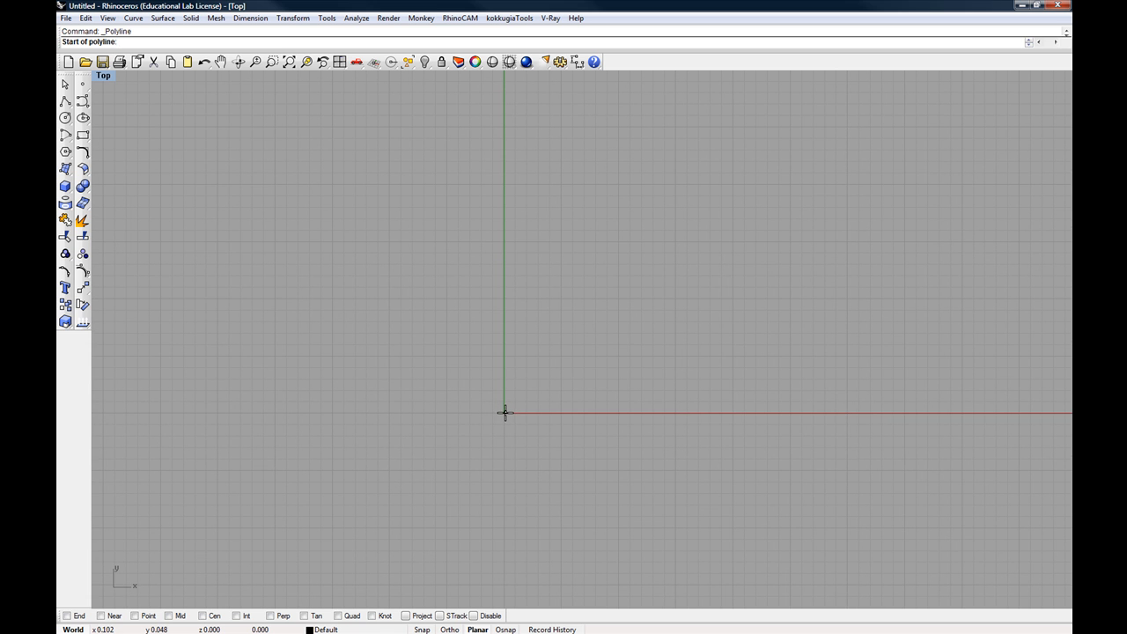
{"action": "mouse_move", "coordinate": [479, 422]}
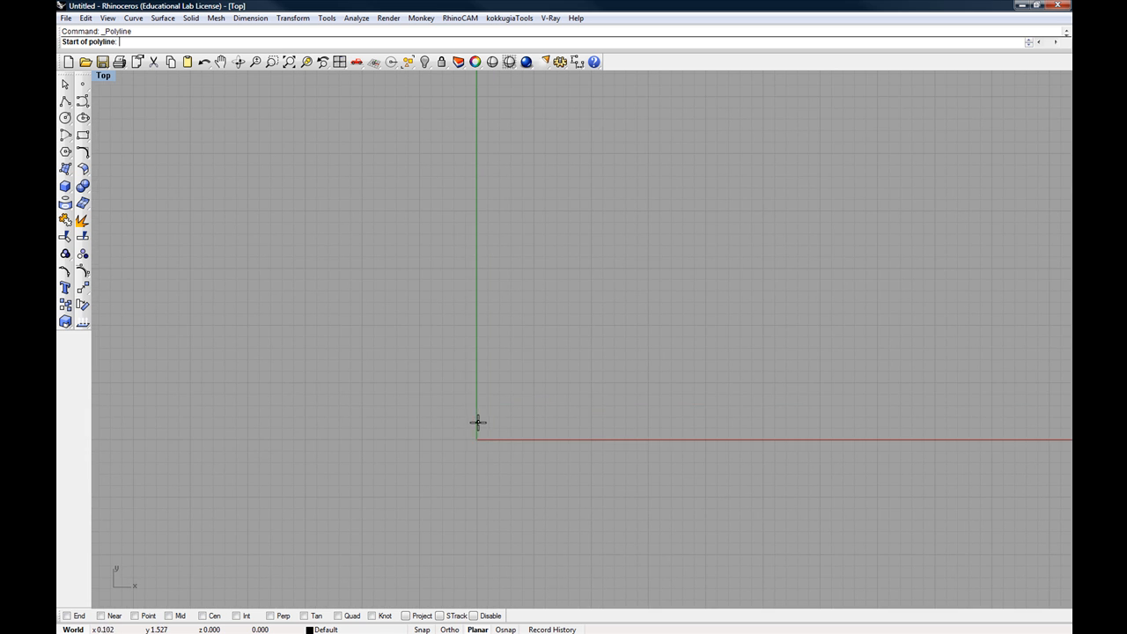
{"action": "mouse_move", "coordinate": [479, 429]}
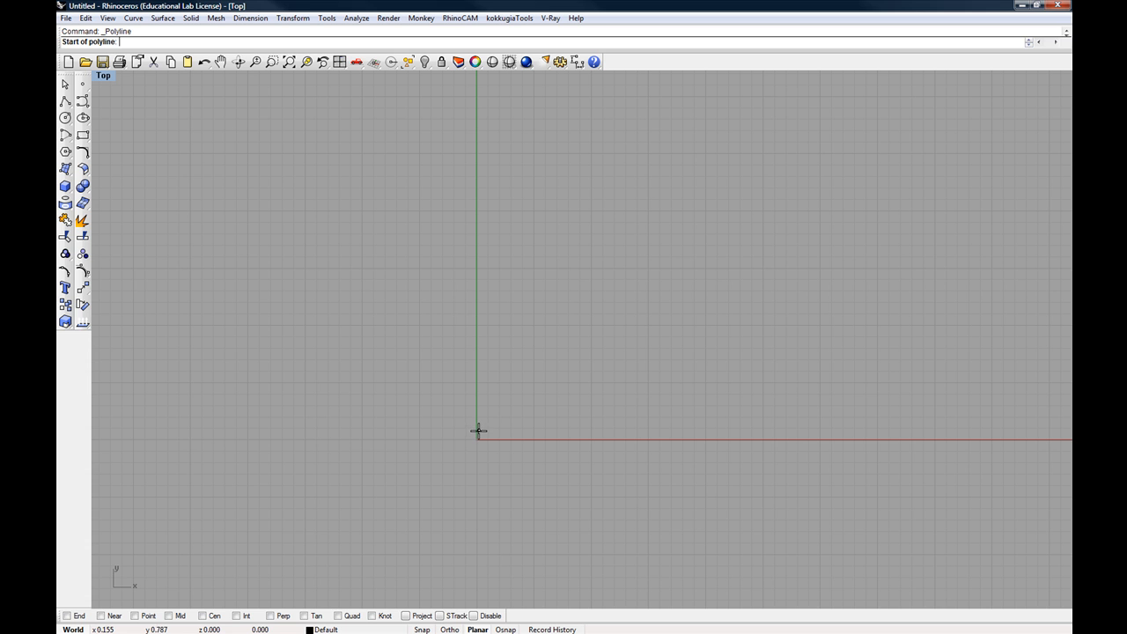
{"action": "mouse_move", "coordinate": [148, 42]}
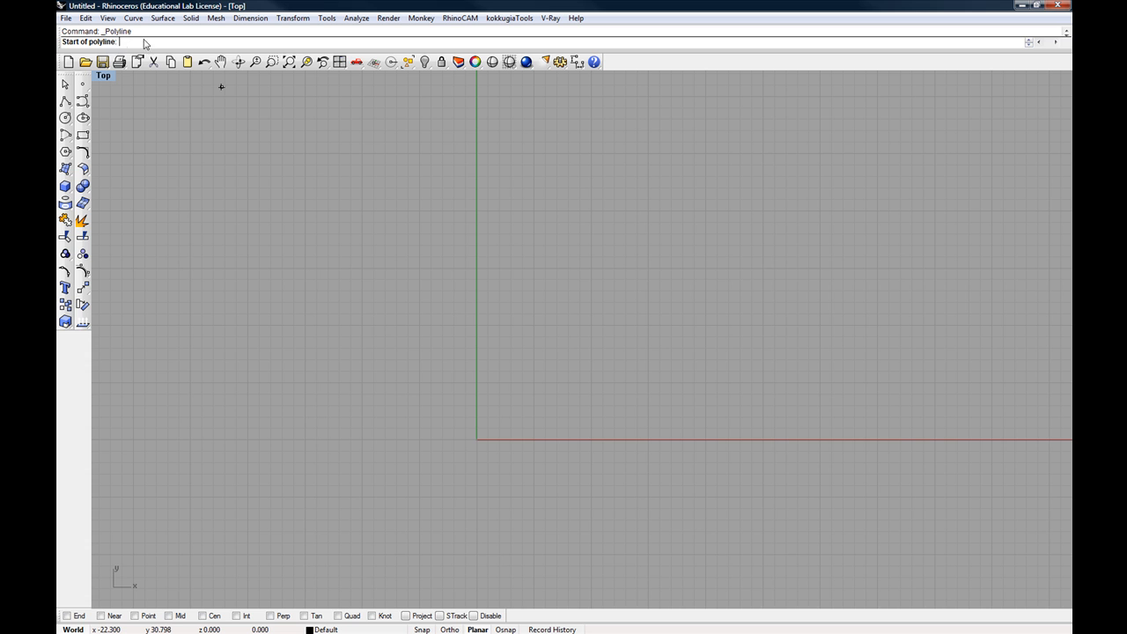
- Start a polyline at 0 and add four more corners bending right and back inward
{"action": "type", "text": "0"}
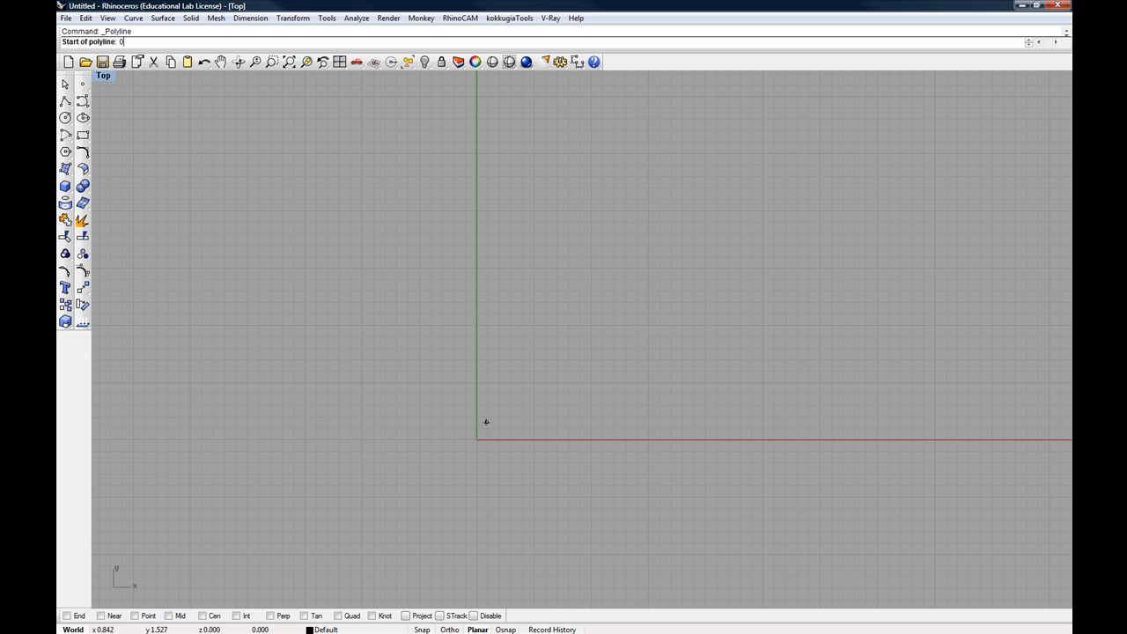
{"action": "left_click", "coordinate": [475, 440]}
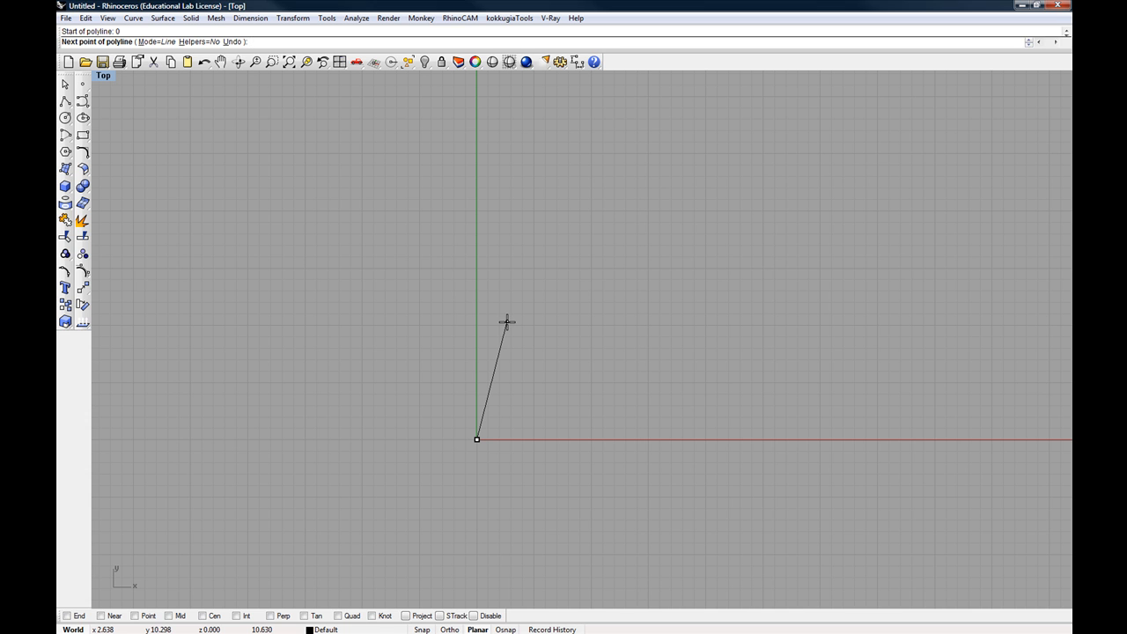
{"action": "mouse_move", "coordinate": [507, 322]}
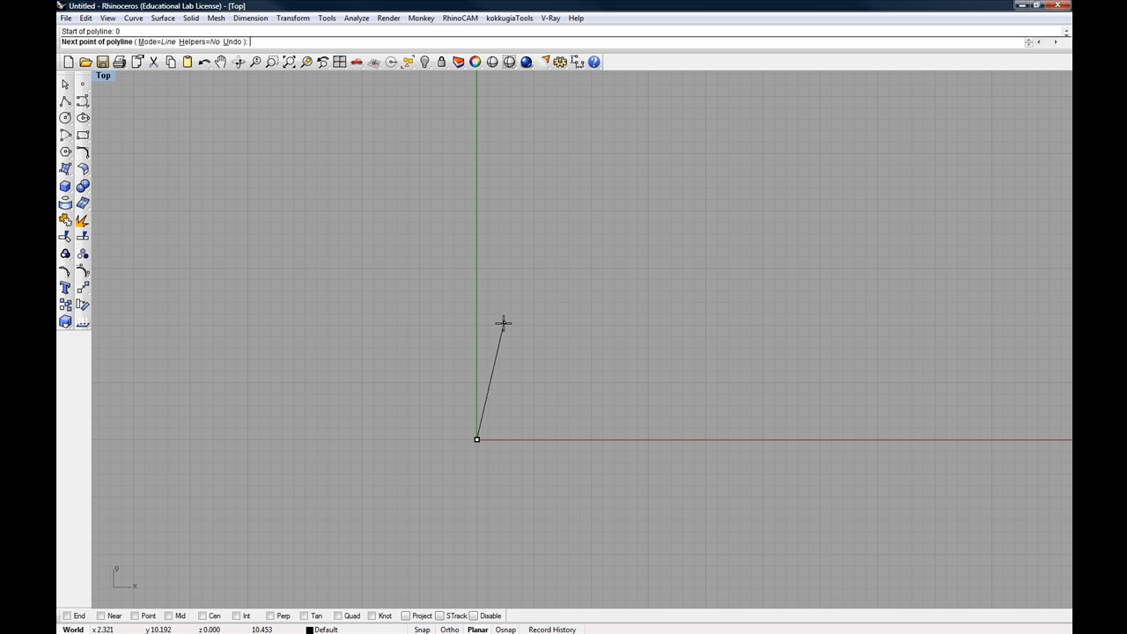
{"action": "mouse_move", "coordinate": [514, 286]}
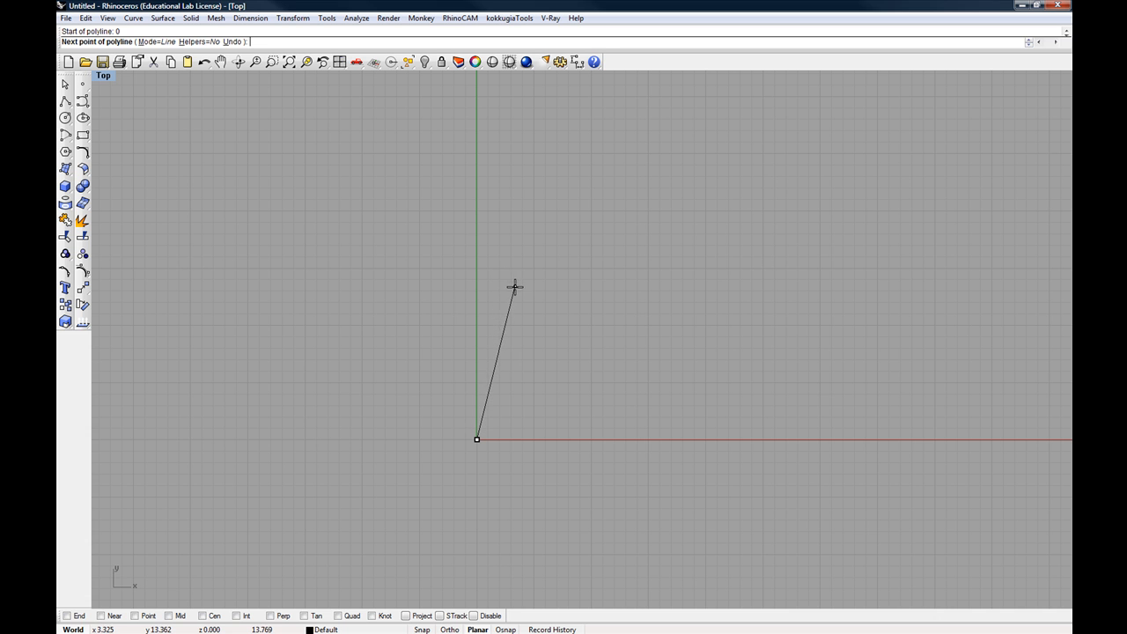
{"action": "left_click", "coordinate": [509, 278]}
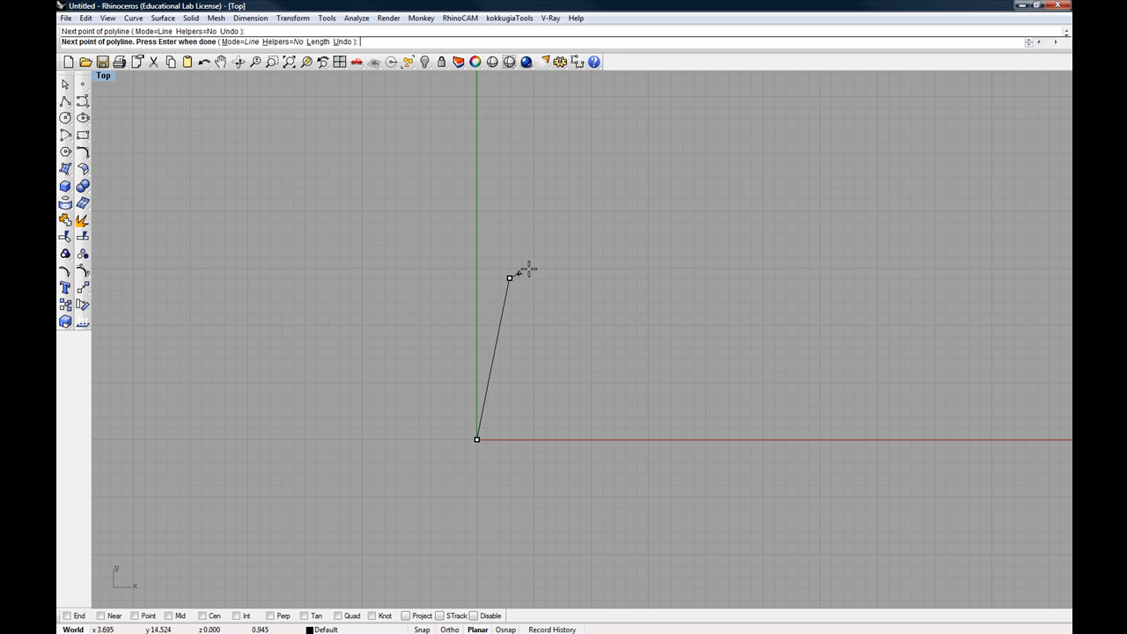
{"action": "left_click", "coordinate": [611, 239]}
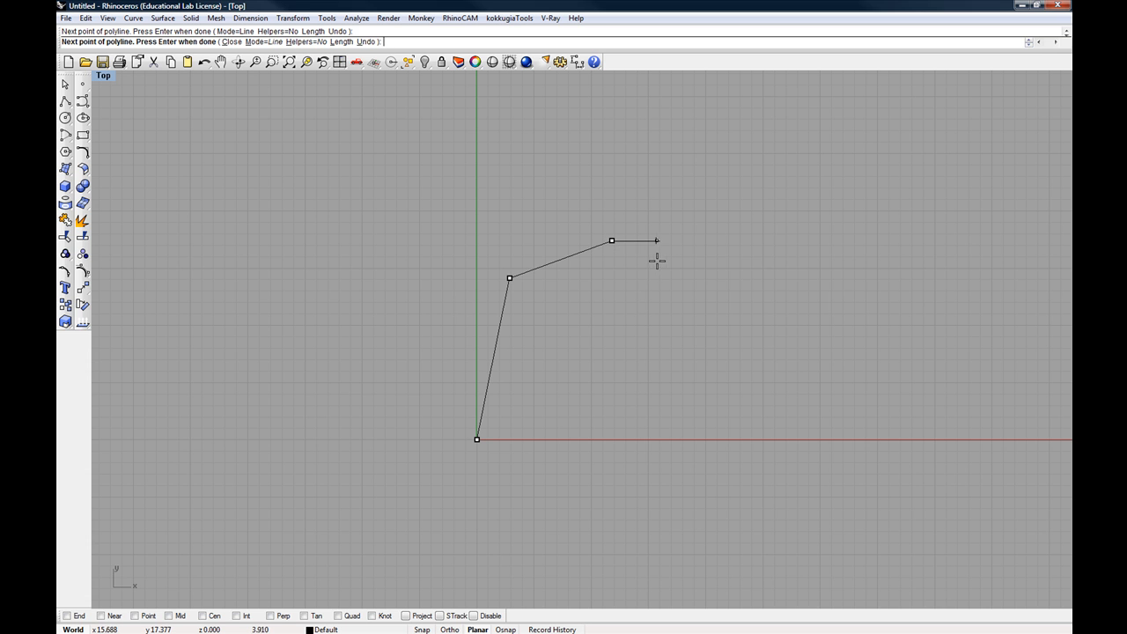
{"action": "mouse_move", "coordinate": [673, 261]}
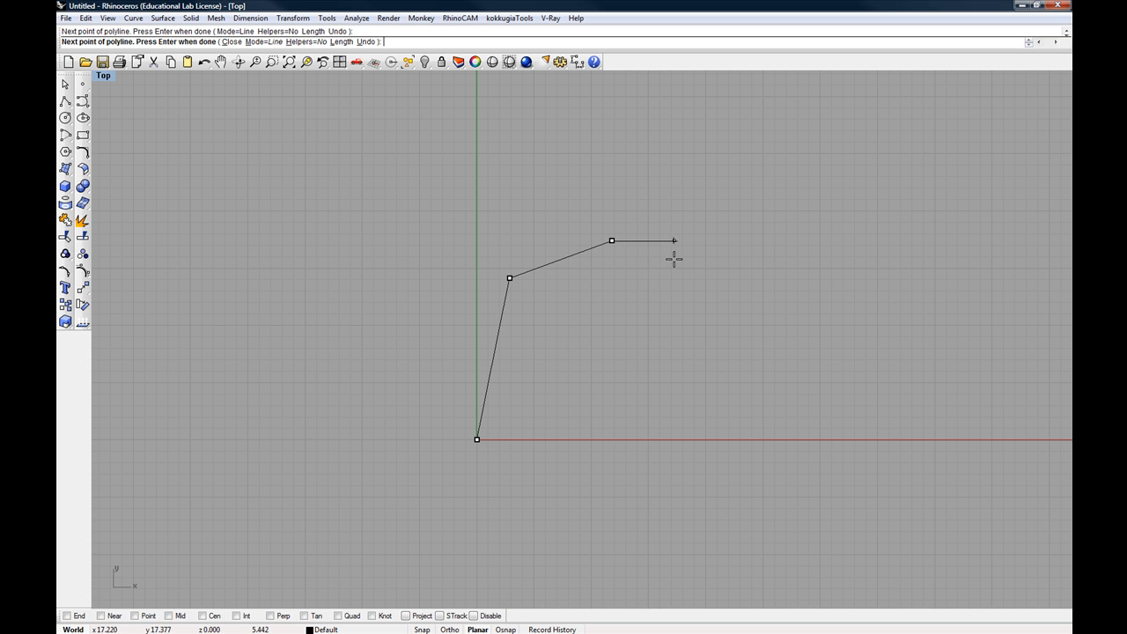
{"action": "mouse_move", "coordinate": [806, 250]}
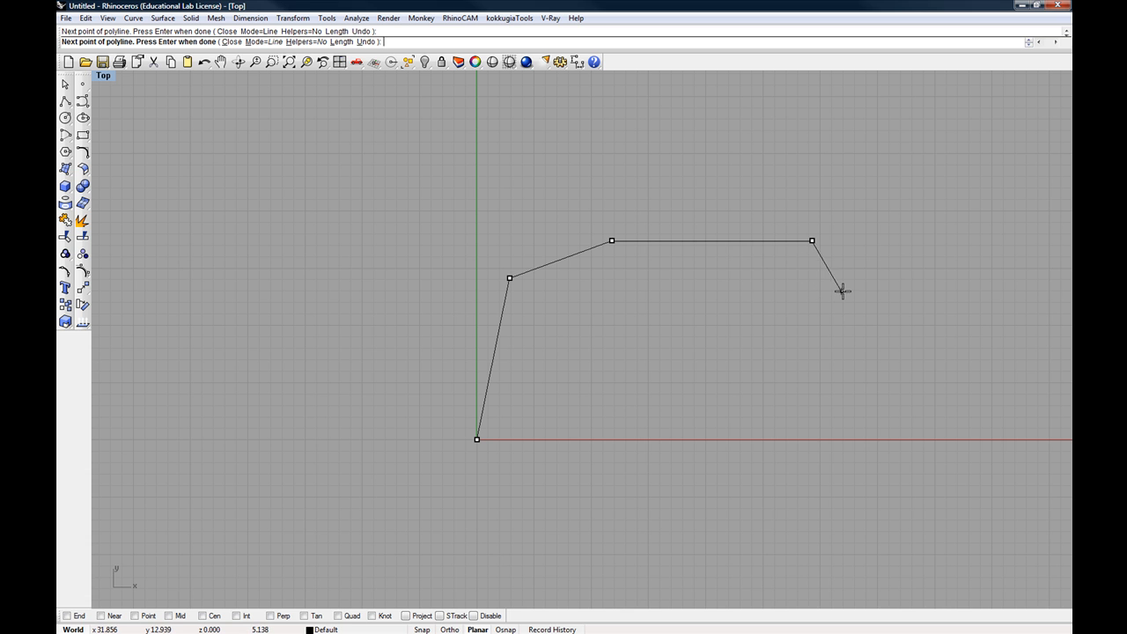
{"action": "left_click", "coordinate": [843, 292]}
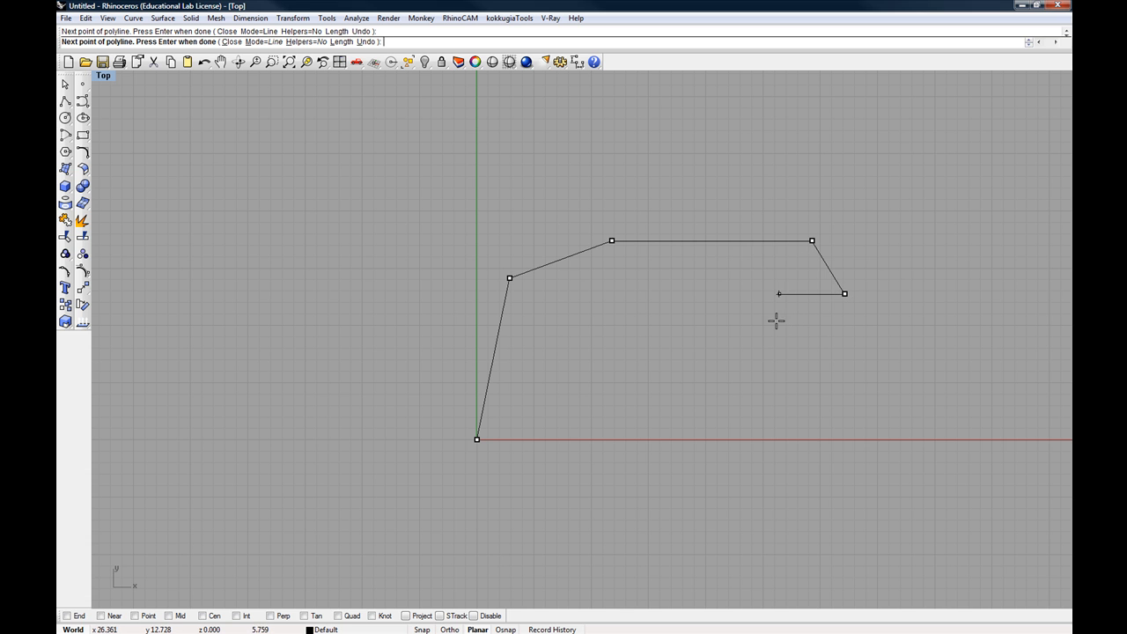
{"action": "left_click", "coordinate": [724, 334]}
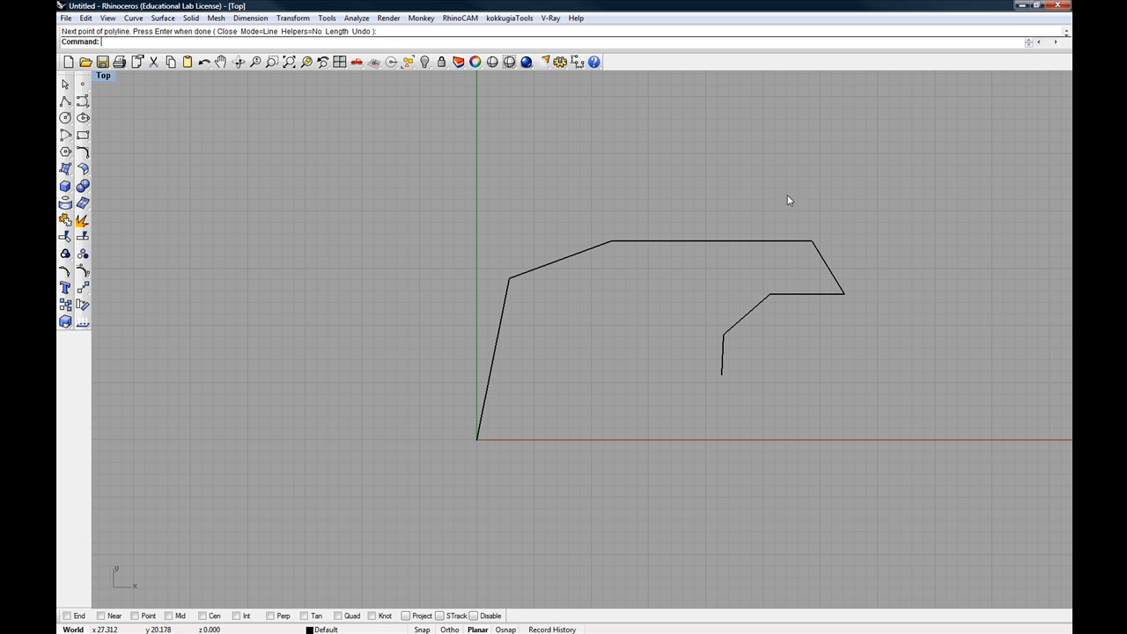
{"action": "mouse_move", "coordinate": [792, 296]}
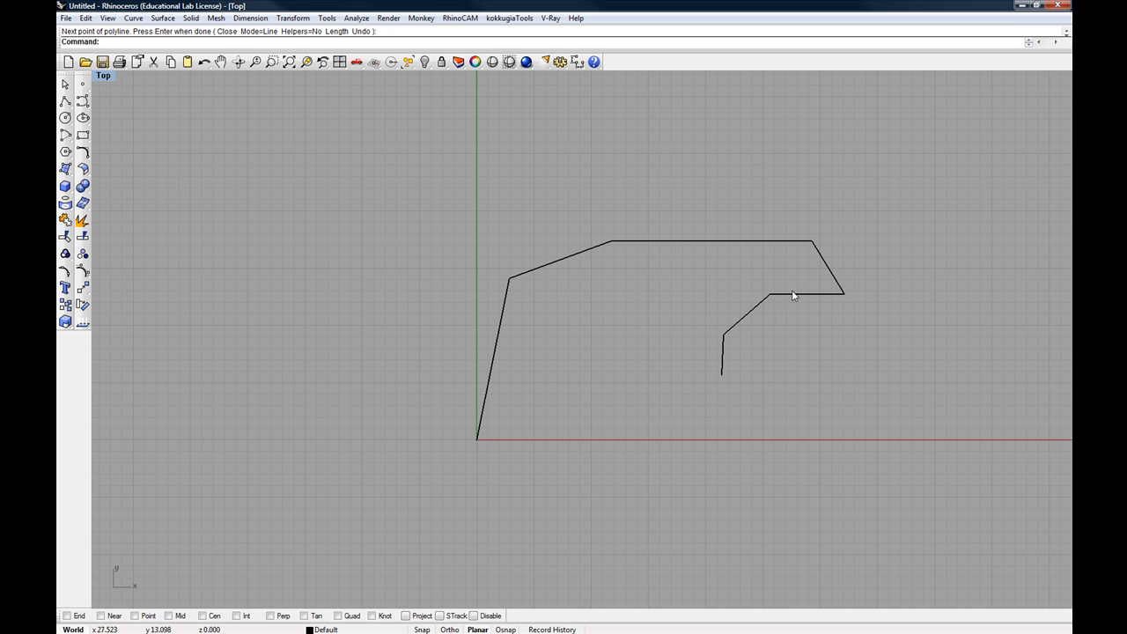
{"action": "mouse_move", "coordinate": [665, 349]}
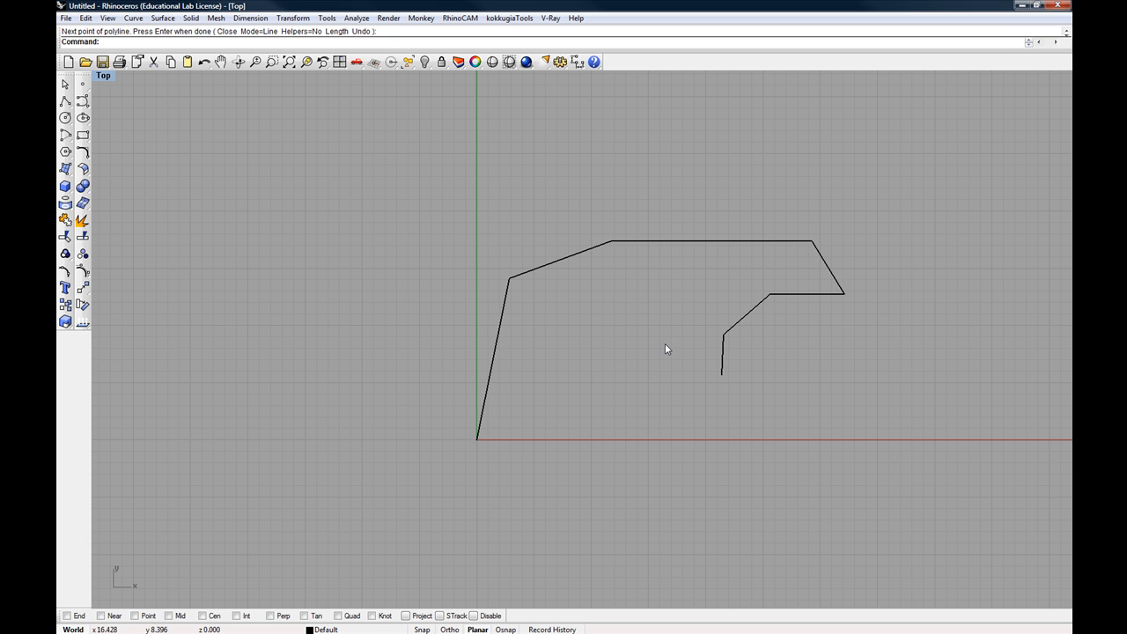
{"action": "mouse_move", "coordinate": [600, 356]}
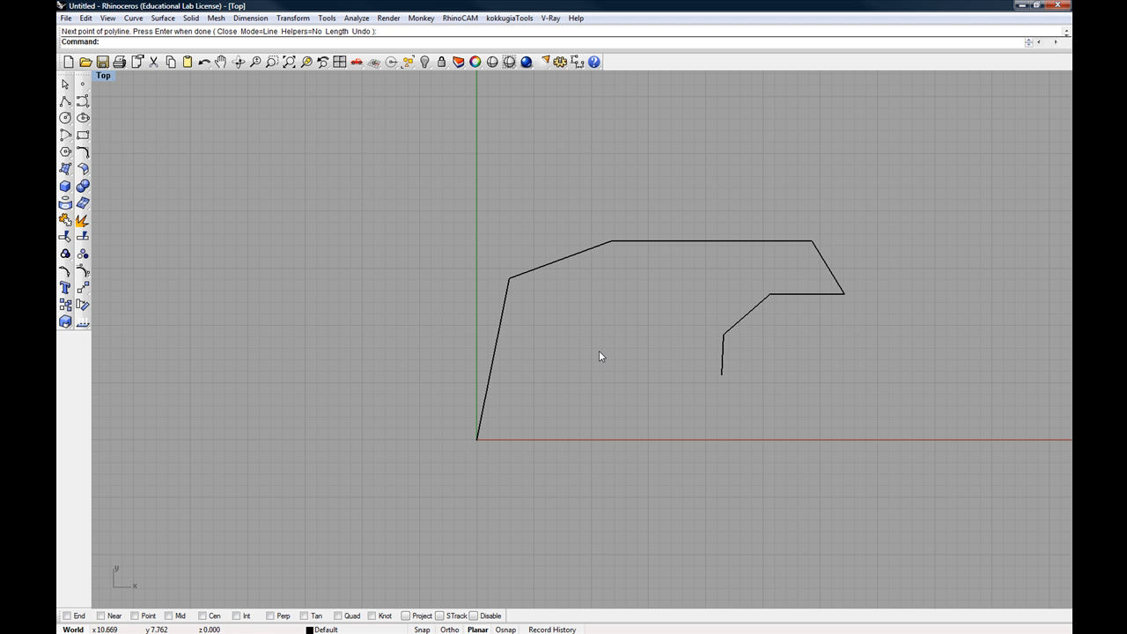
- Undo the bent polyline to clear the Top view
{"action": "key", "text": "ctrl+z"}
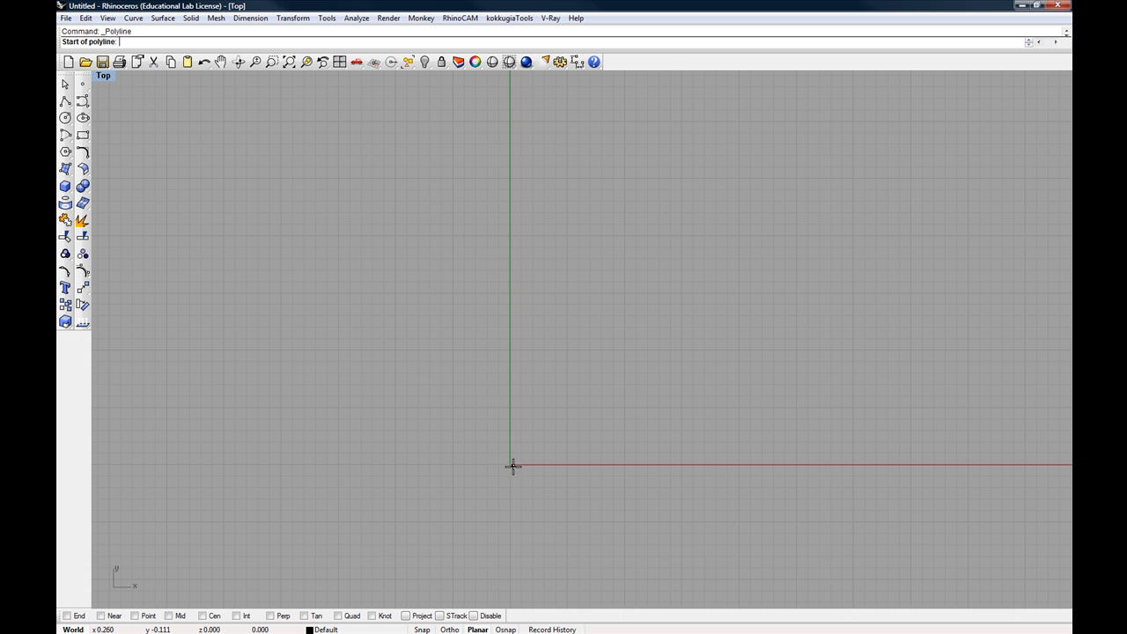
{"action": "mouse_move", "coordinate": [514, 475]}
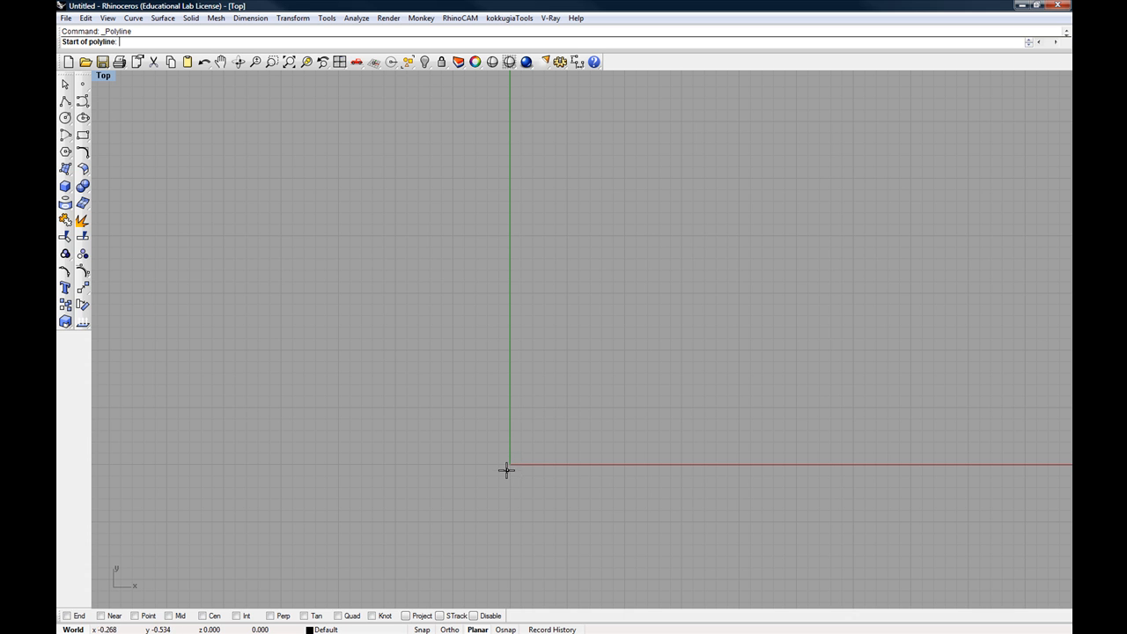
{"action": "mouse_move", "coordinate": [507, 464]}
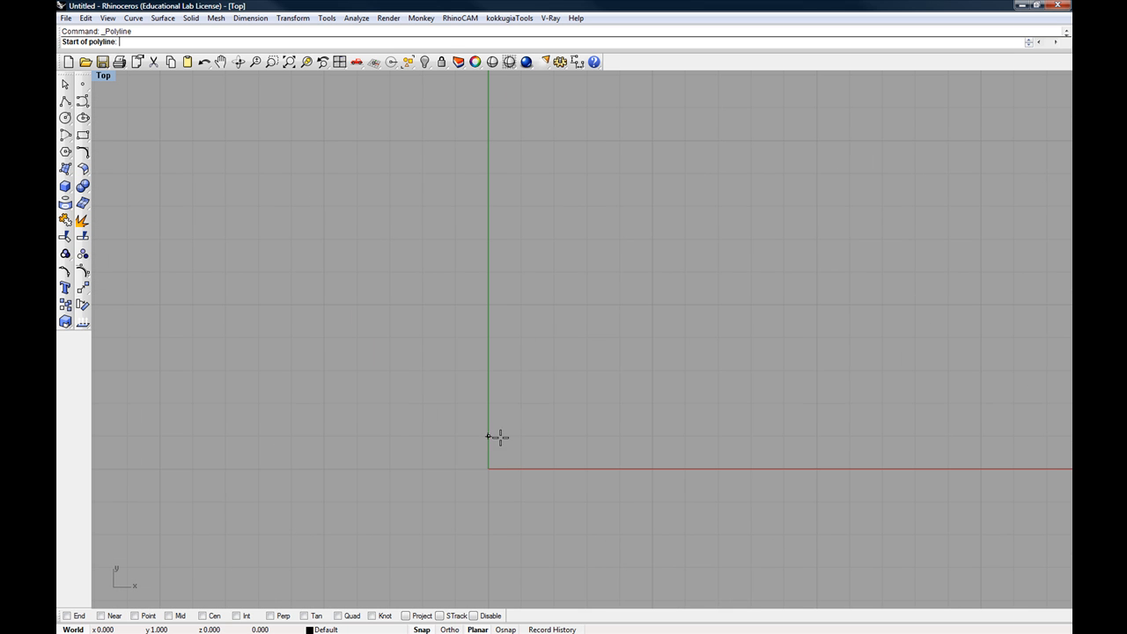
{"action": "mouse_move", "coordinate": [495, 468]}
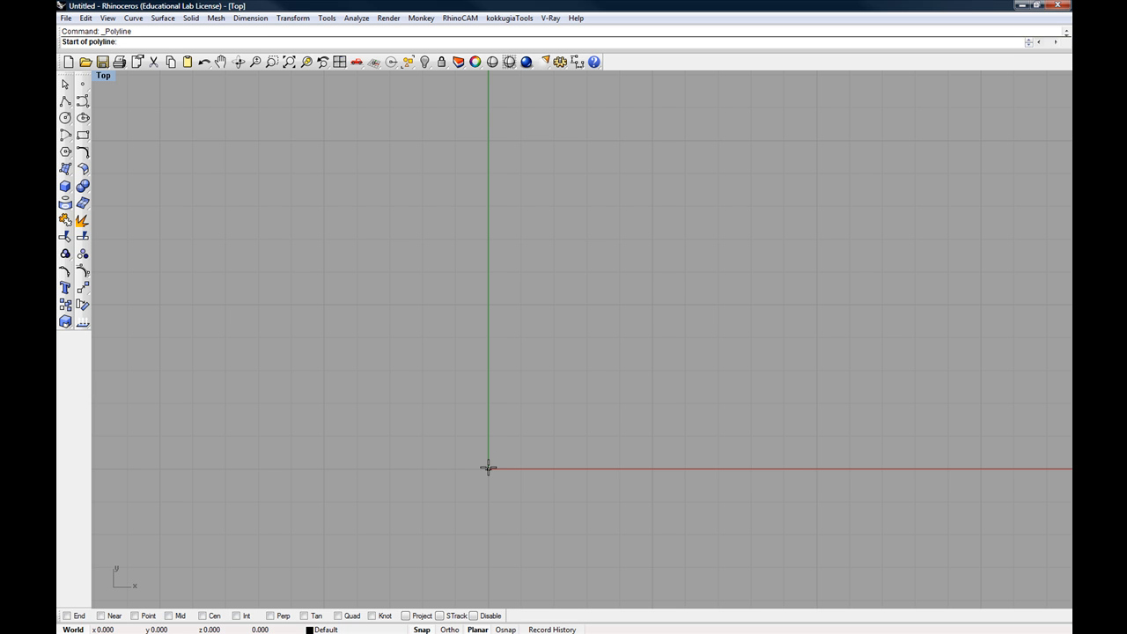
- Draw a closed four-sided outline from the origin and finish the polyline
{"action": "left_click", "coordinate": [489, 468]}
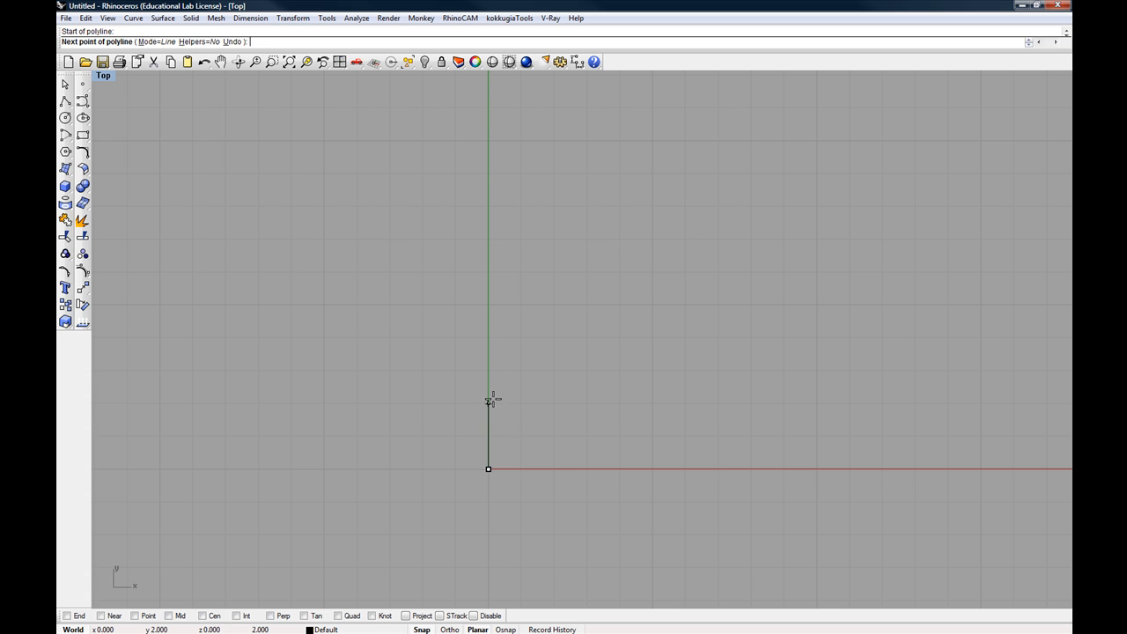
{"action": "mouse_move", "coordinate": [489, 304]}
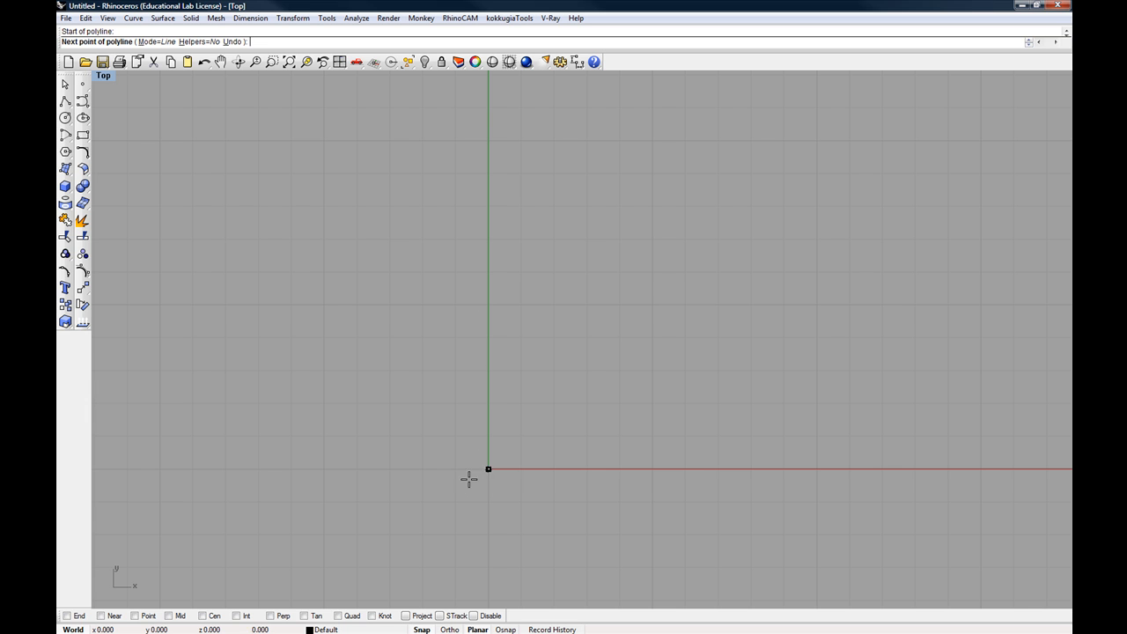
{"action": "left_click", "coordinate": [291, 598]}
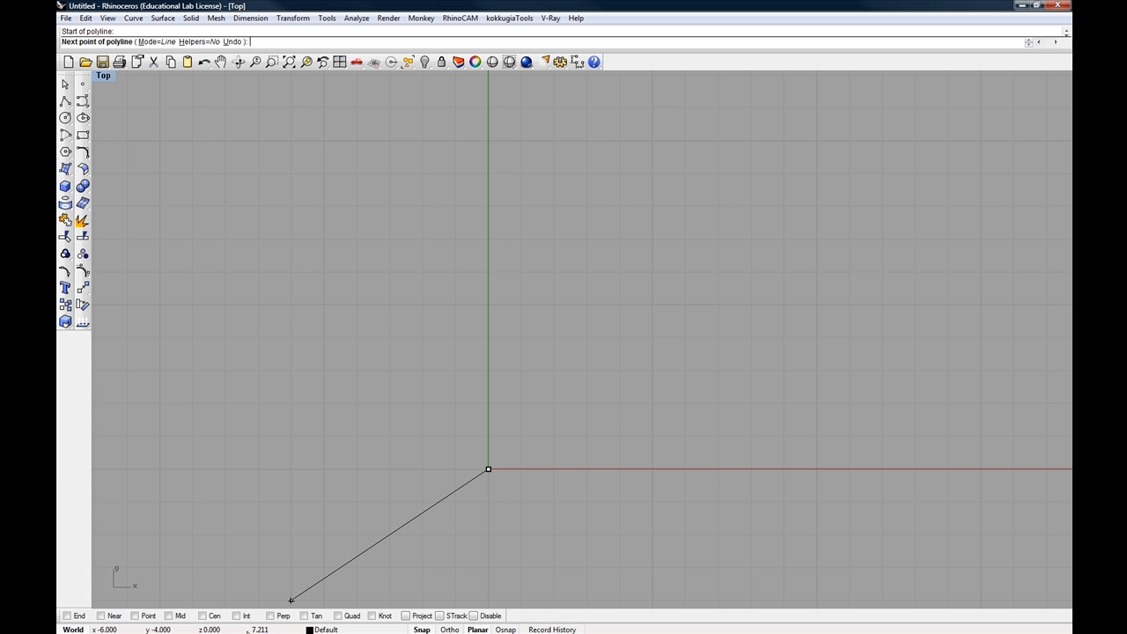
{"action": "mouse_move", "coordinate": [454, 501]}
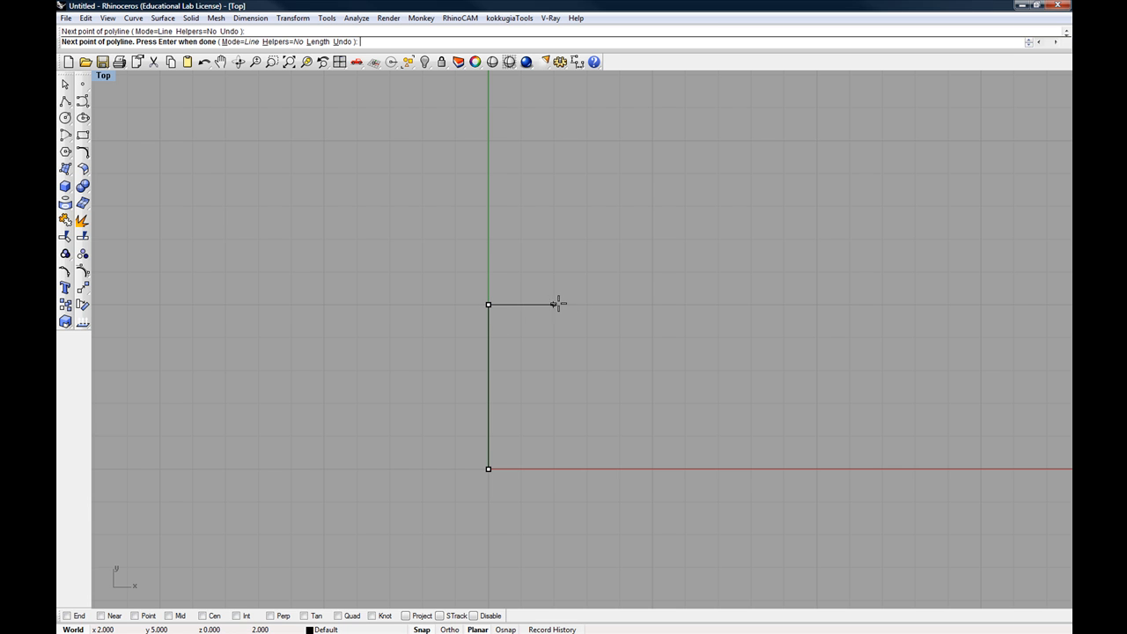
{"action": "mouse_move", "coordinate": [649, 302]}
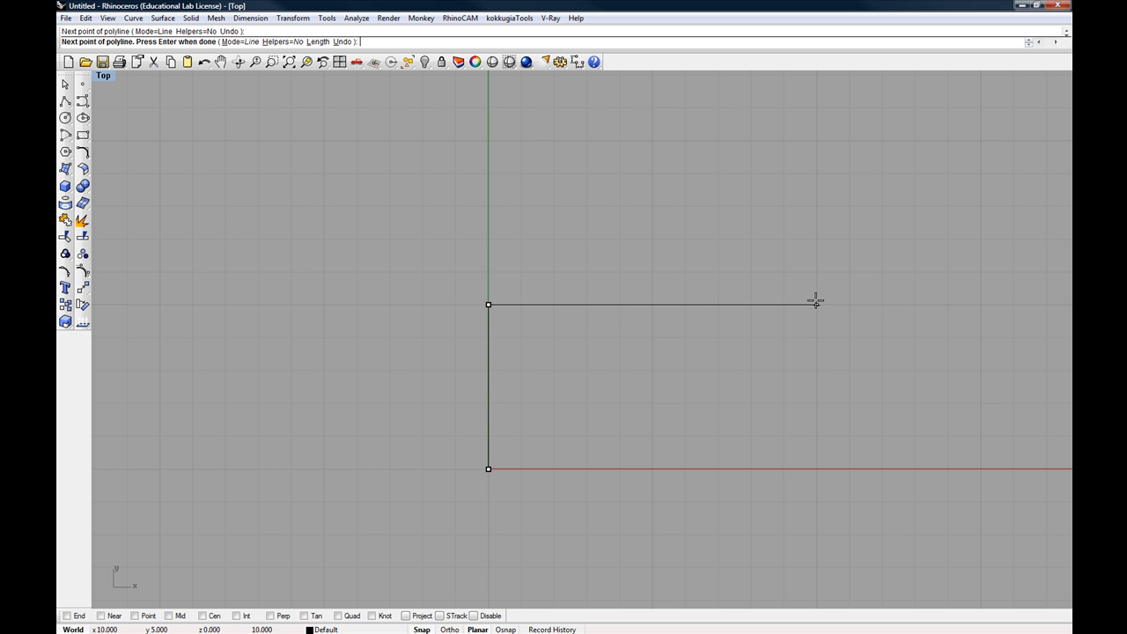
{"action": "left_click", "coordinate": [816, 469]}
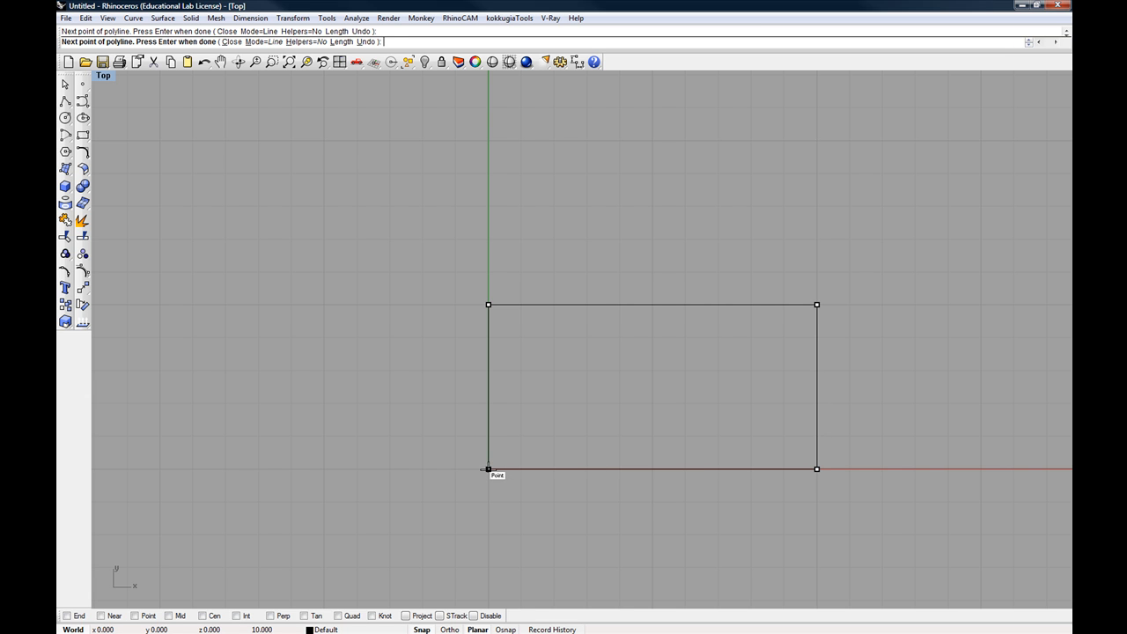
{"action": "key", "text": "Enter"}
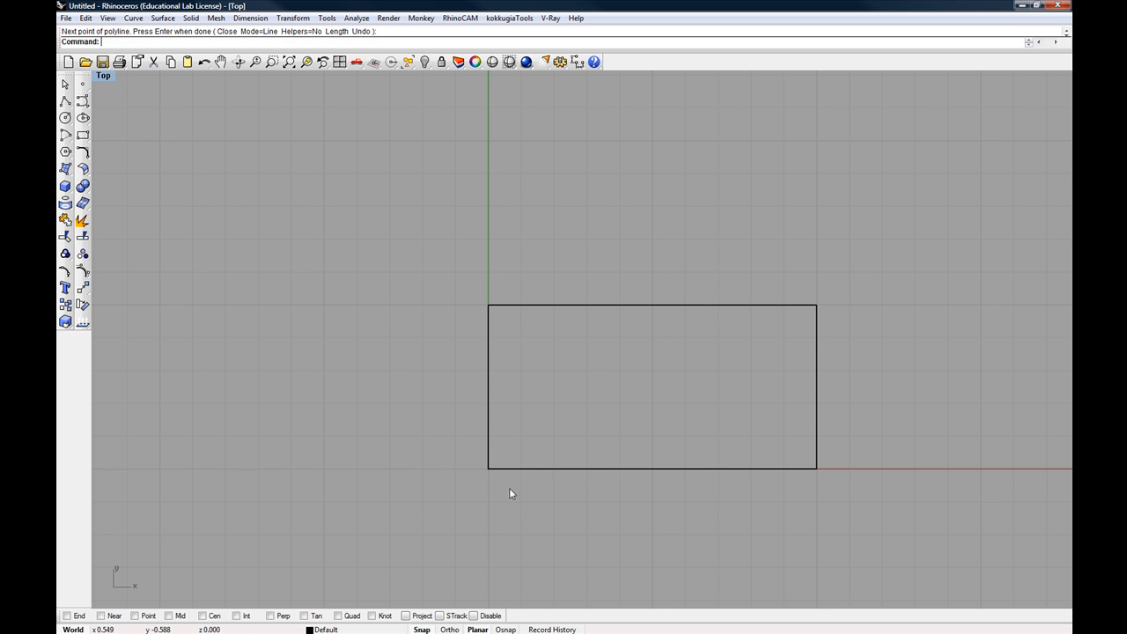
{"action": "mouse_move", "coordinate": [571, 298]}
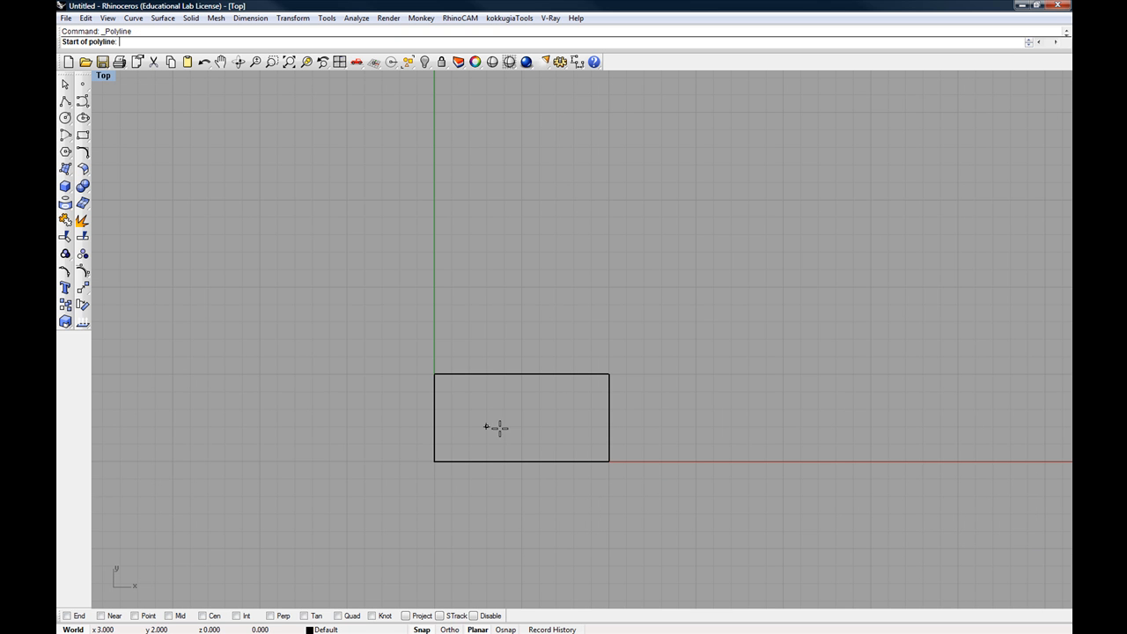
{"action": "mouse_move", "coordinate": [641, 369]}
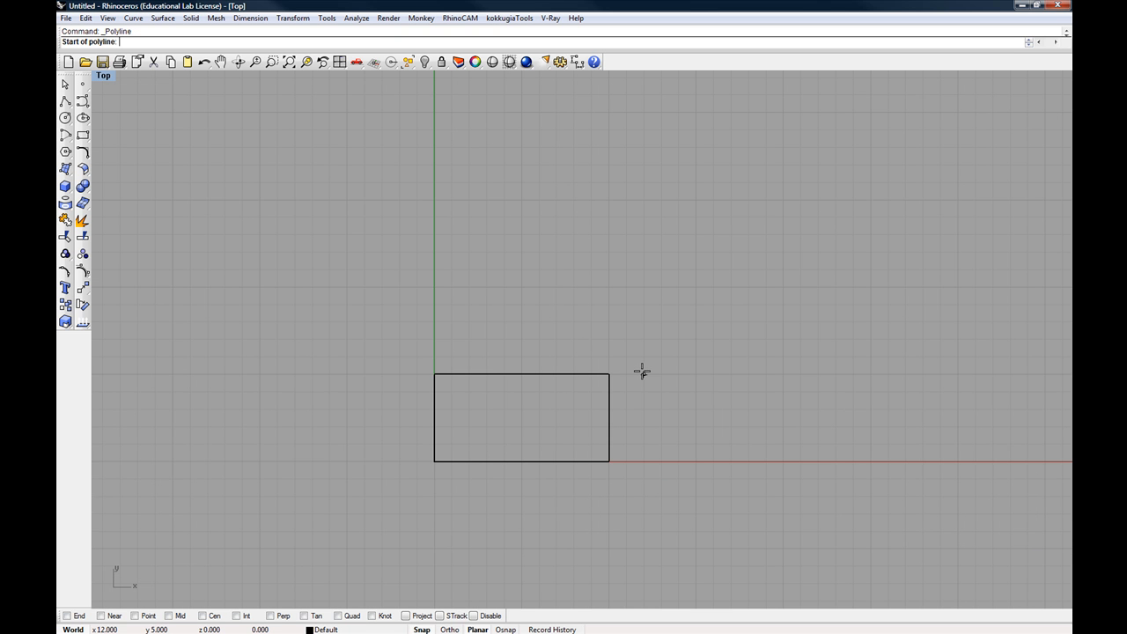
{"action": "mouse_move", "coordinate": [645, 373]}
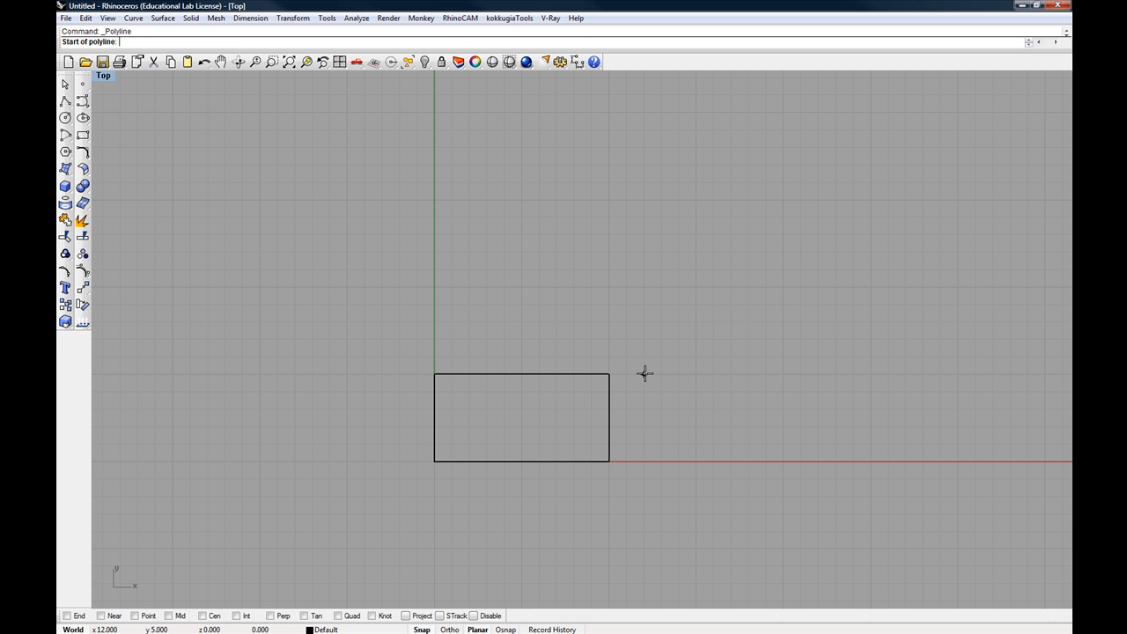
- Place a new polyline's first point to the right of the rectangle
{"action": "left_click", "coordinate": [643, 374]}
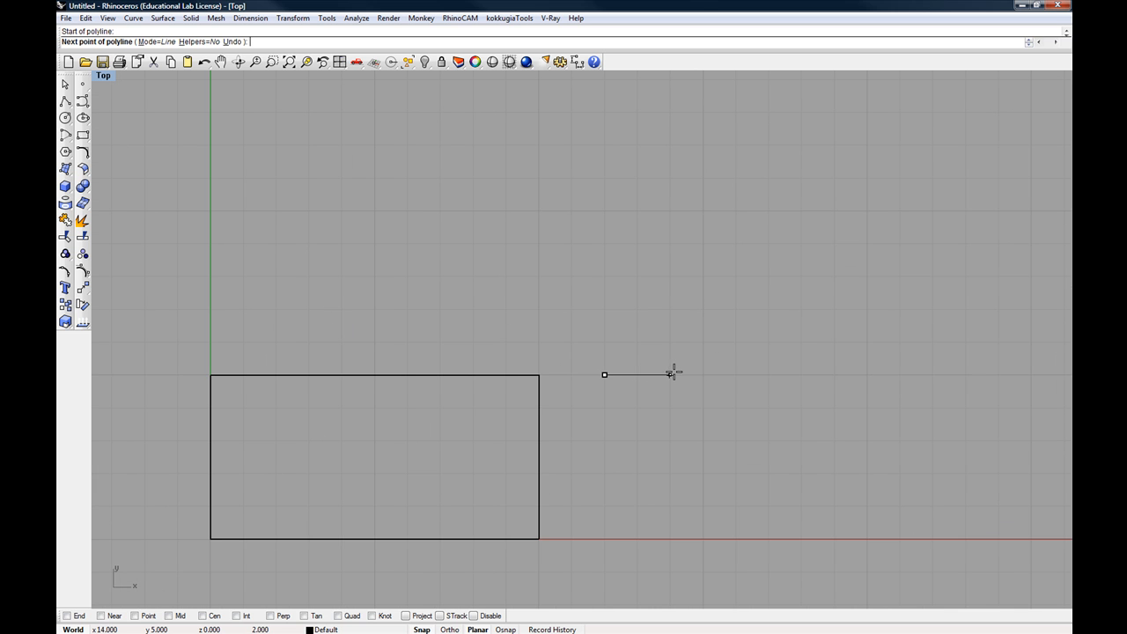
{"action": "mouse_move", "coordinate": [704, 373]}
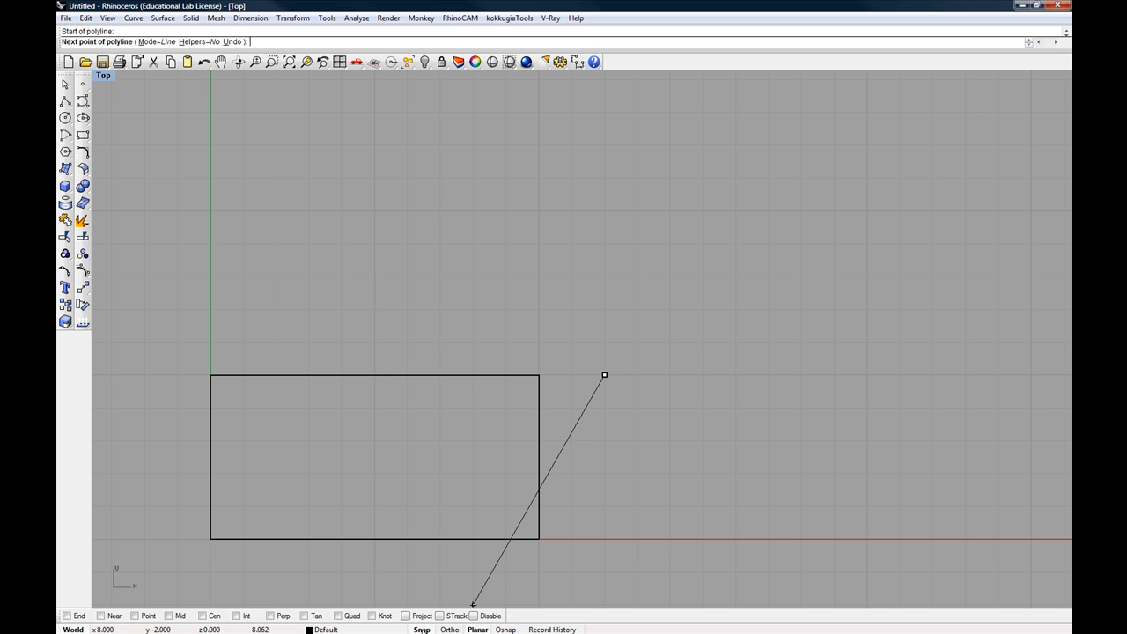
{"action": "mouse_move", "coordinate": [503, 595]}
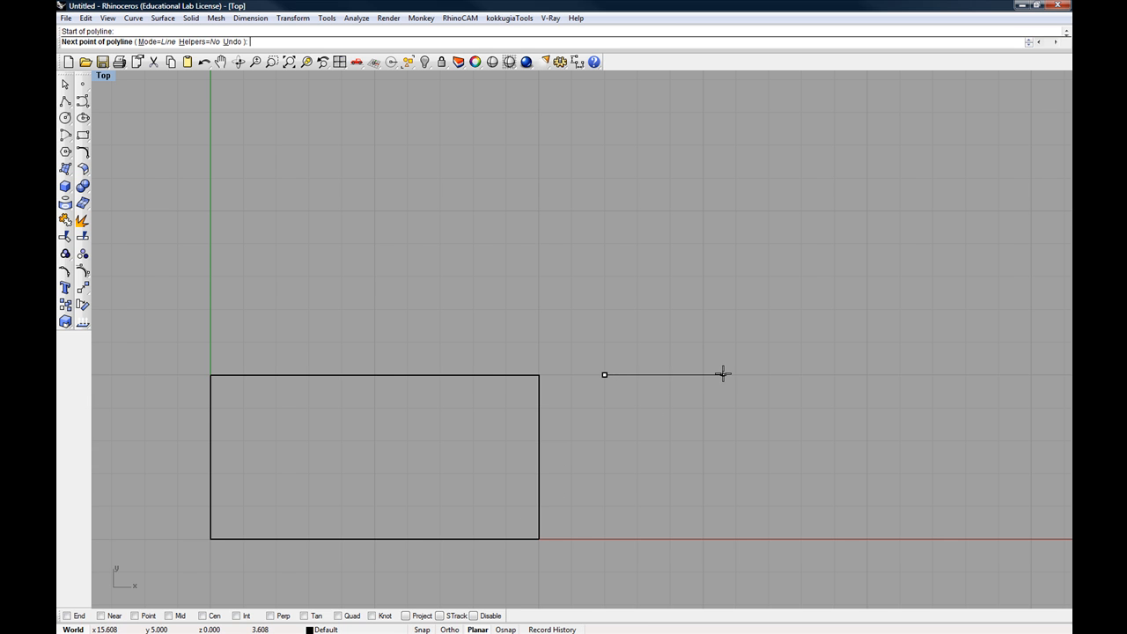
{"action": "mouse_move", "coordinate": [718, 374]}
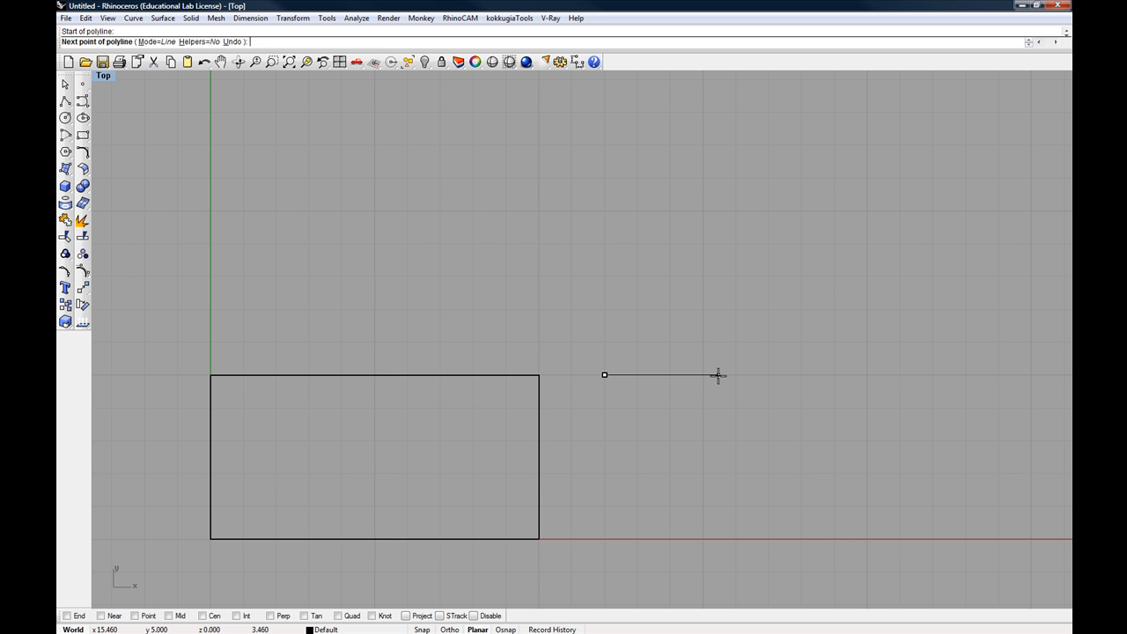
{"action": "mouse_move", "coordinate": [426, 627]}
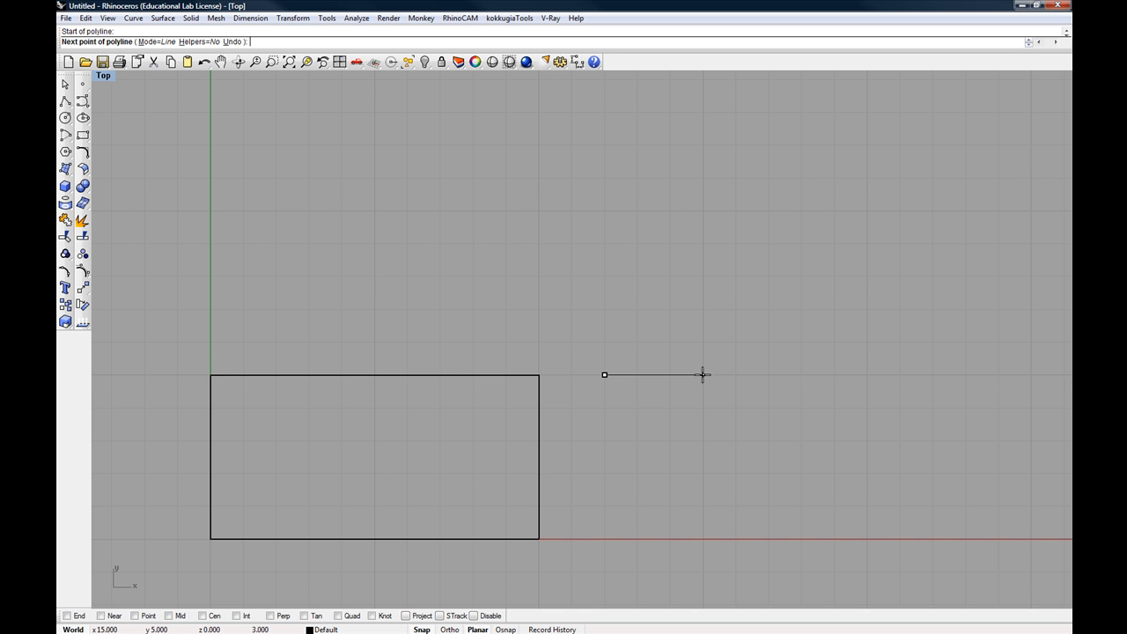
- Continue the polyline with a length of 3 and two more corners, then window-select all shapes
{"action": "type", "text": "3"}
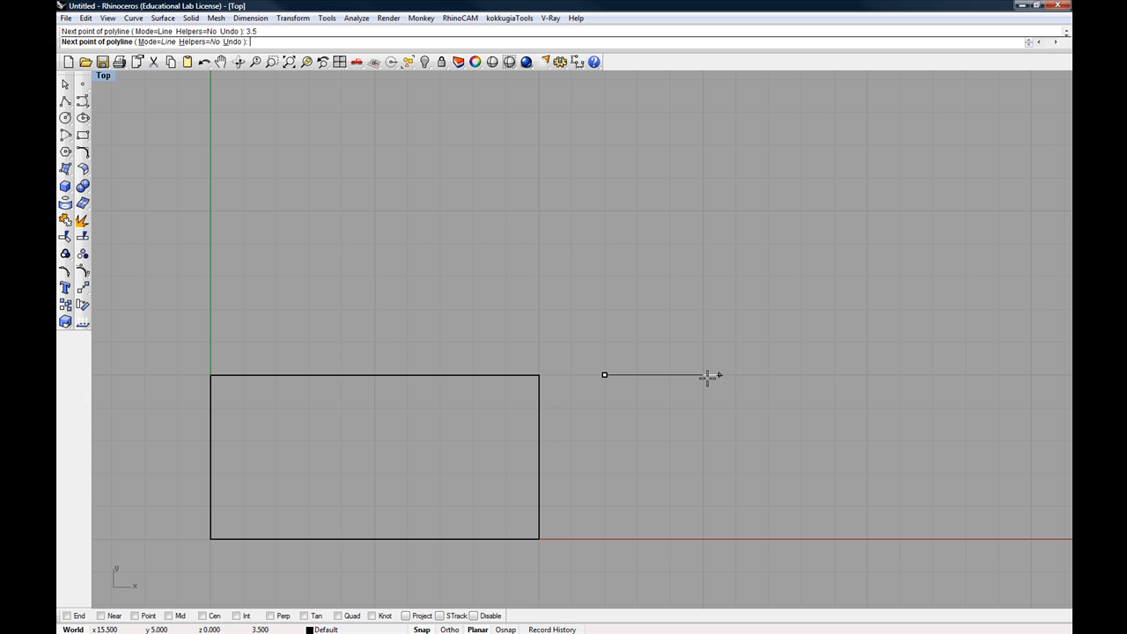
{"action": "mouse_move", "coordinate": [771, 373]}
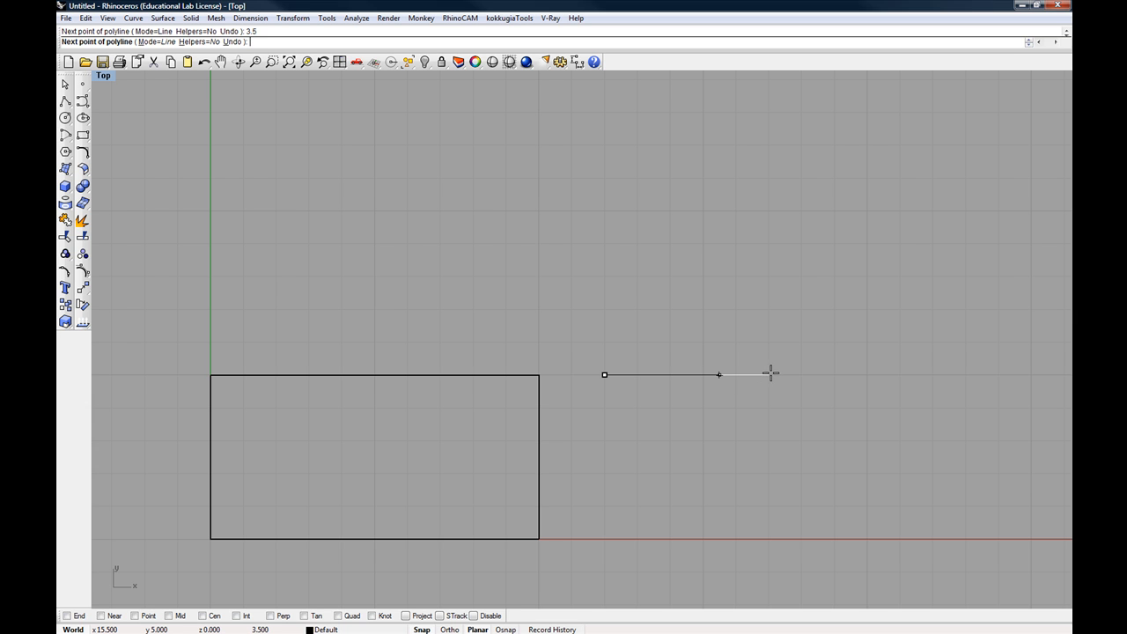
{"action": "left_click", "coordinate": [718, 374]}
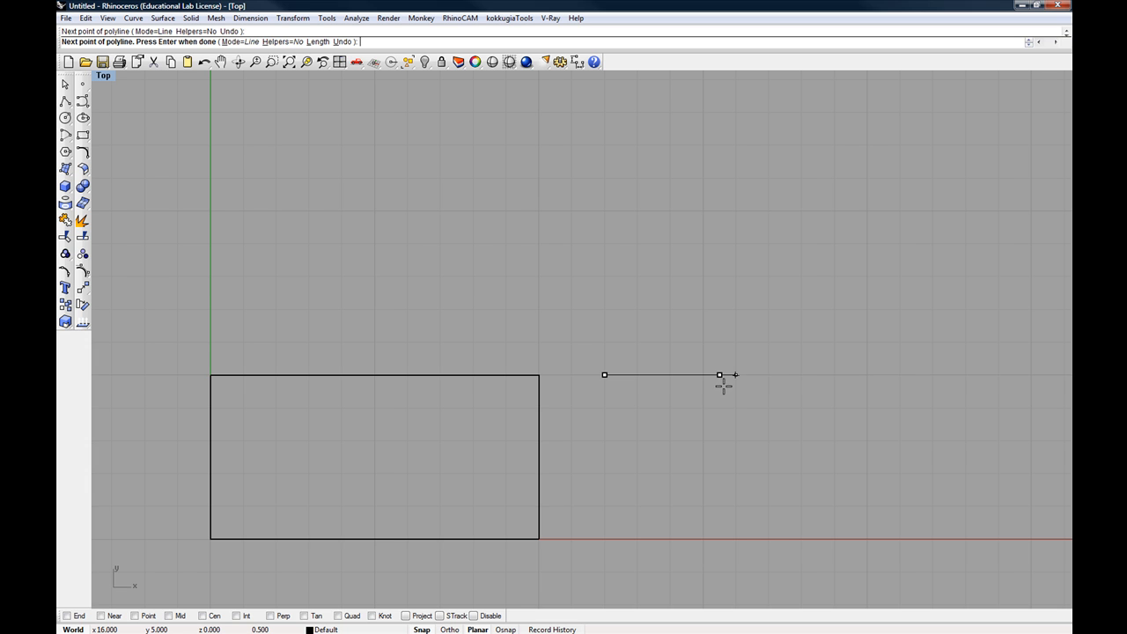
{"action": "left_click", "coordinate": [721, 471]}
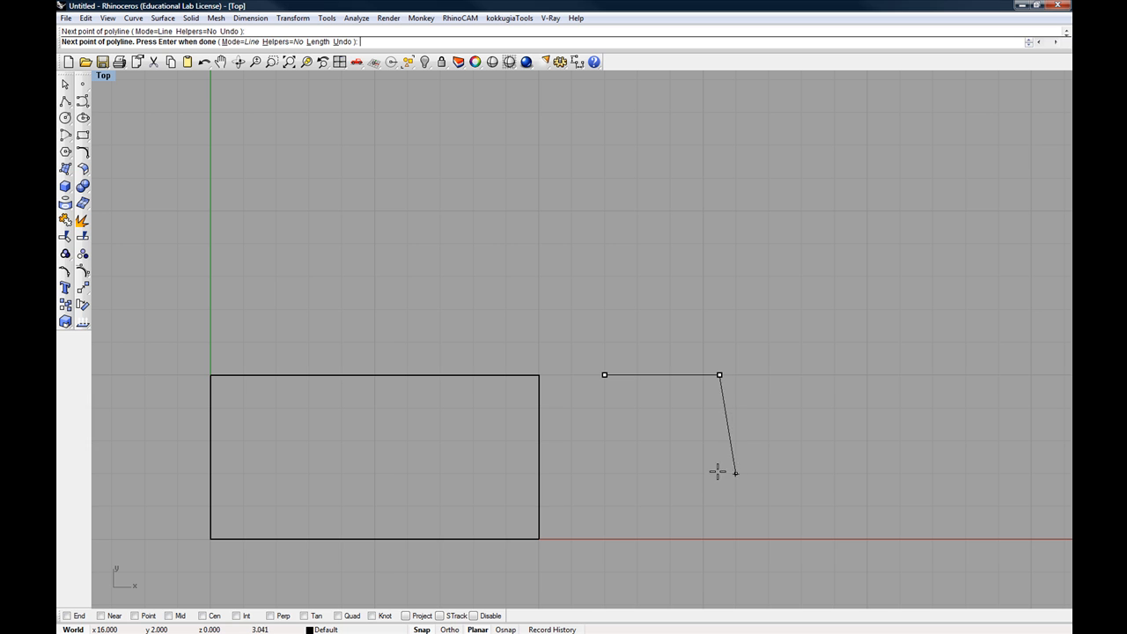
{"action": "left_click", "coordinate": [736, 440]}
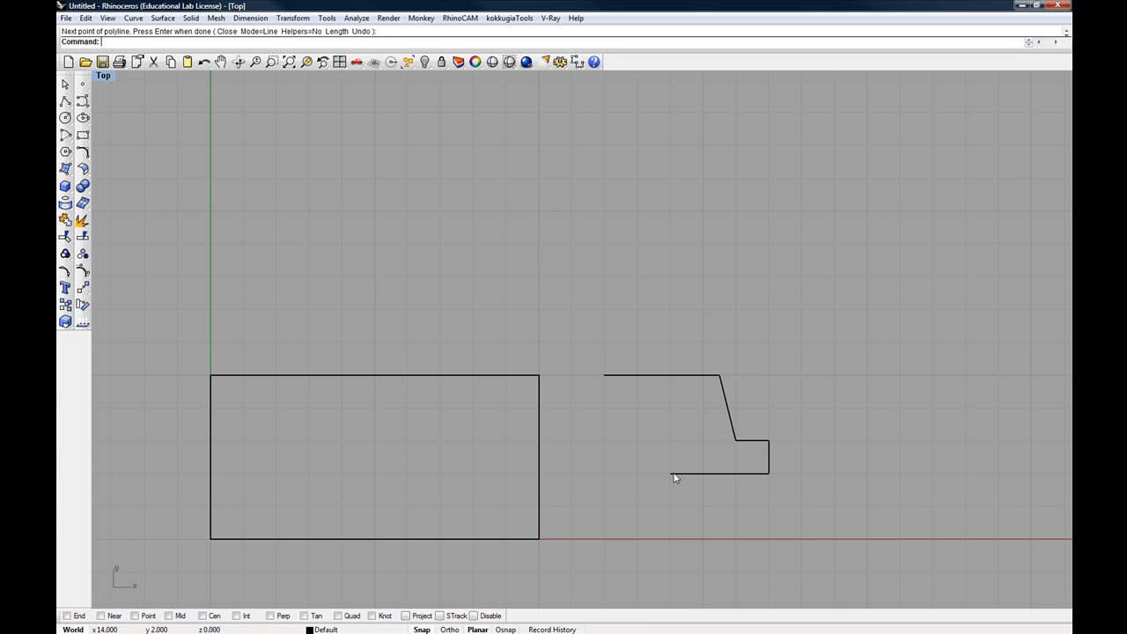
{"action": "left_click_drag", "start_coordinate": [676, 479], "coordinate": [510, 260]}
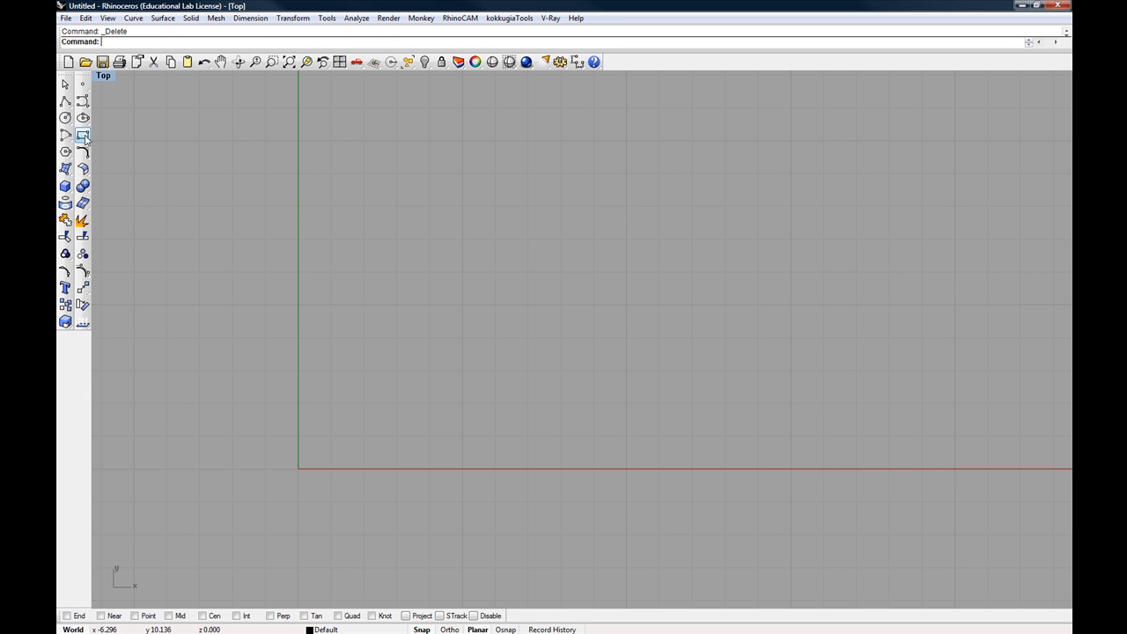
{"action": "mouse_move", "coordinate": [82, 136]}
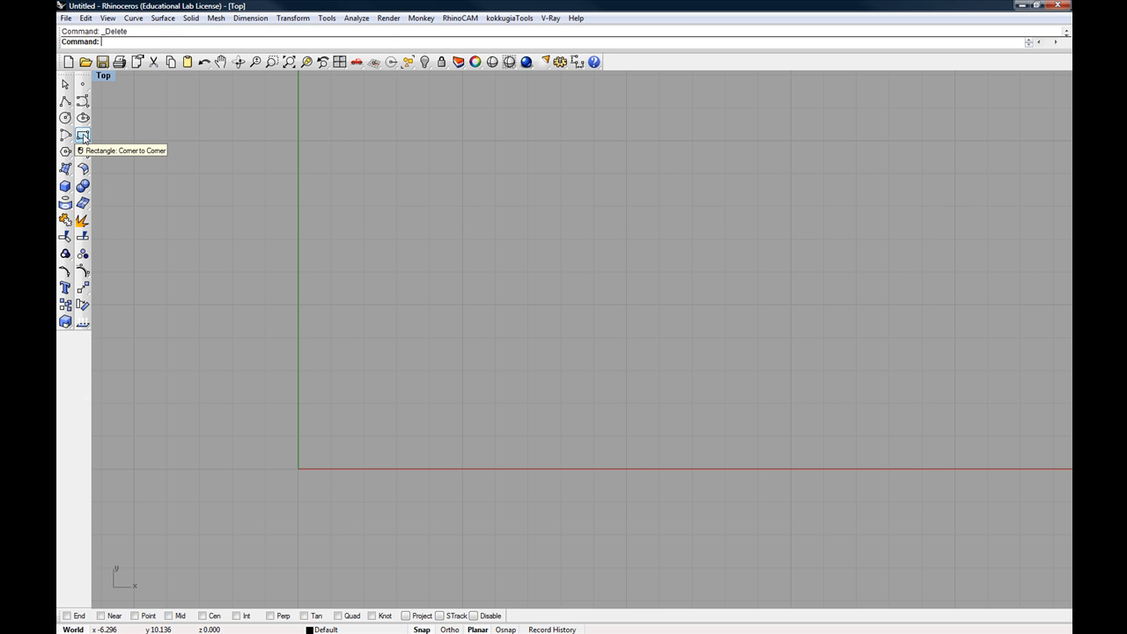
- Draw a corner-to-corner rectangle from the origin, then undo it
{"action": "left_click", "coordinate": [81, 134]}
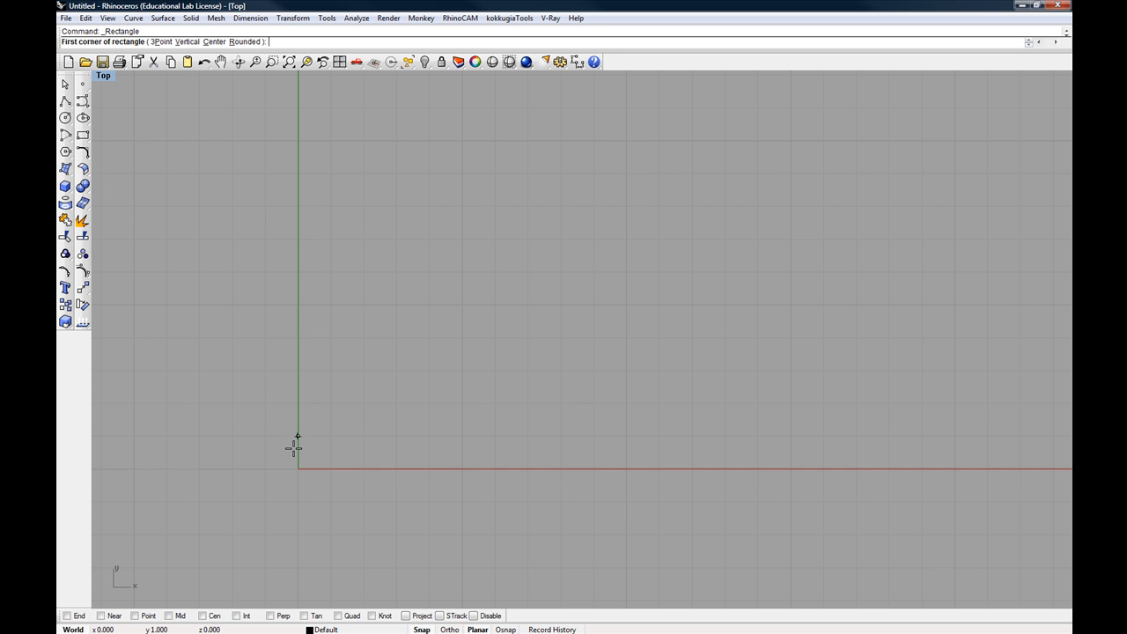
{"action": "left_click", "coordinate": [298, 468]}
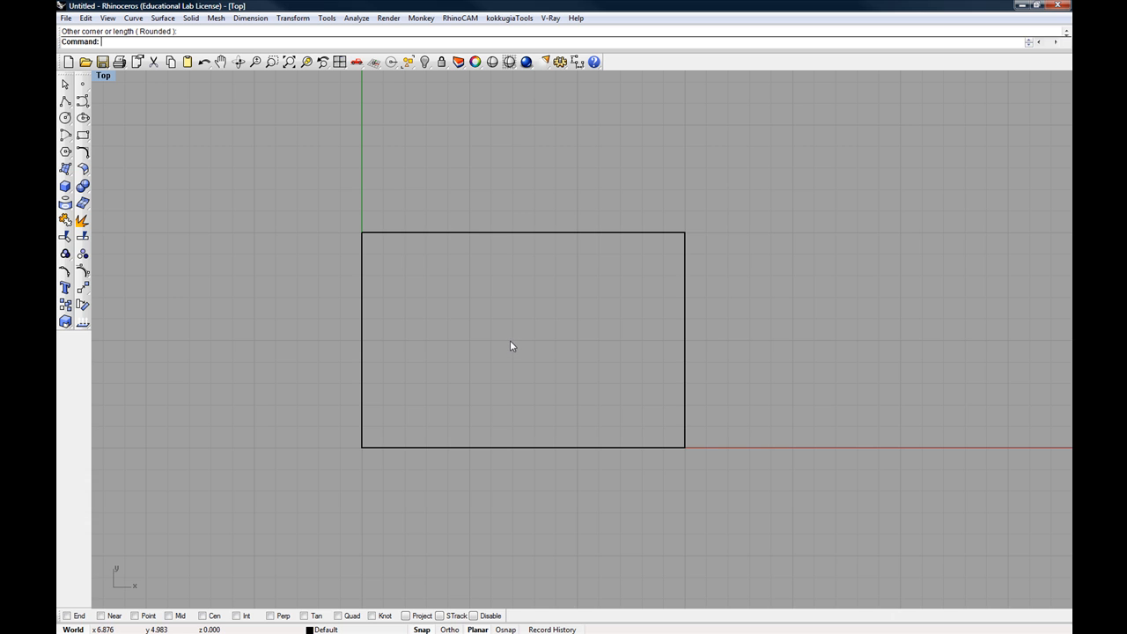
{"action": "key", "text": "ctrl+z"}
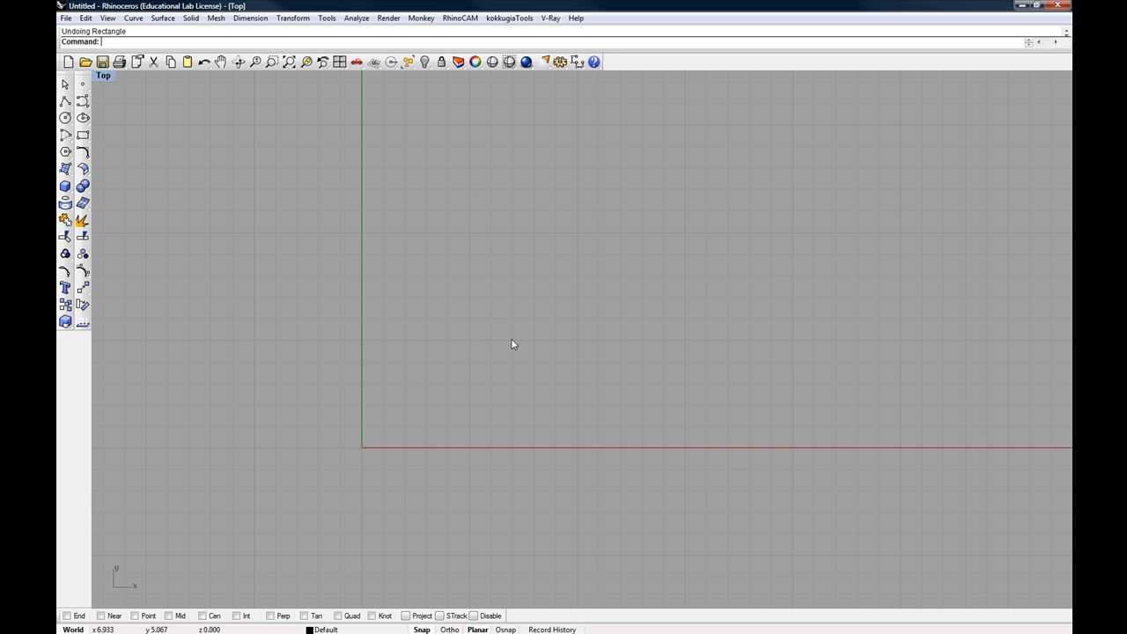
{"action": "mouse_move", "coordinate": [414, 380]}
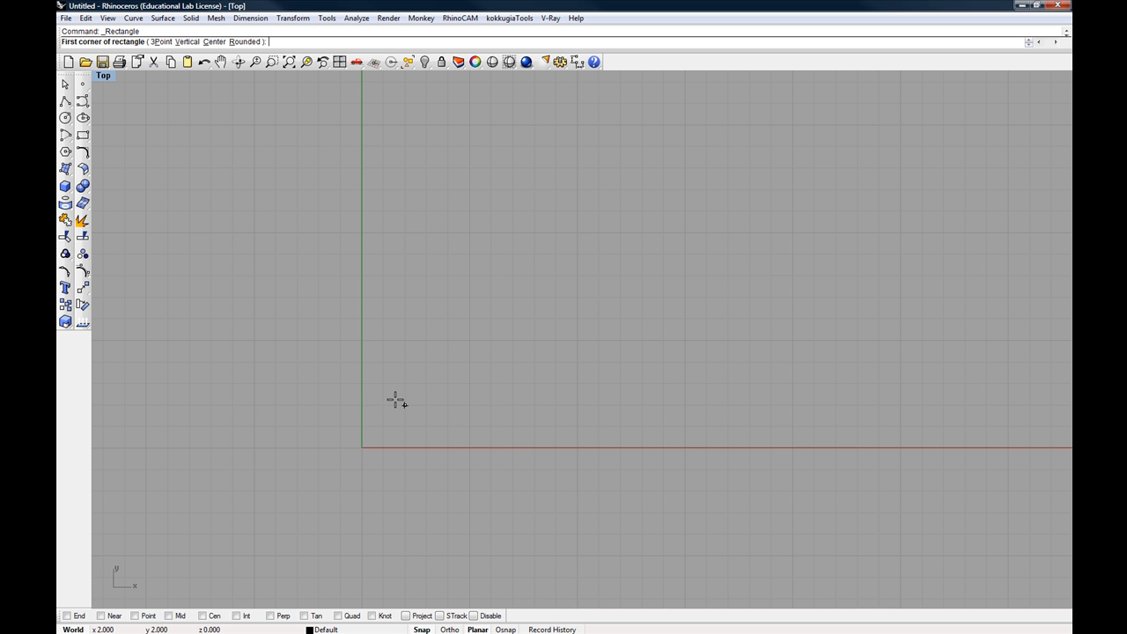
- Draw a rectangle at the origin with width 20 and length 25
{"action": "left_click", "coordinate": [361, 447]}
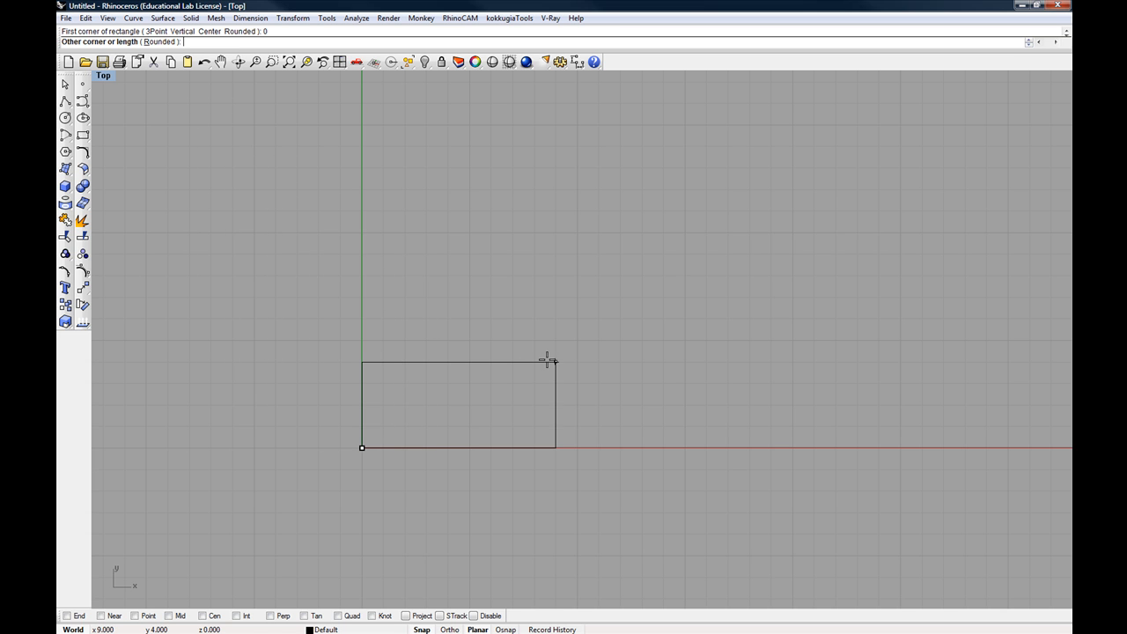
{"action": "mouse_move", "coordinate": [650, 359]}
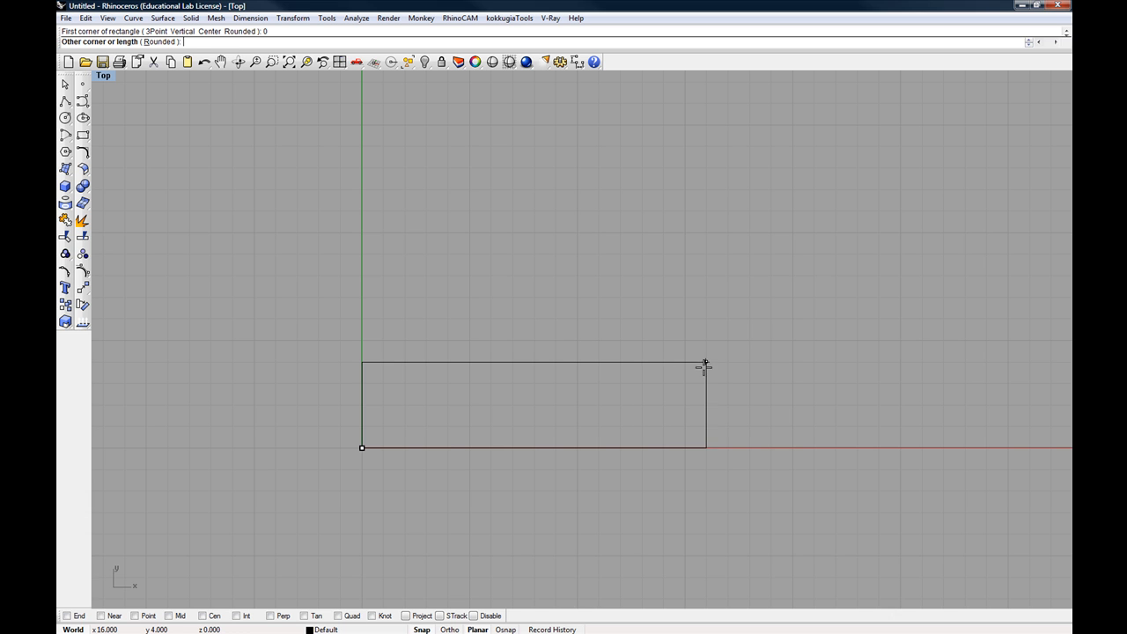
{"action": "mouse_move", "coordinate": [789, 368]}
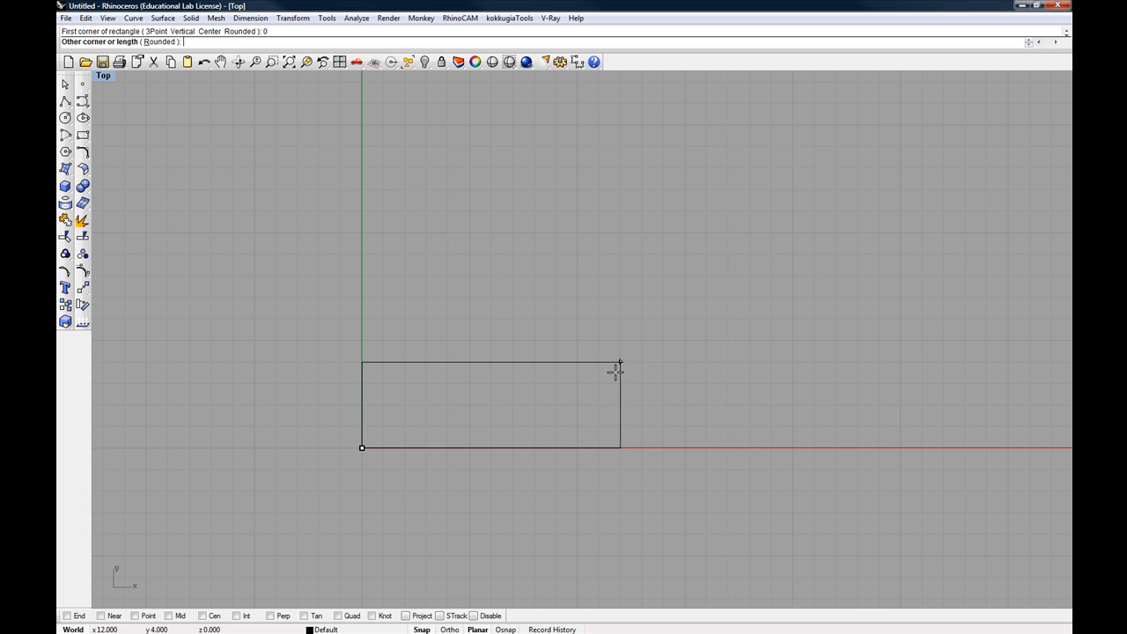
{"action": "type", "text": "20"}
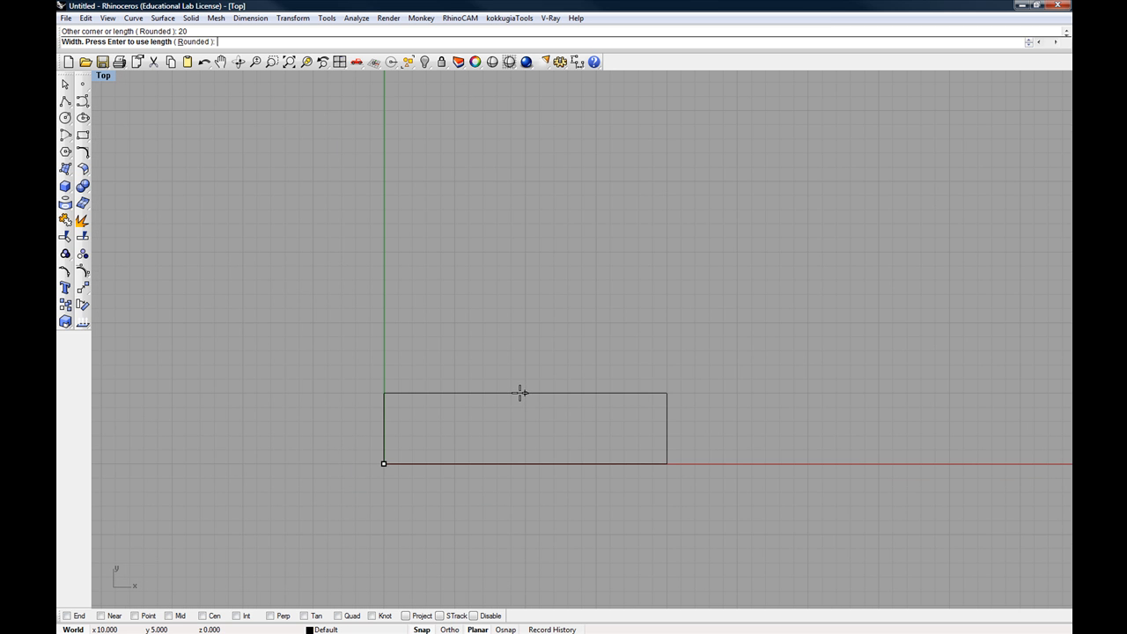
{"action": "mouse_move", "coordinate": [528, 293]}
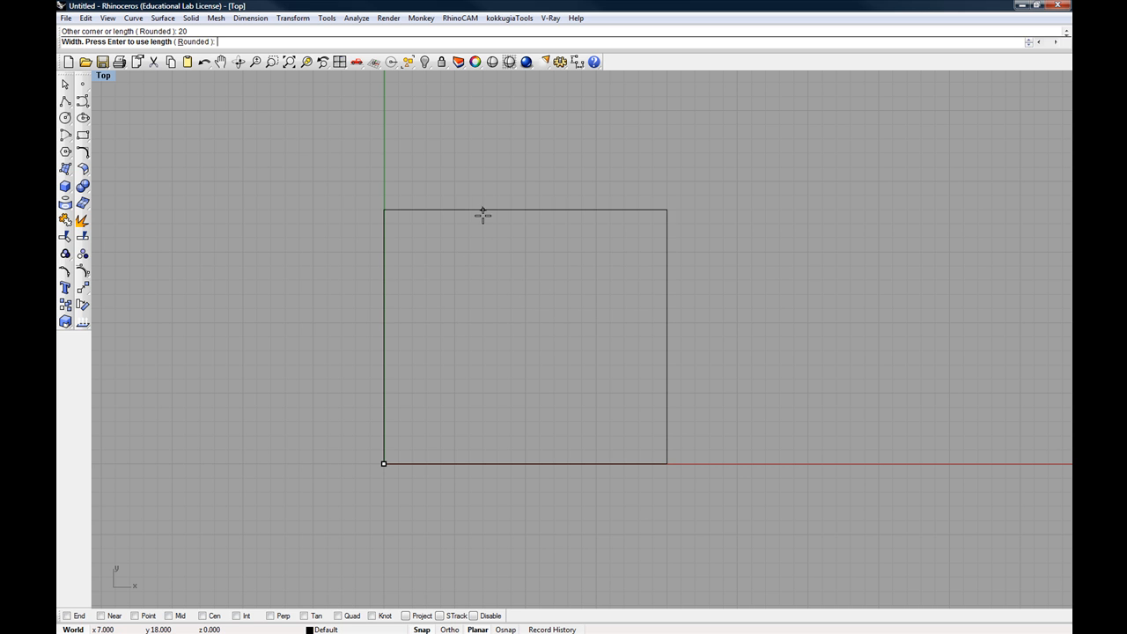
{"action": "mouse_move", "coordinate": [509, 210]}
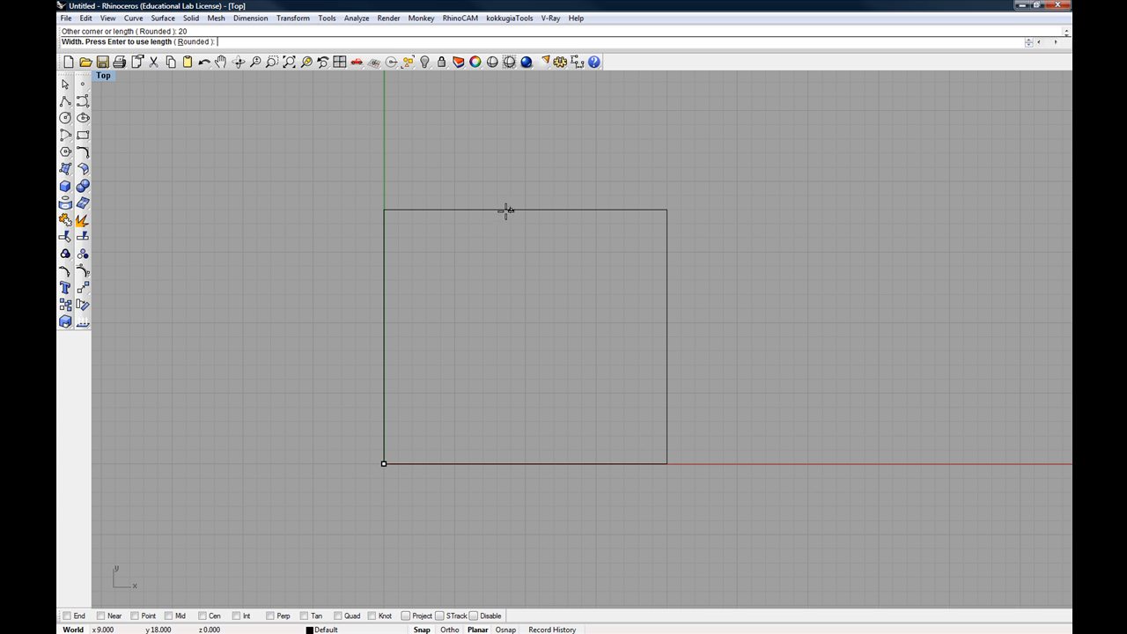
{"action": "type", "text": "25"}
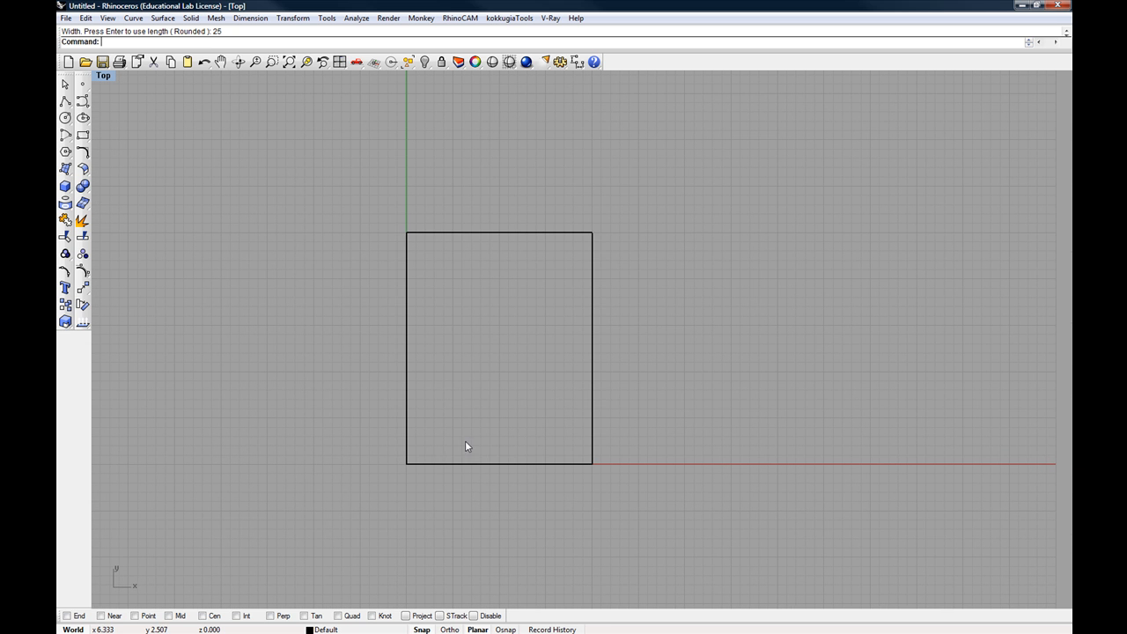
{"action": "mouse_move", "coordinate": [479, 408]}
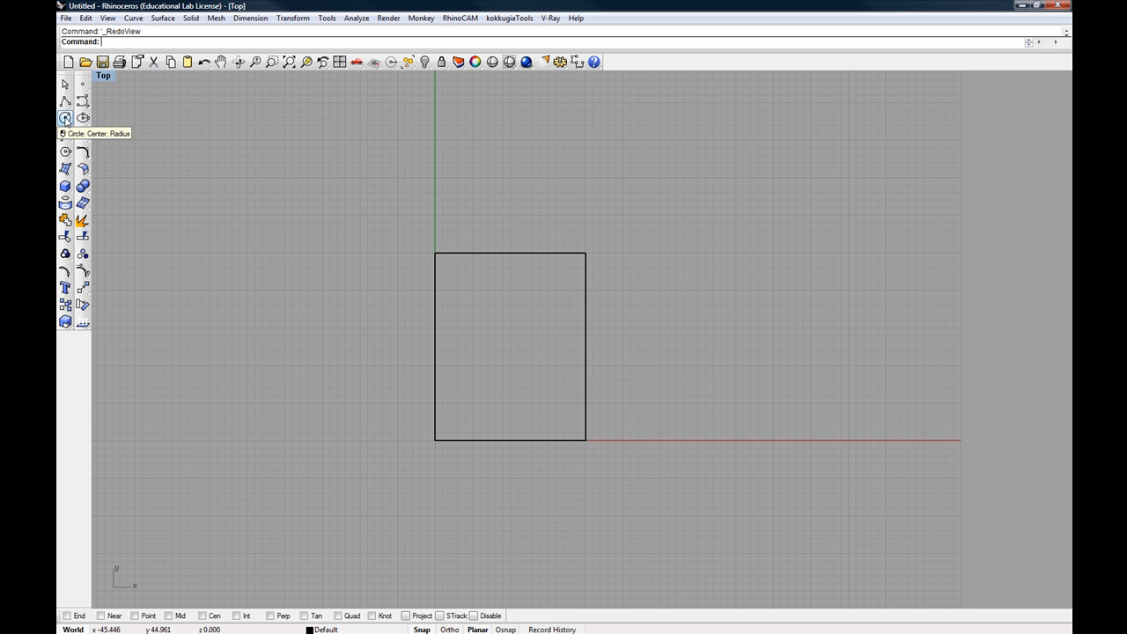
- Draw a centre circle at the origin, undo a freehand size and enter diameter 12
{"action": "left_click", "coordinate": [66, 118]}
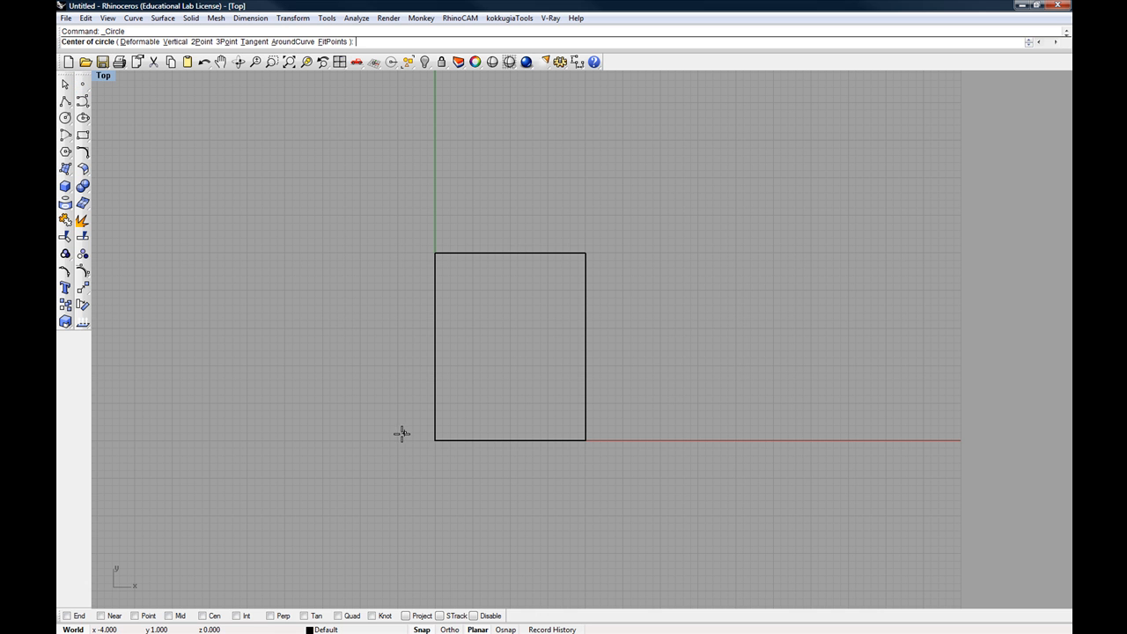
{"action": "mouse_move", "coordinate": [433, 440]}
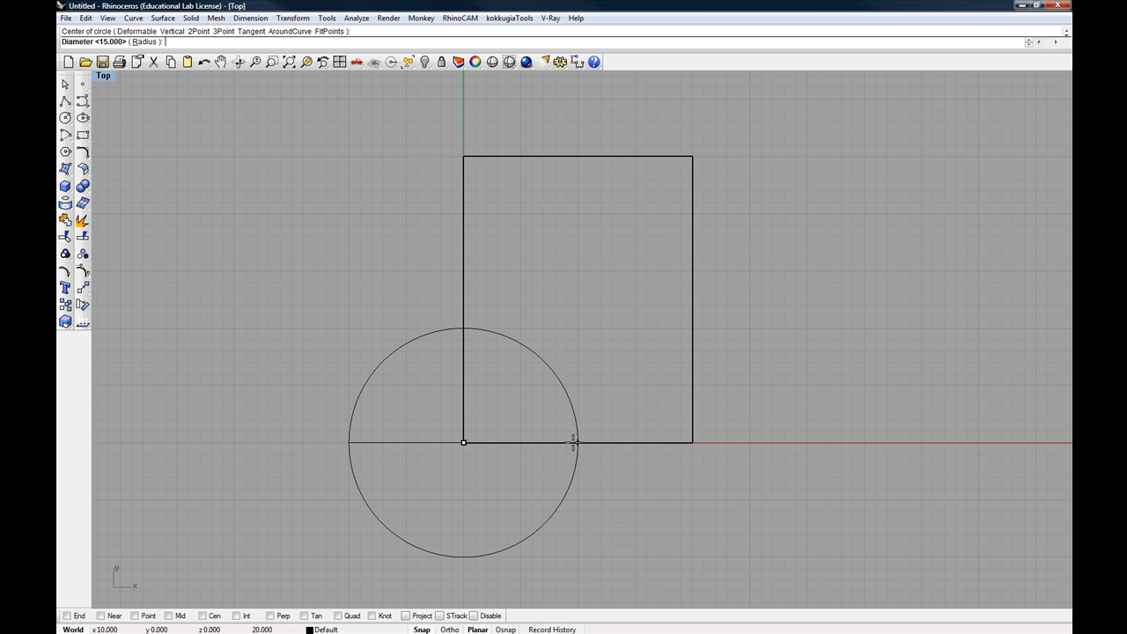
{"action": "left_click", "coordinate": [574, 443]}
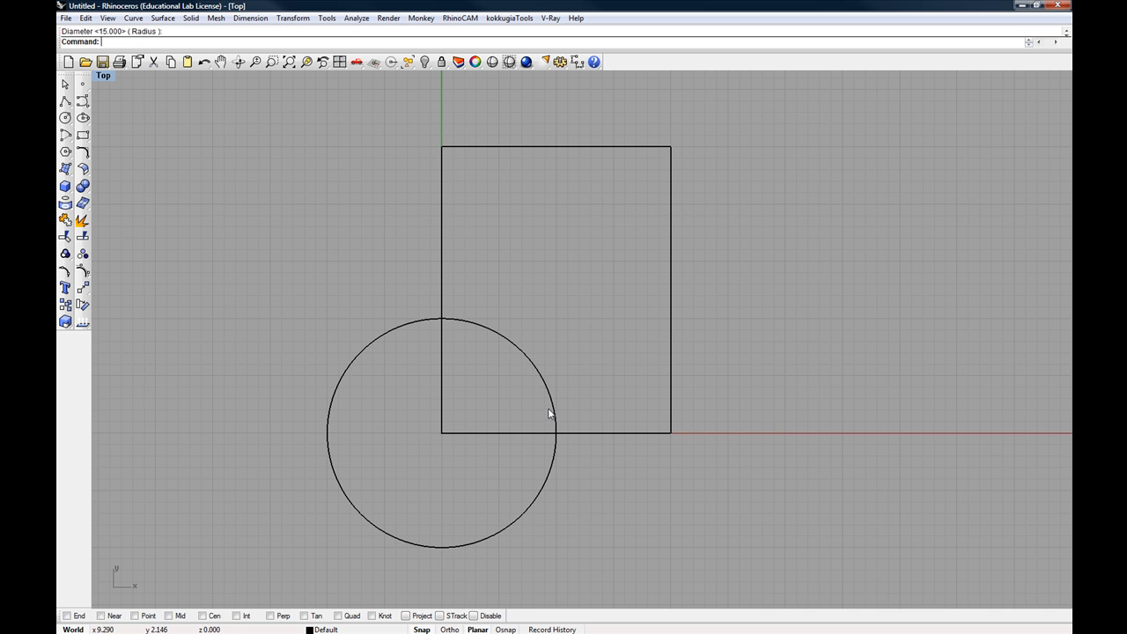
{"action": "key", "text": "ctrl+z"}
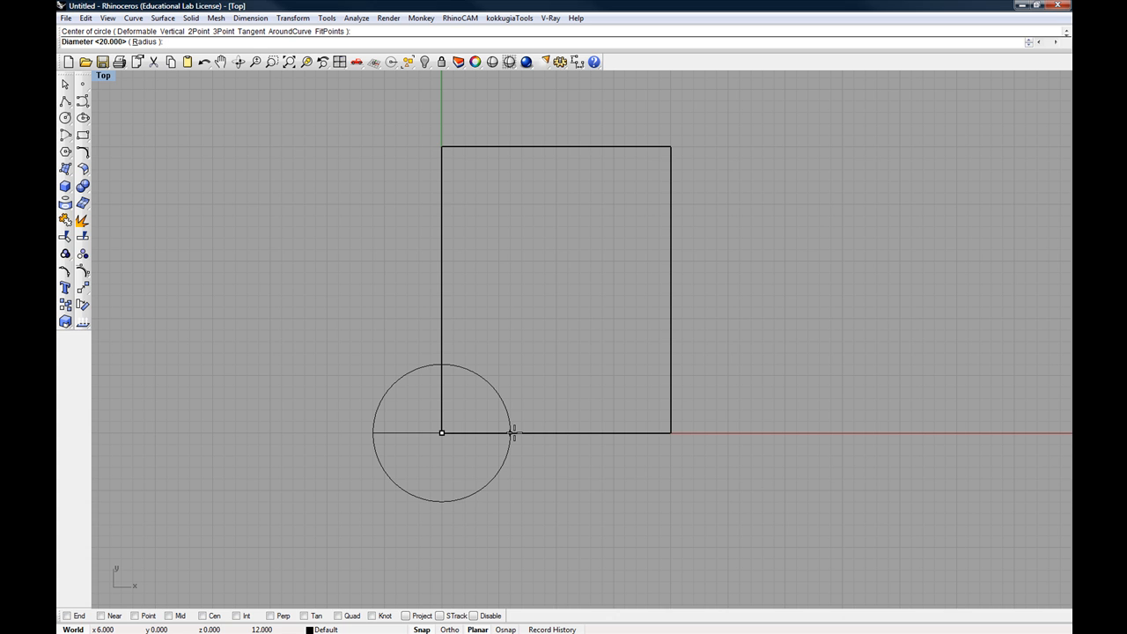
{"action": "type", "text": "12"}
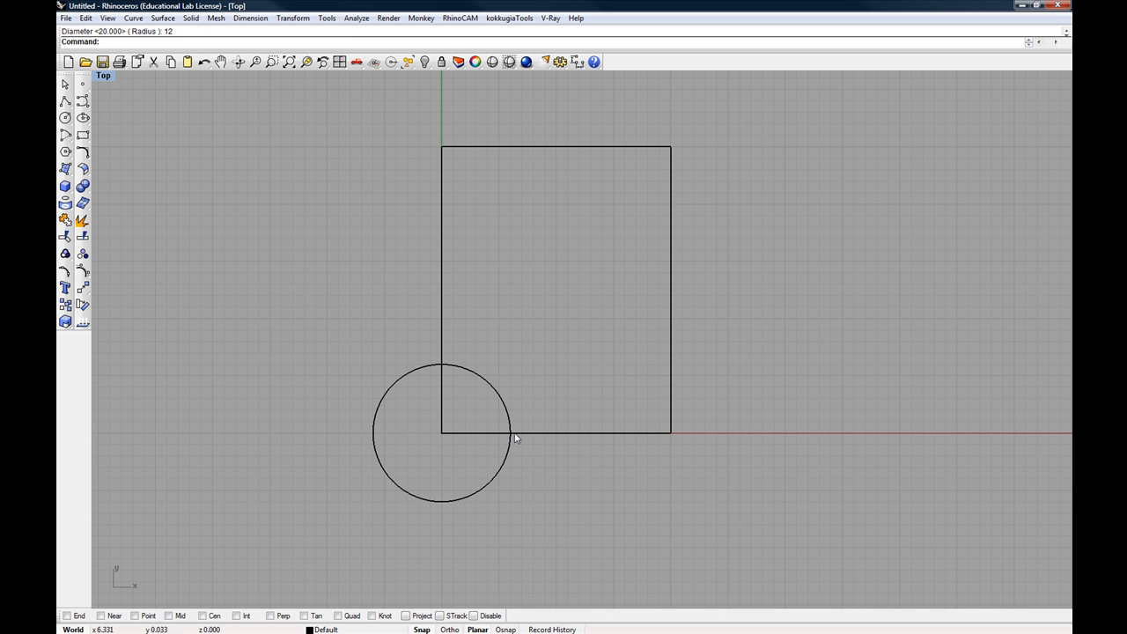
{"action": "mouse_move", "coordinate": [468, 414]}
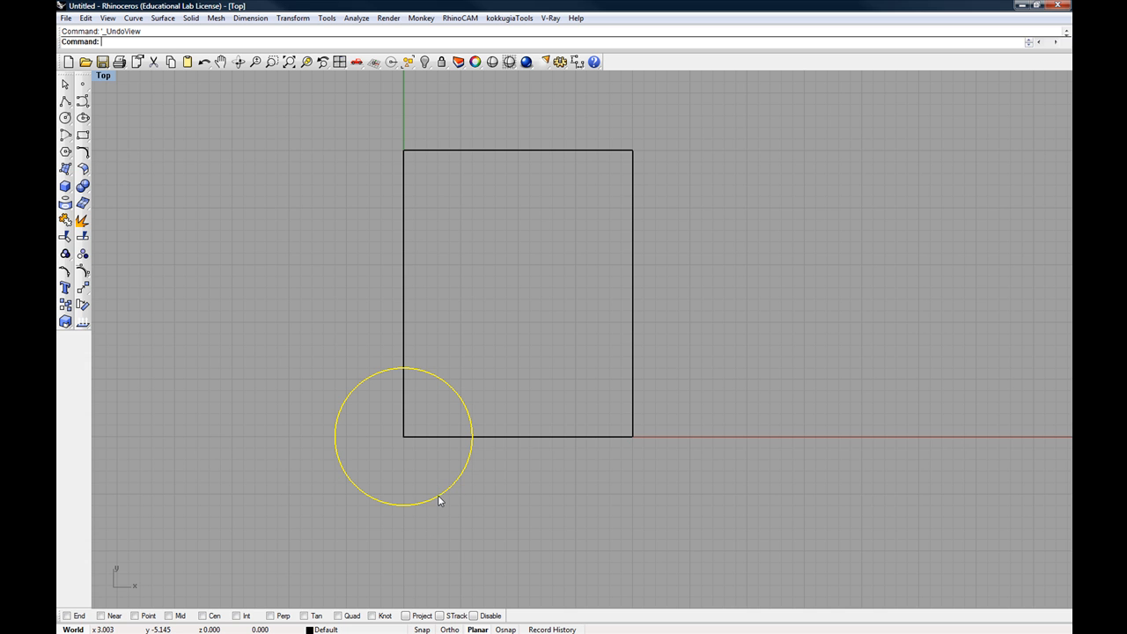
{"action": "mouse_move", "coordinate": [632, 155]}
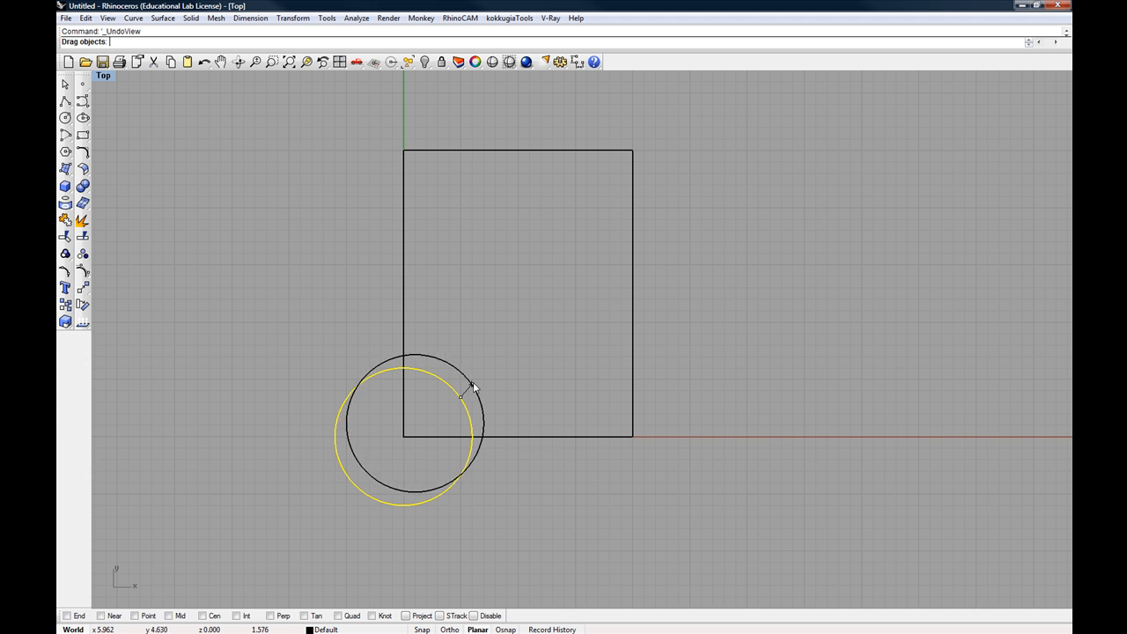
- Drag the circle freehand up to the rectangle's top-right corner
{"action": "left_click_drag", "start_coordinate": [461, 396], "coordinate": [683, 126]}
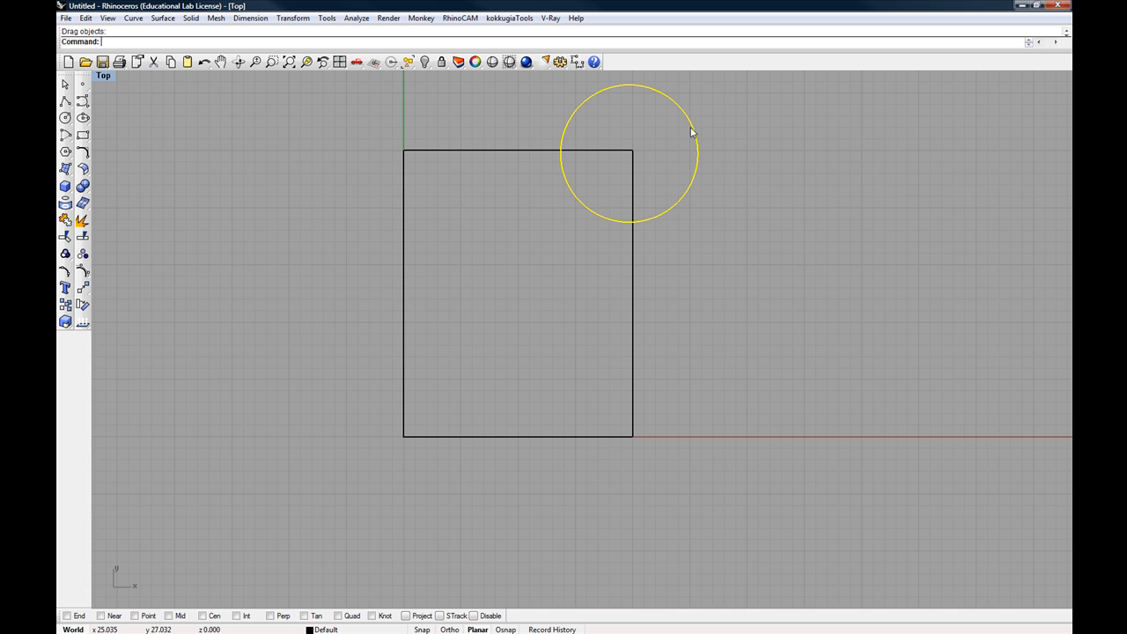
{"action": "mouse_move", "coordinate": [679, 130]}
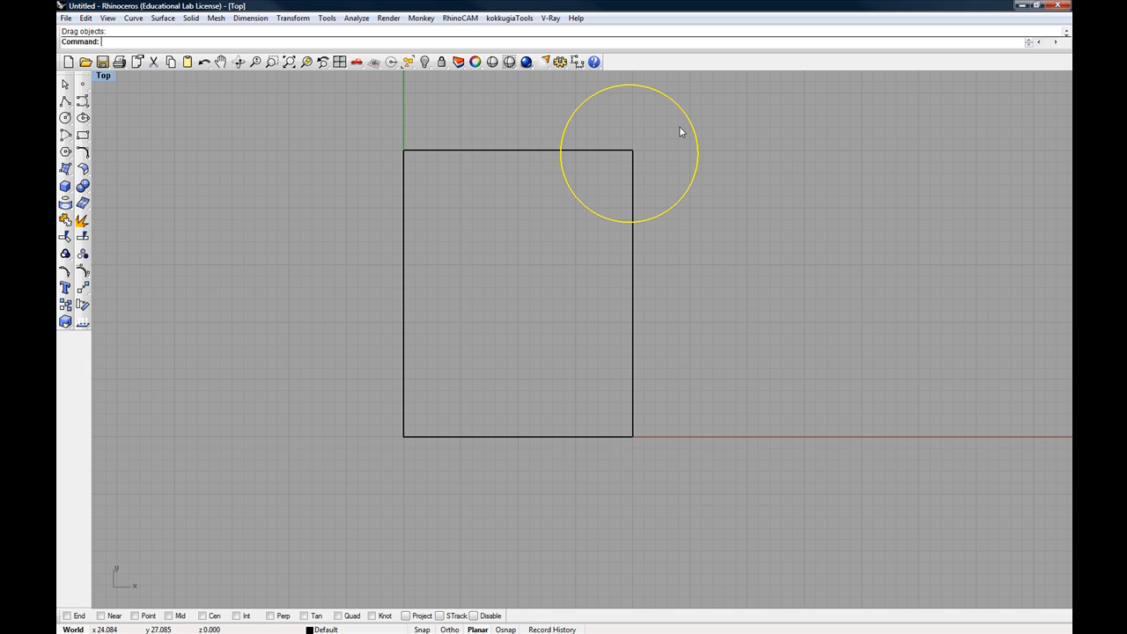
{"action": "mouse_move", "coordinate": [658, 98]}
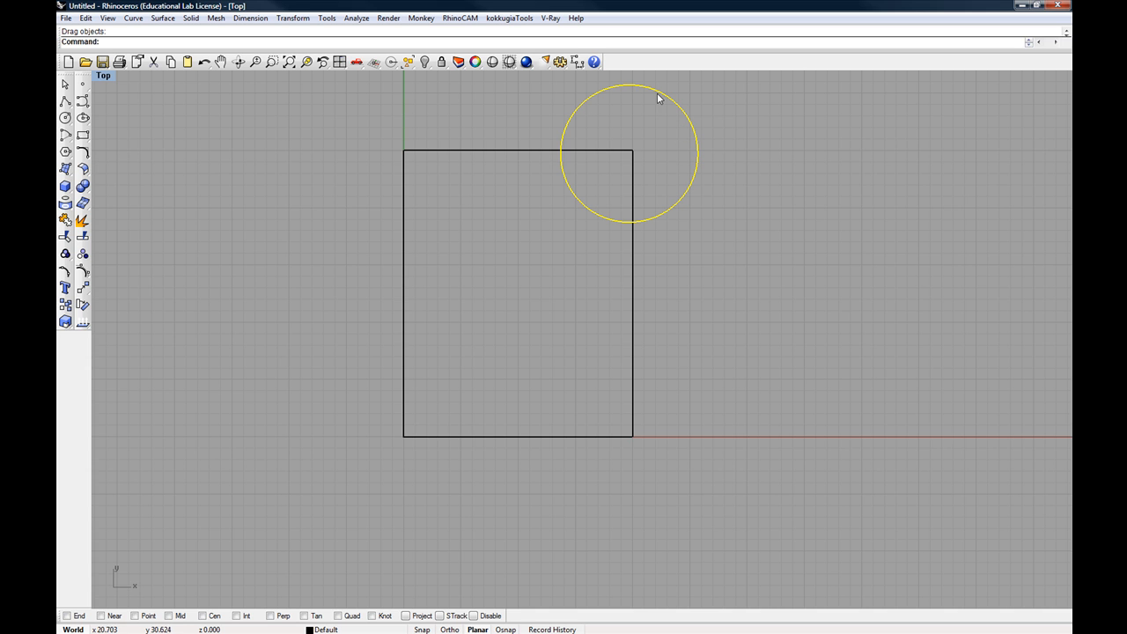
{"action": "mouse_move", "coordinate": [644, 164]}
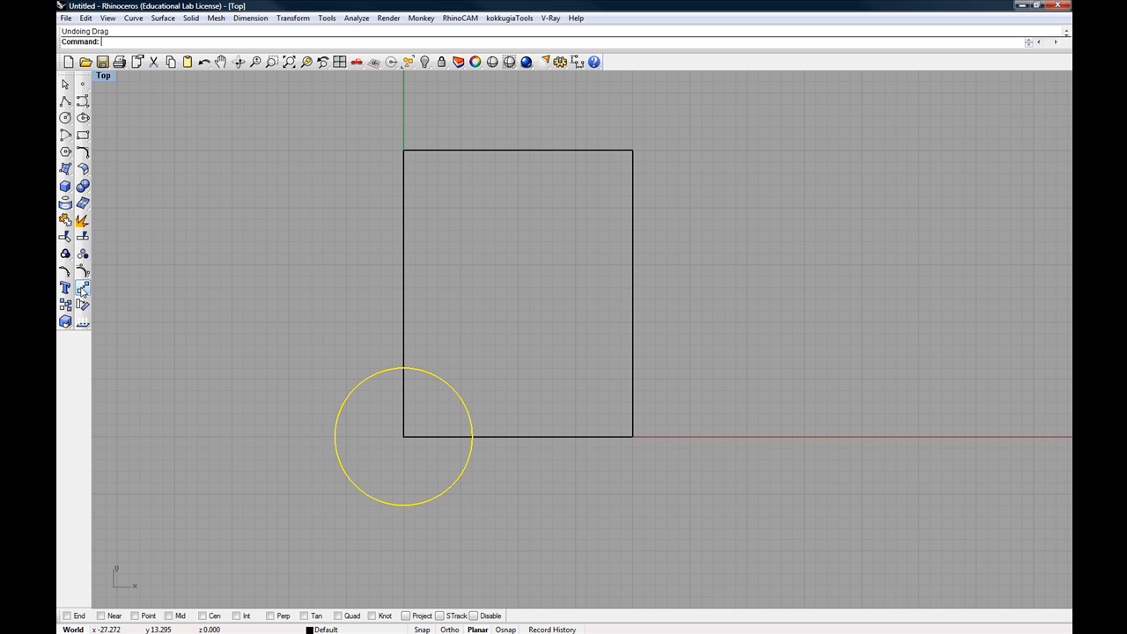
{"action": "mouse_move", "coordinate": [81, 289]}
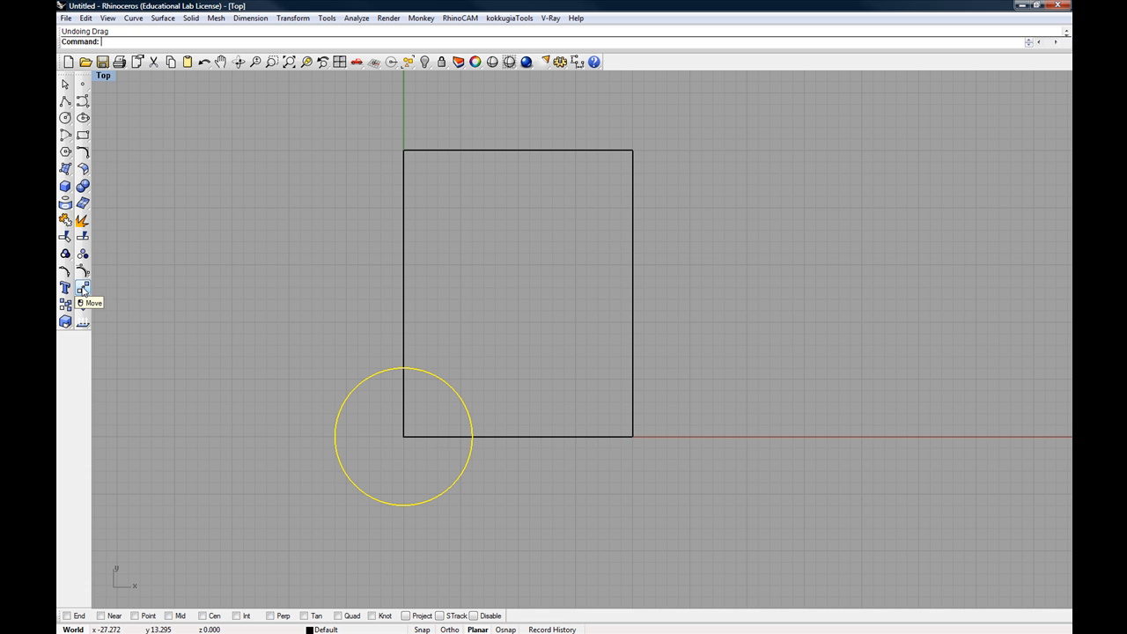
- Move the circle from its centre toward the rectangle's top-right corner
{"action": "left_click", "coordinate": [81, 289]}
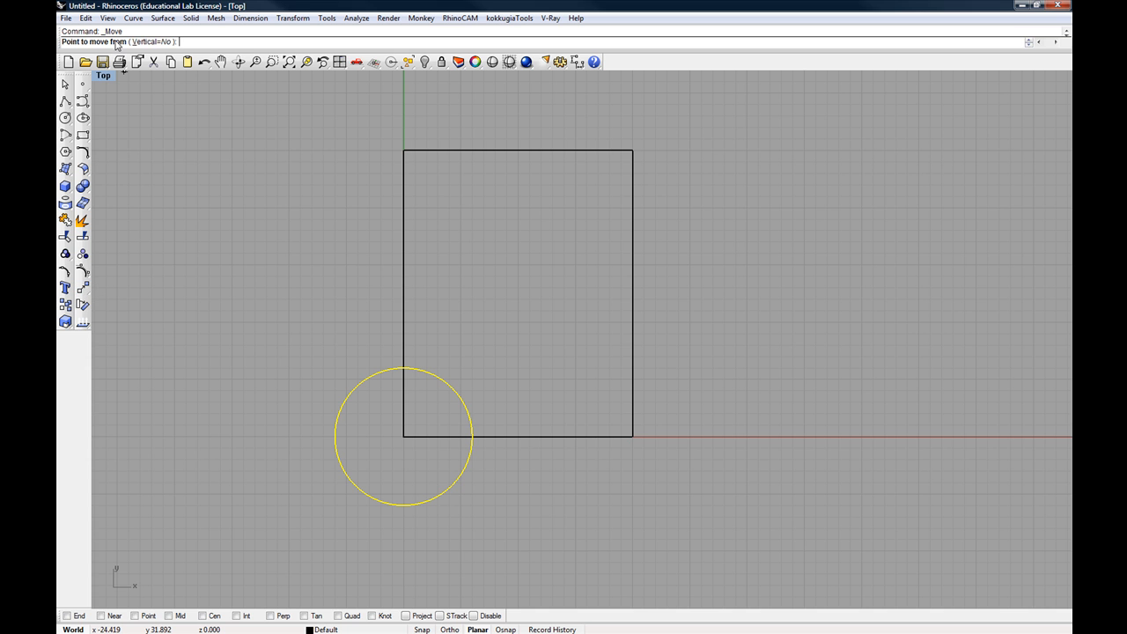
{"action": "mouse_move", "coordinate": [405, 437]}
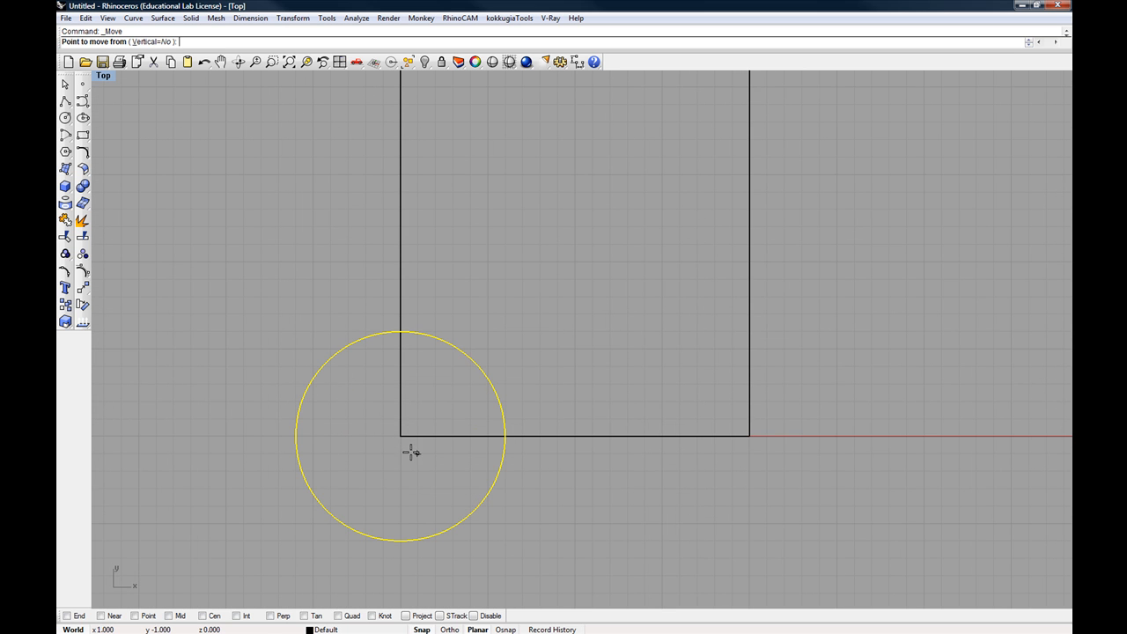
{"action": "left_click", "coordinate": [398, 436]}
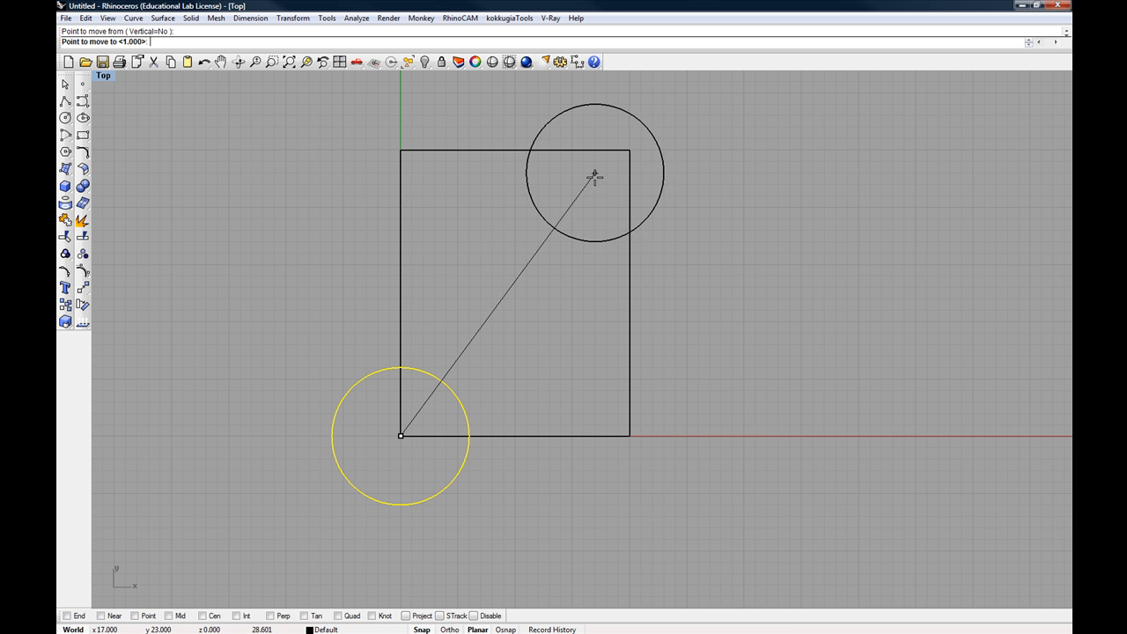
{"action": "mouse_move", "coordinate": [630, 150]}
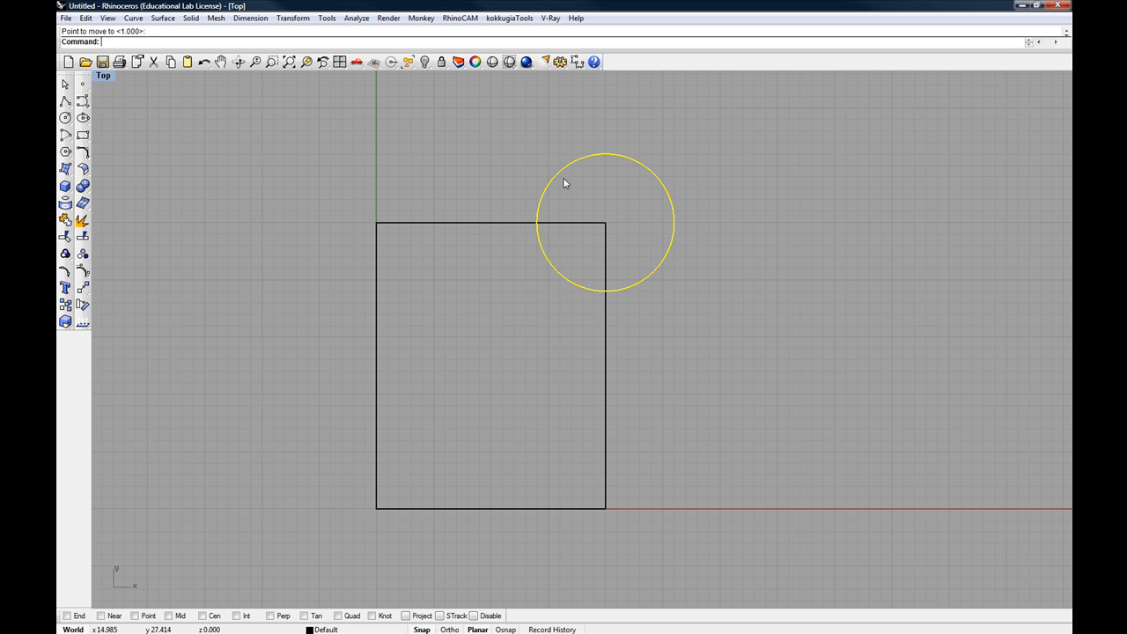
{"action": "mouse_move", "coordinate": [599, 227]}
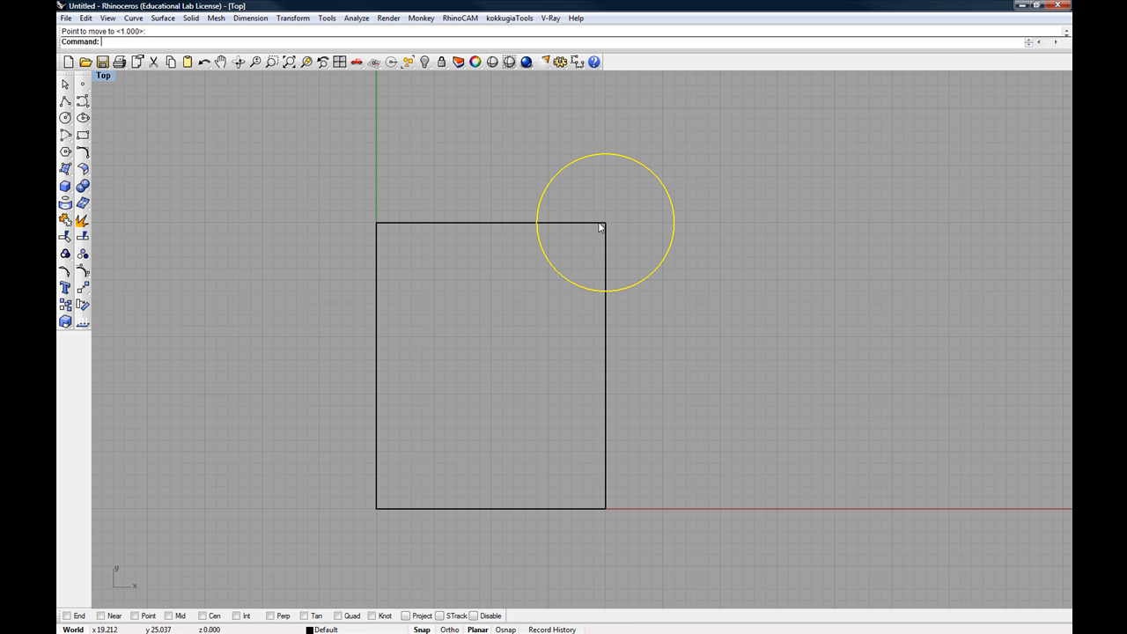
{"action": "mouse_move", "coordinate": [547, 385]}
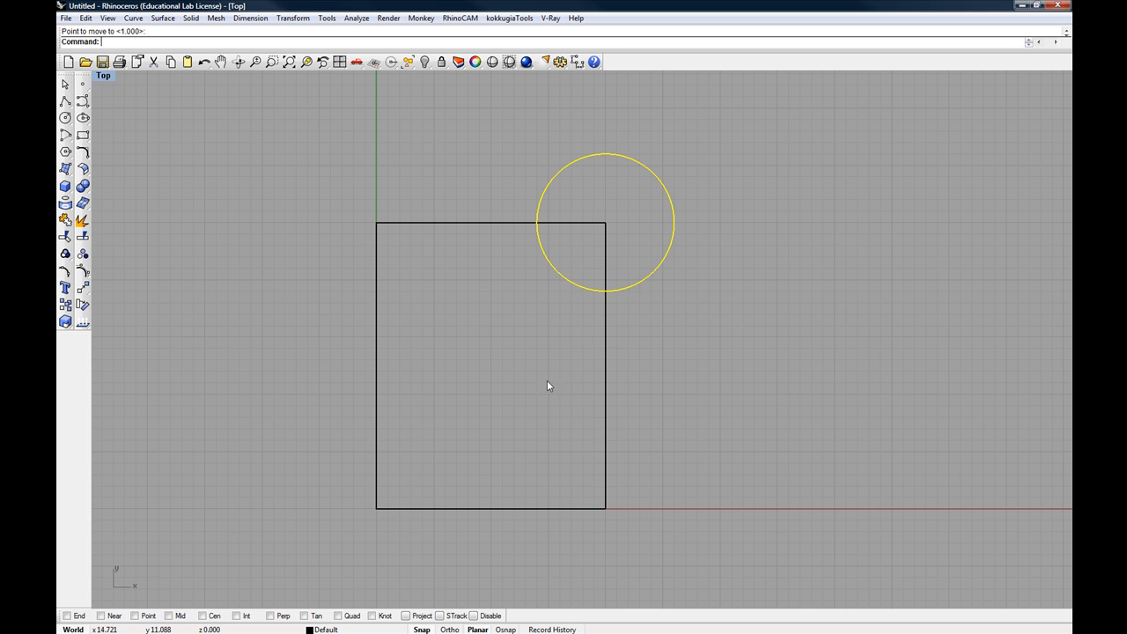
{"action": "mouse_move", "coordinate": [541, 383]}
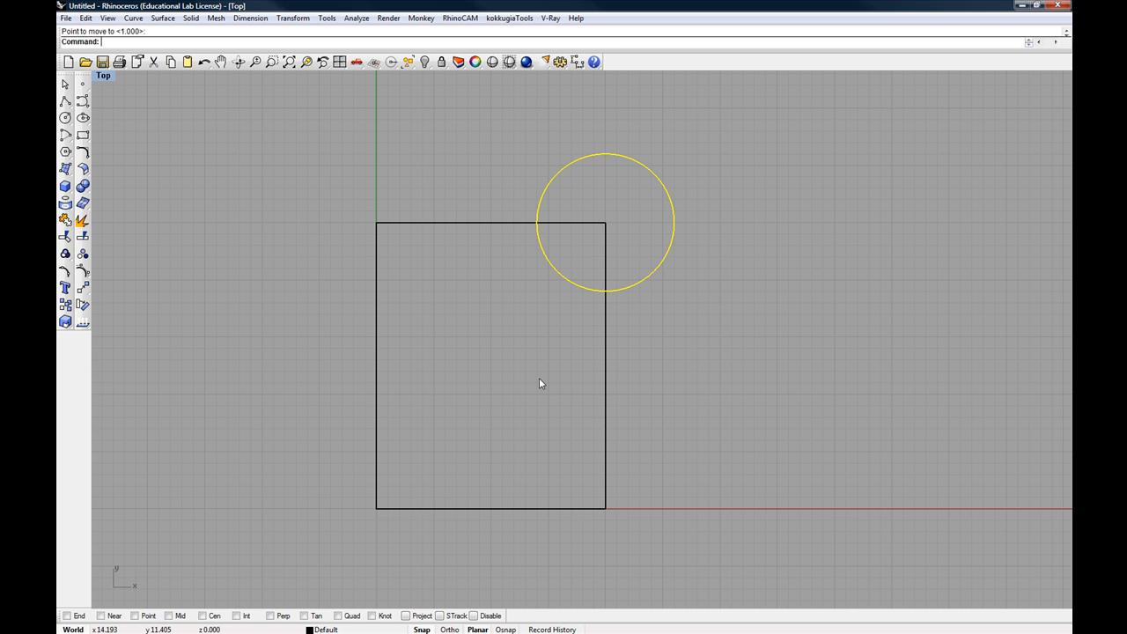
{"action": "mouse_move", "coordinate": [482, 398]}
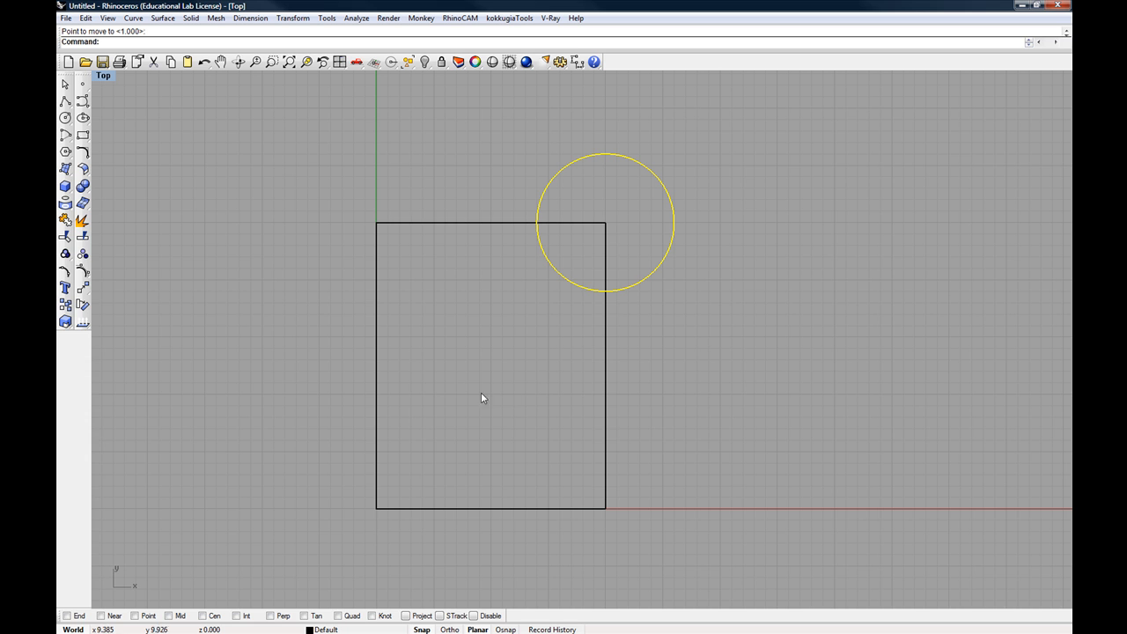
{"action": "mouse_move", "coordinate": [590, 236]}
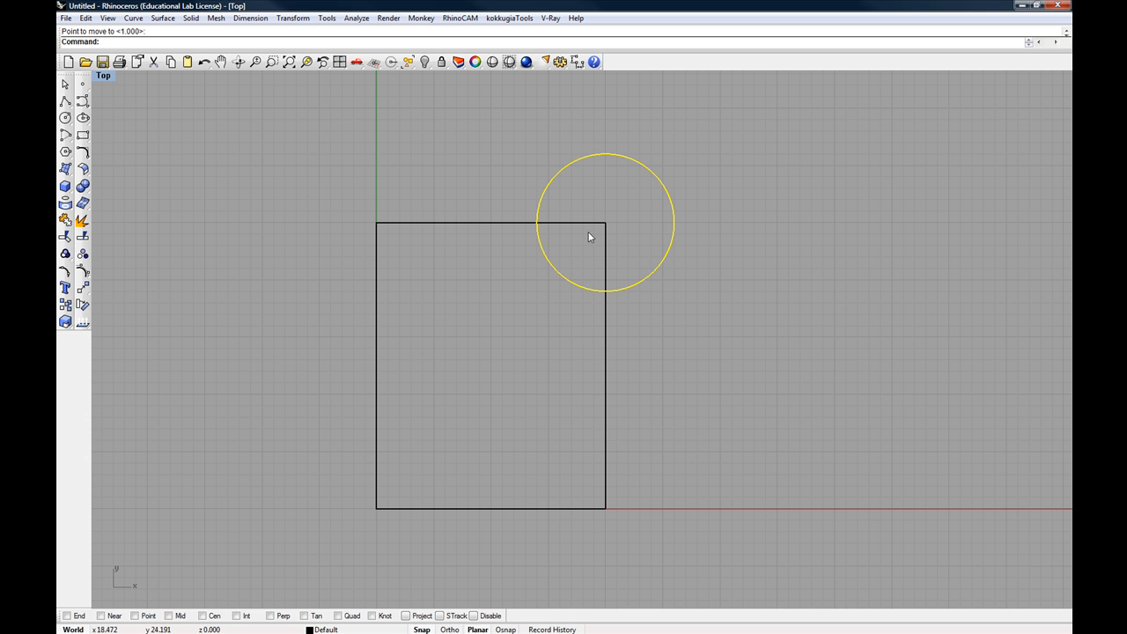
{"action": "mouse_move", "coordinate": [550, 312]}
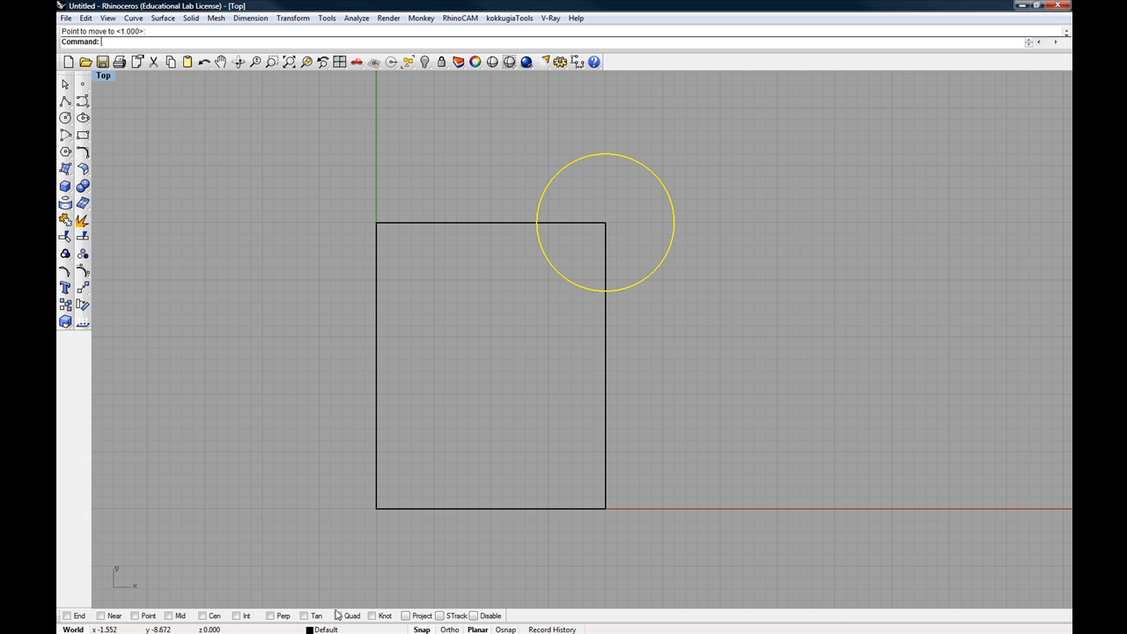
{"action": "mouse_move", "coordinate": [443, 563]}
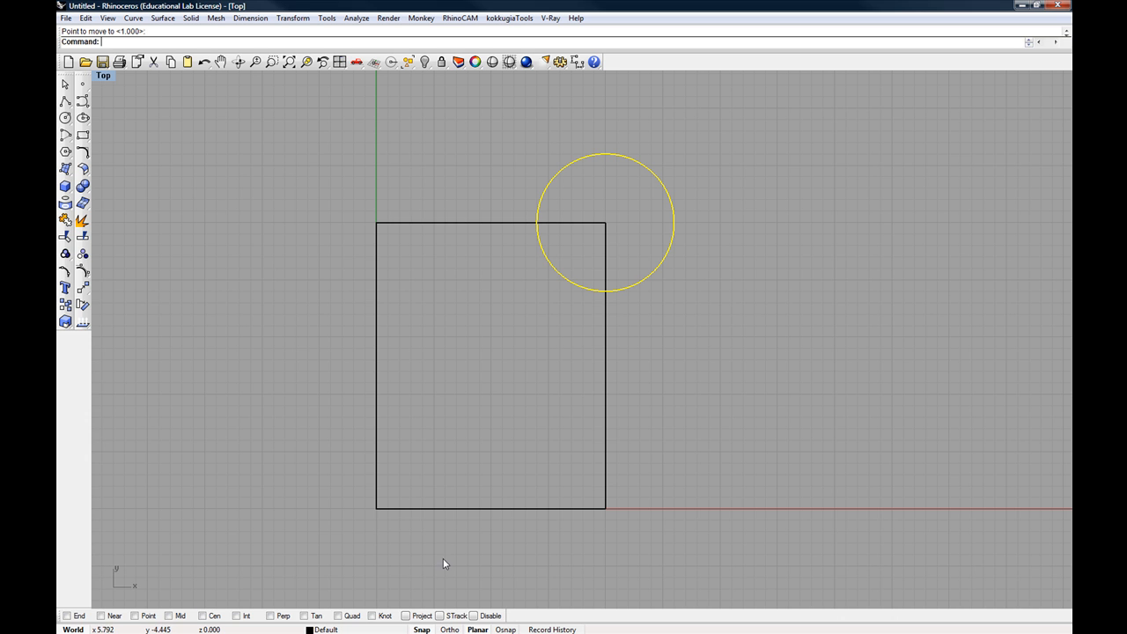
{"action": "mouse_move", "coordinate": [553, 394]}
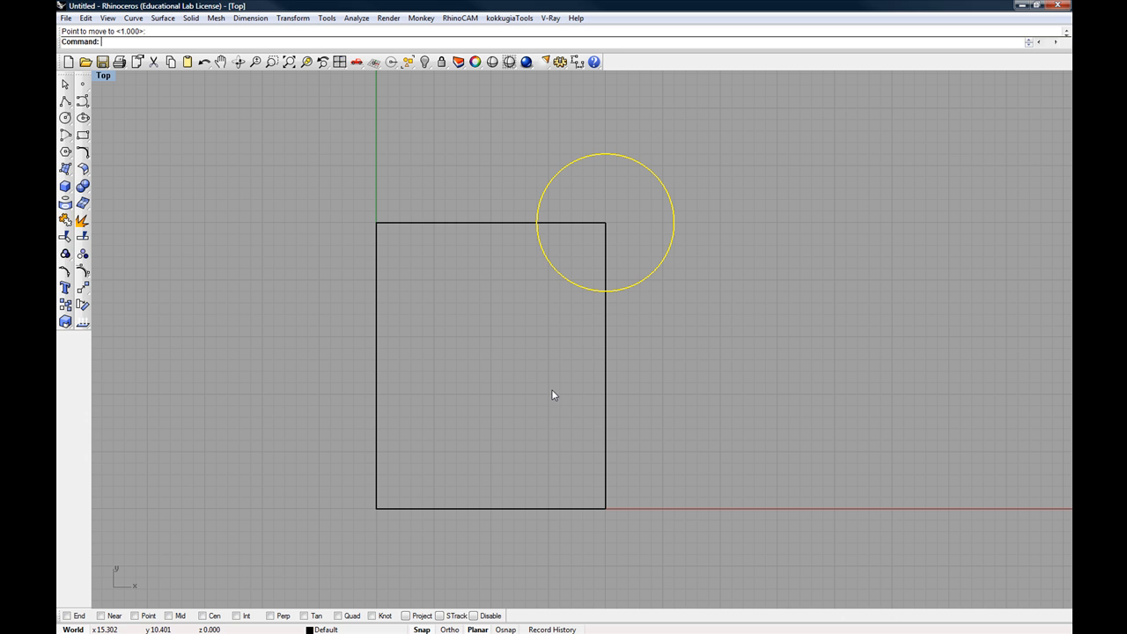